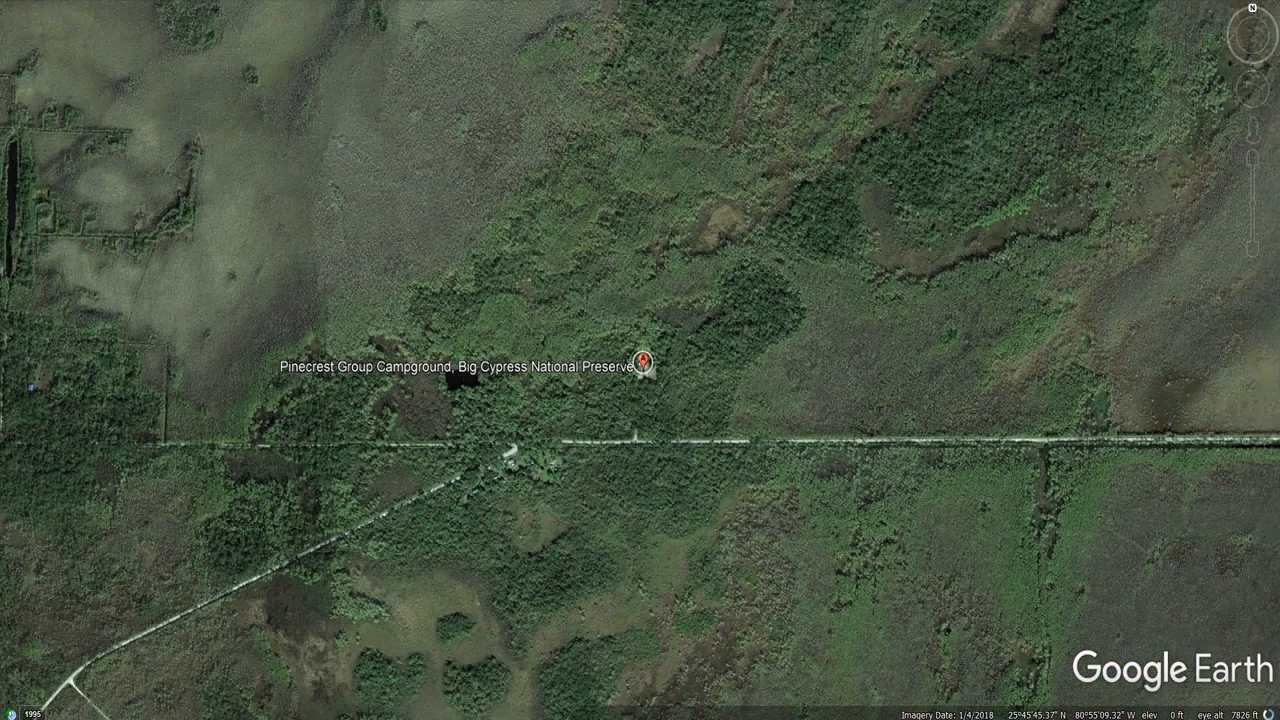
Zoom out from the Pinecrest Group Campground placemark until southern Florida fills the view.
scroll("down", 3)
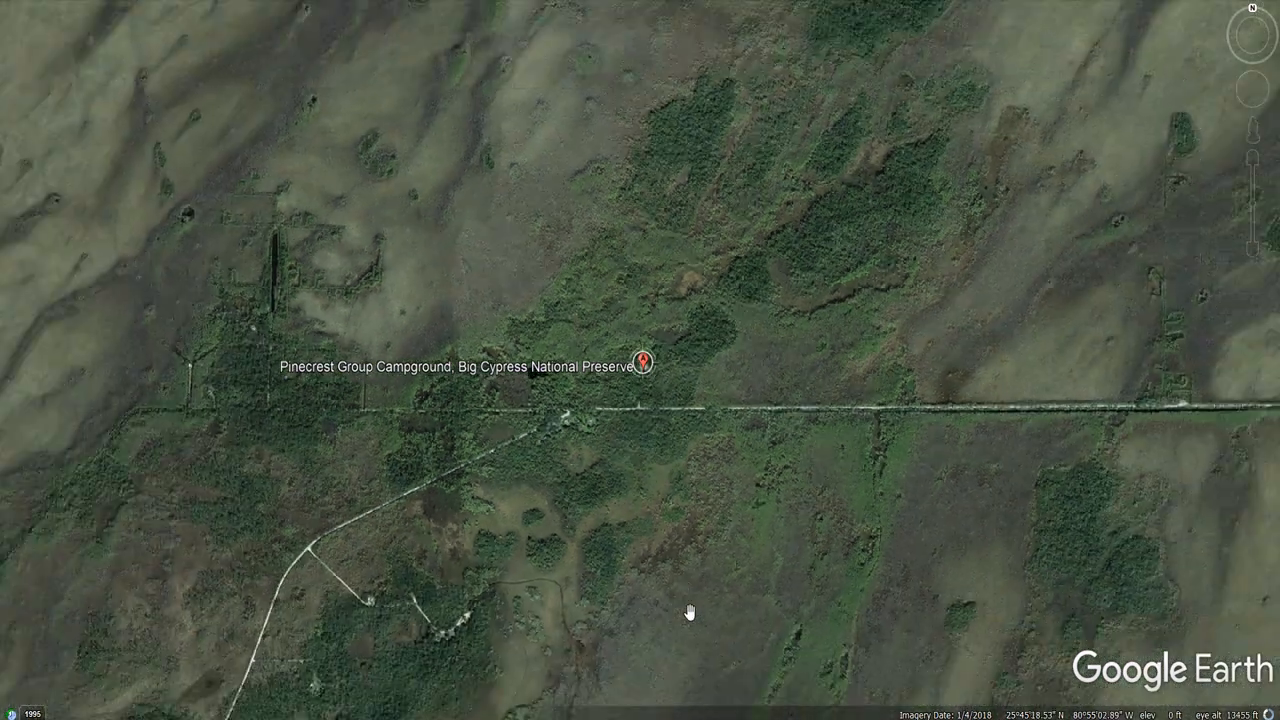
scroll("down", 3)
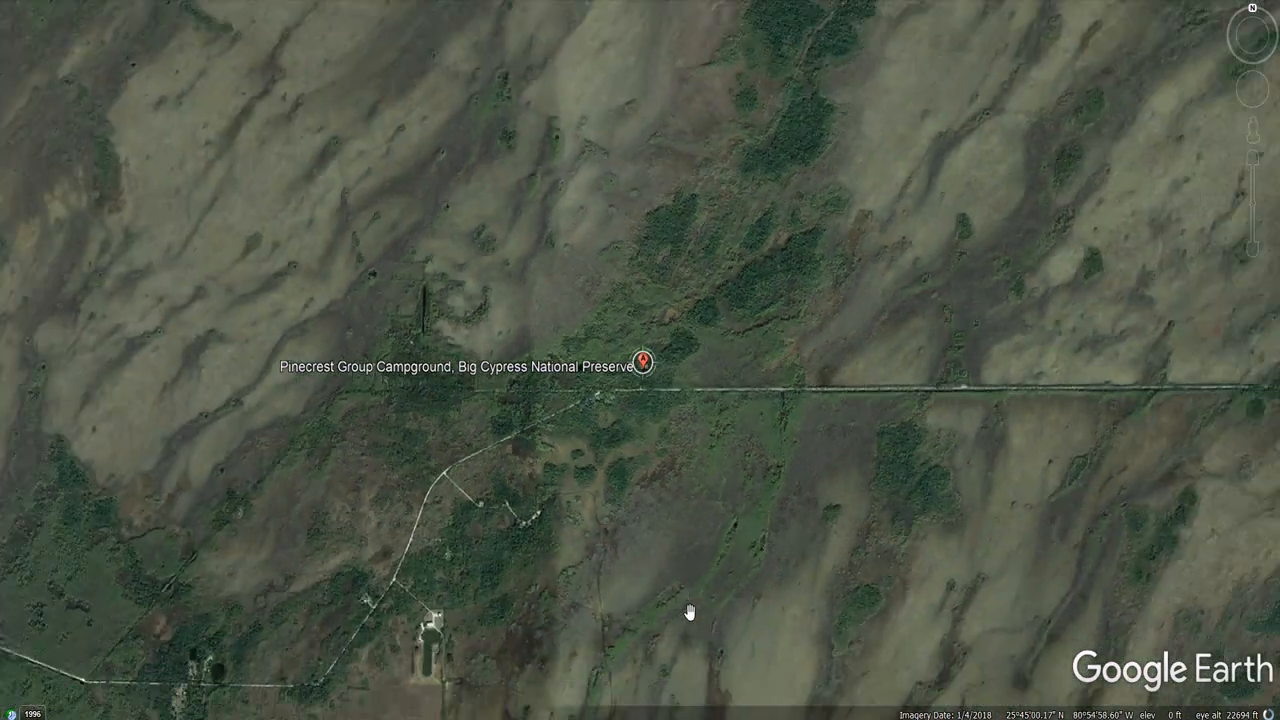
scroll("down", 3)
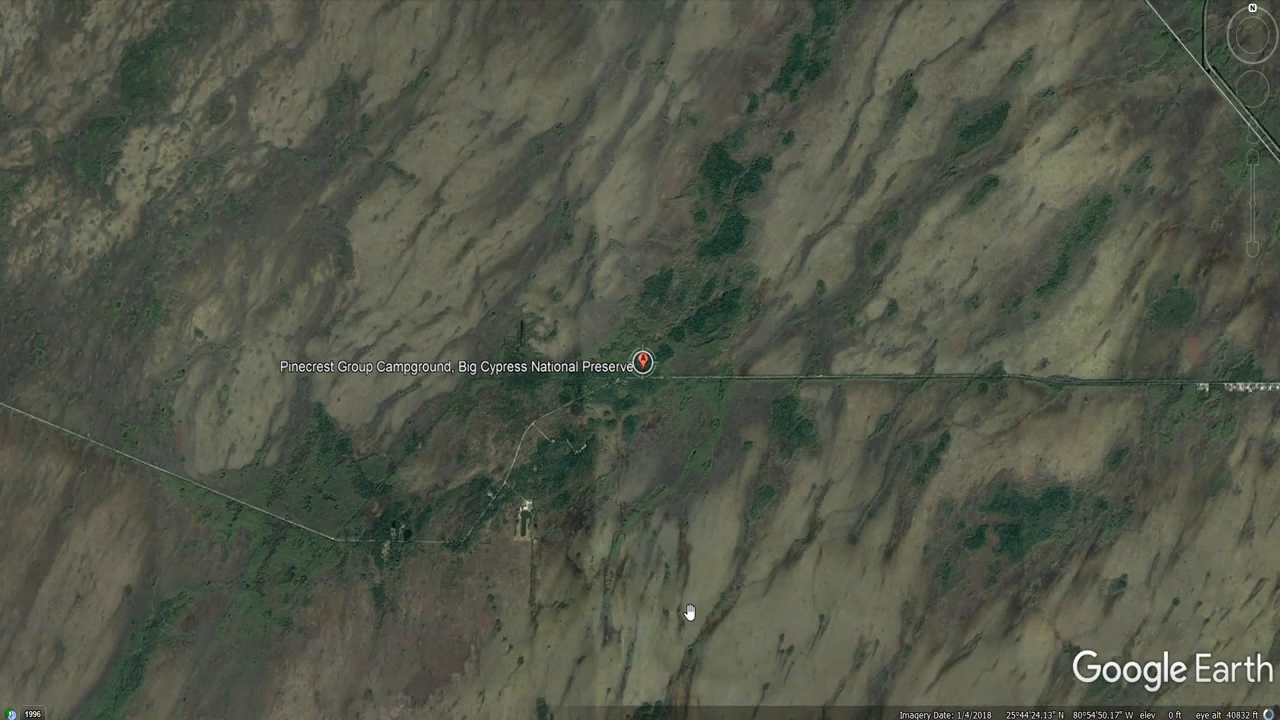
scroll("down", 3)
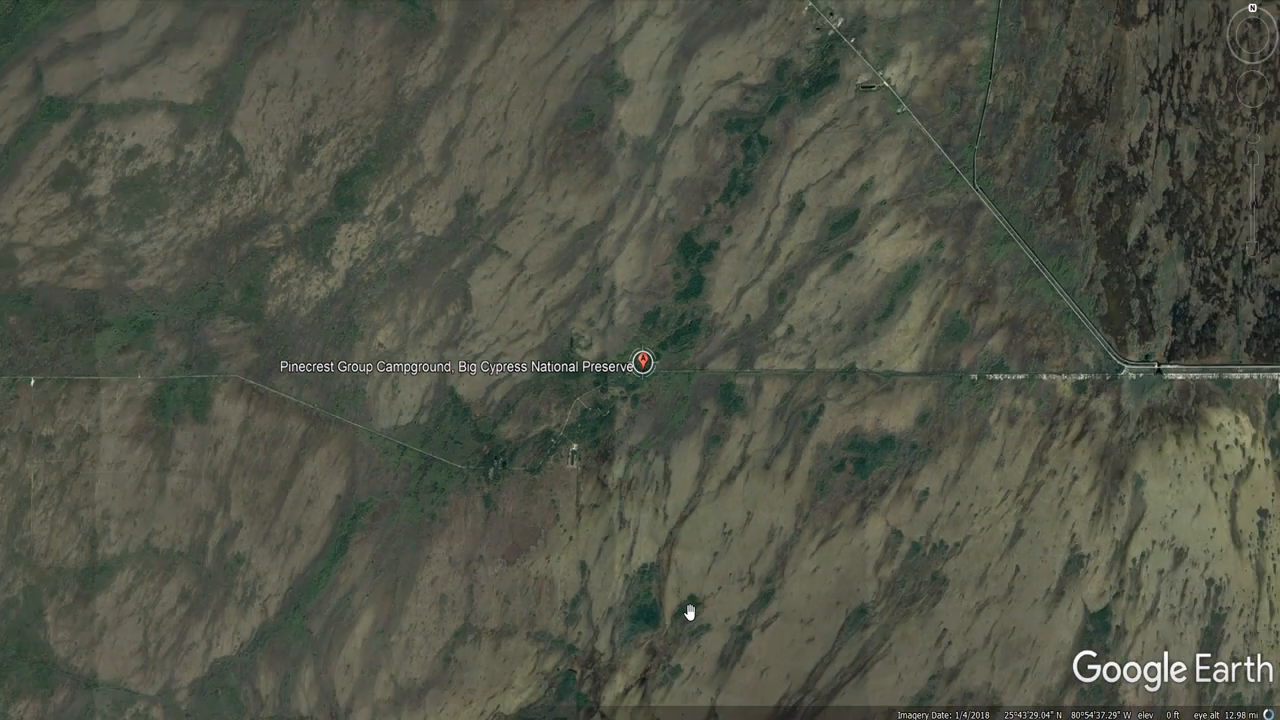
scroll("down", 3)
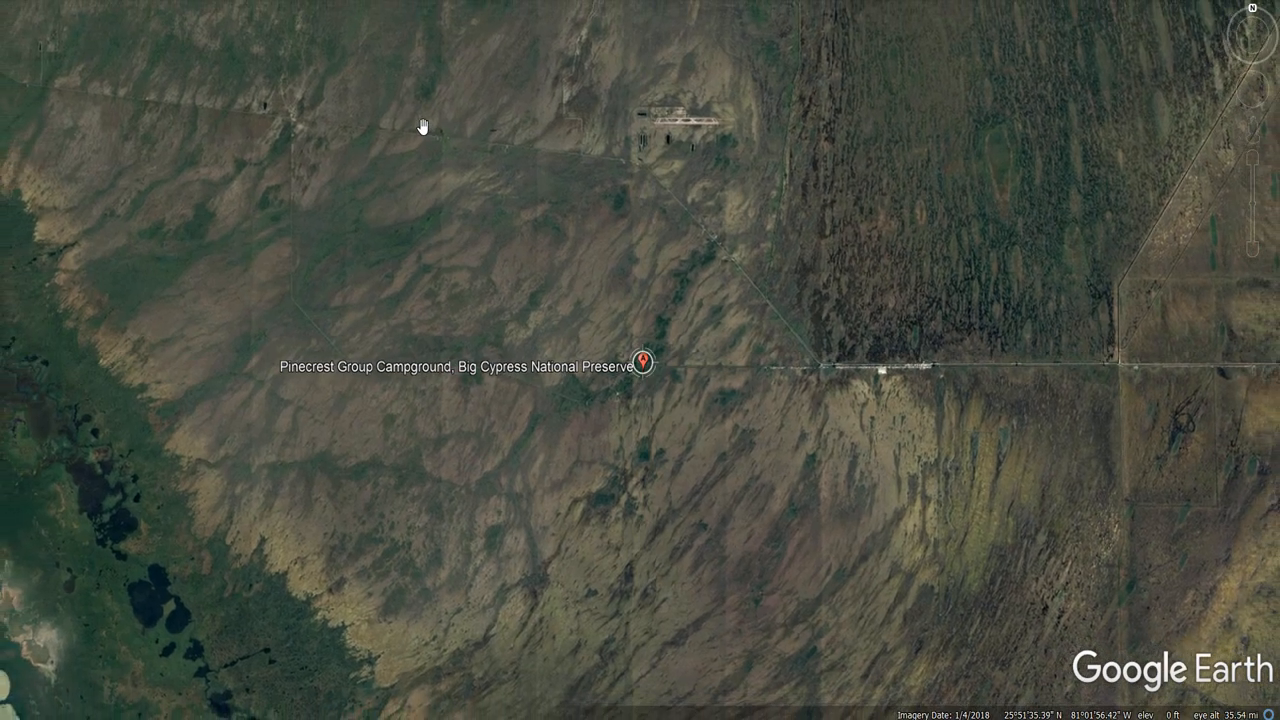
scroll("down", 3)
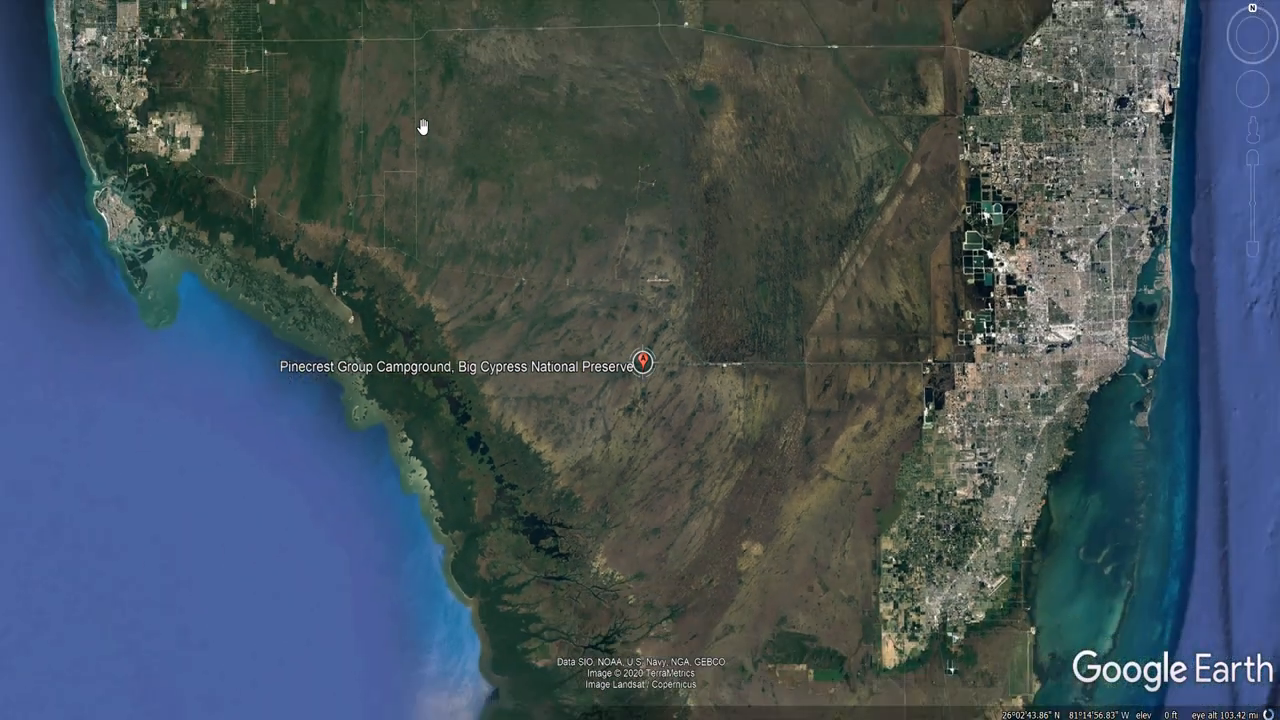
scroll("down", 3)
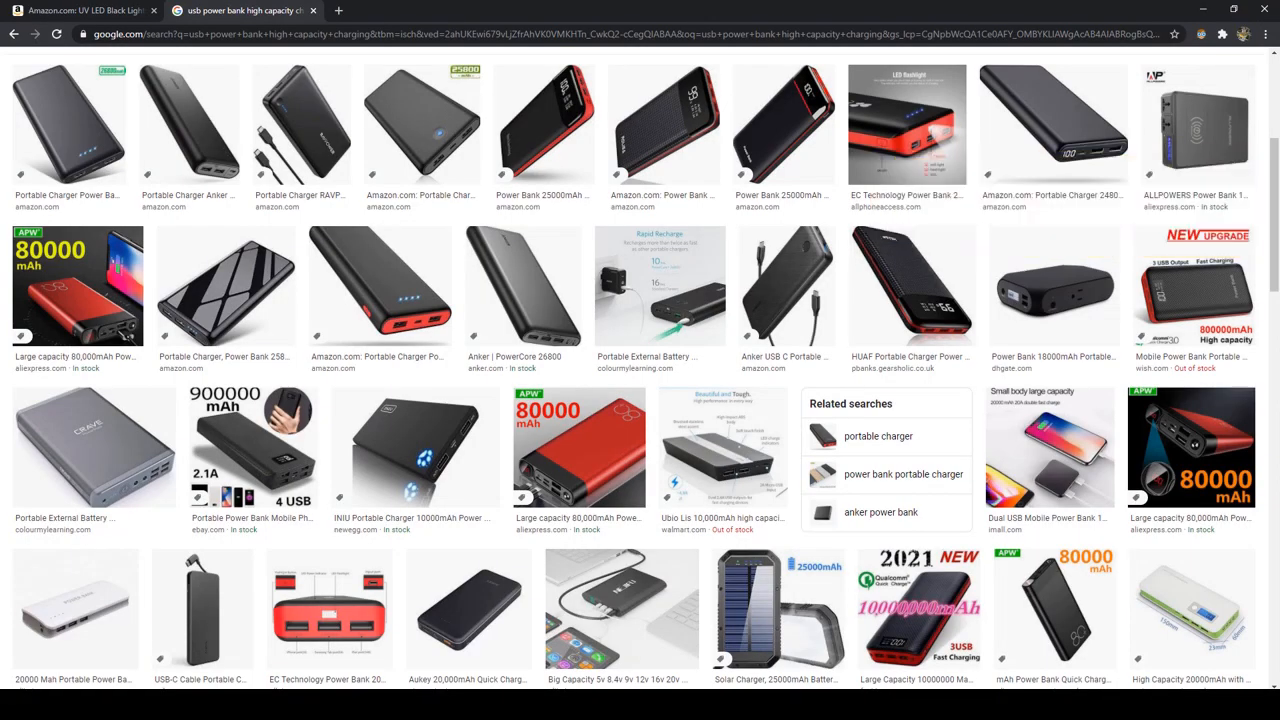
Switch to the browser tab with the 'usb power bank high capacity charging' image results.
left_click(80, 11)
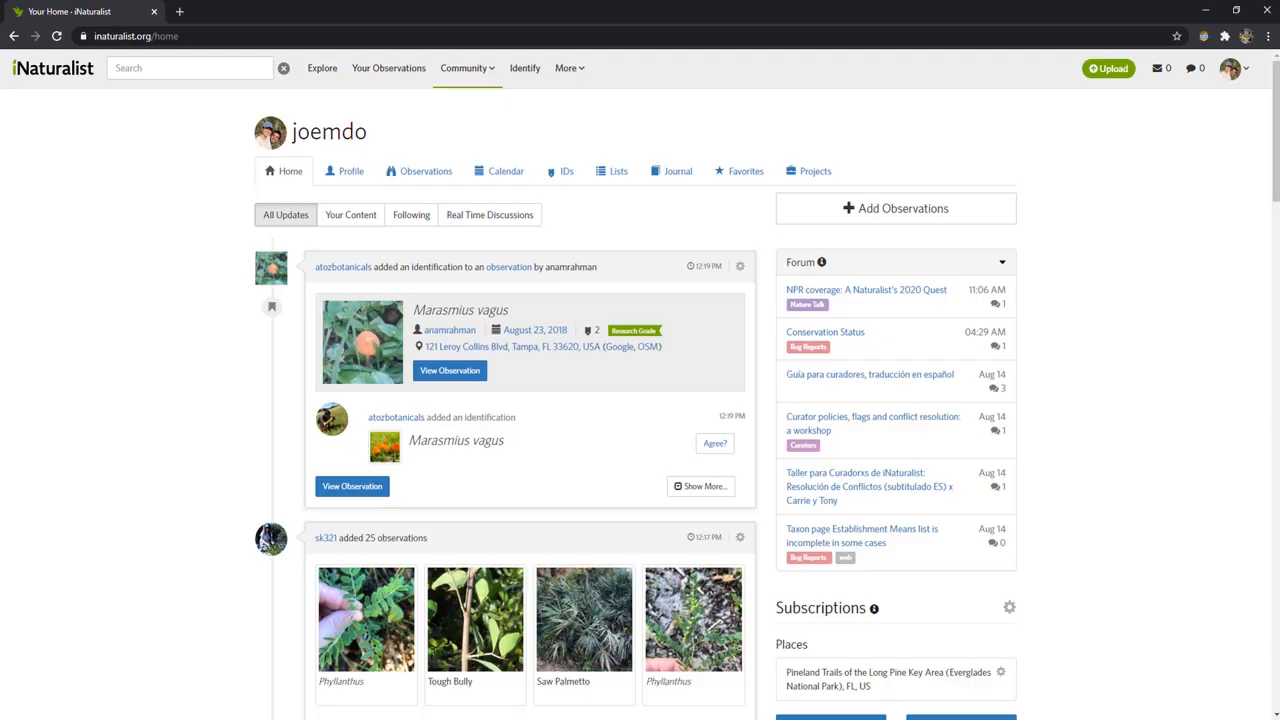
Search 'common ground dove', then 'florida bl', and choose Blacklighting Florida's About page.
left_click(195, 68)
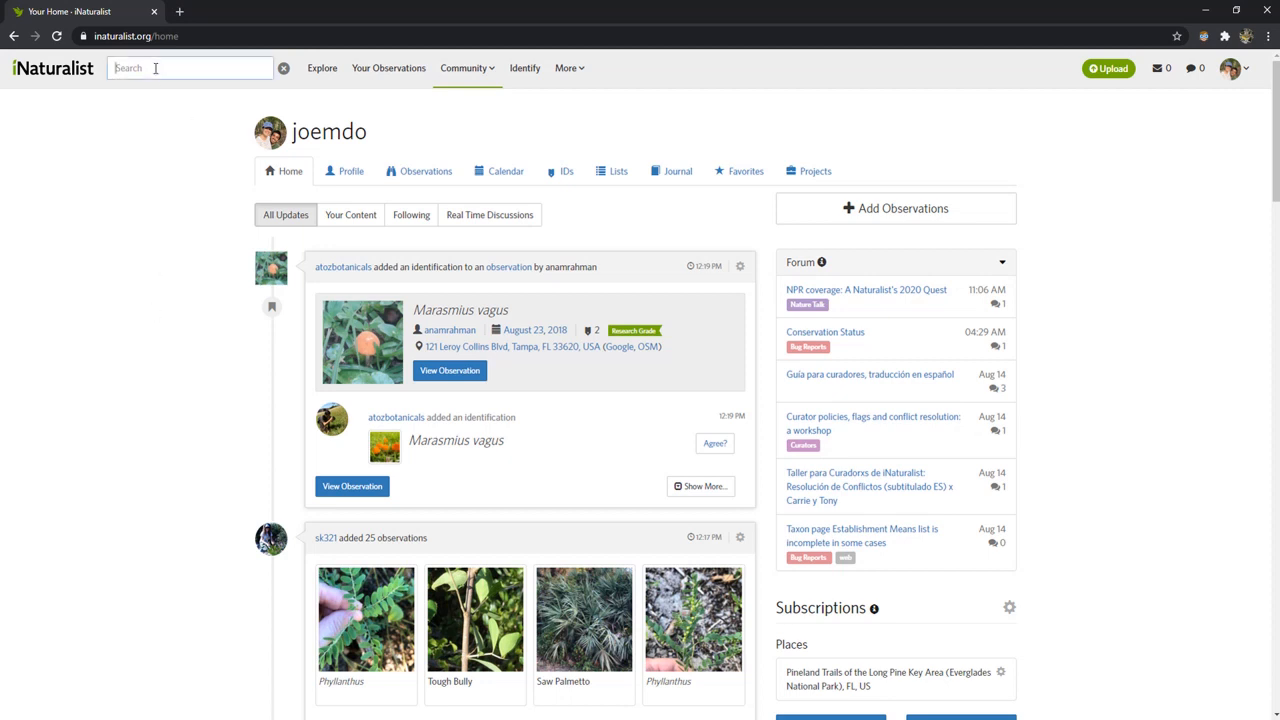
mouse_move(198, 89)
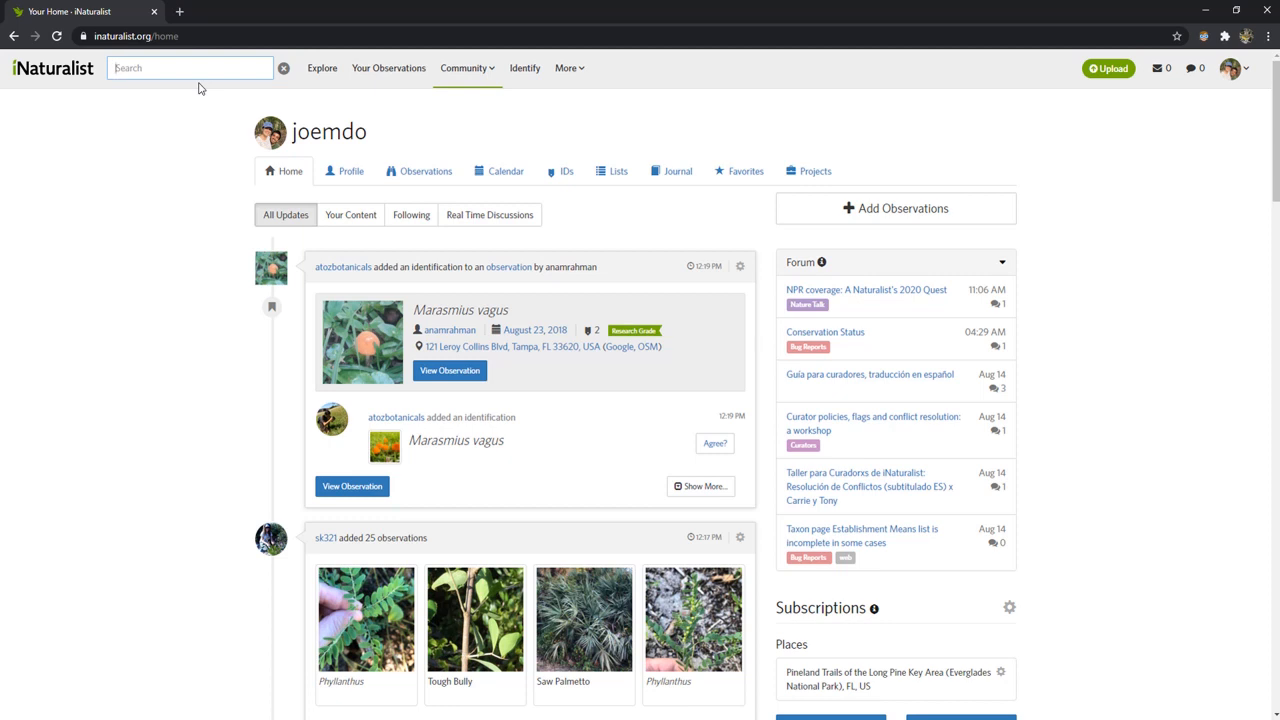
type("common ground dove")
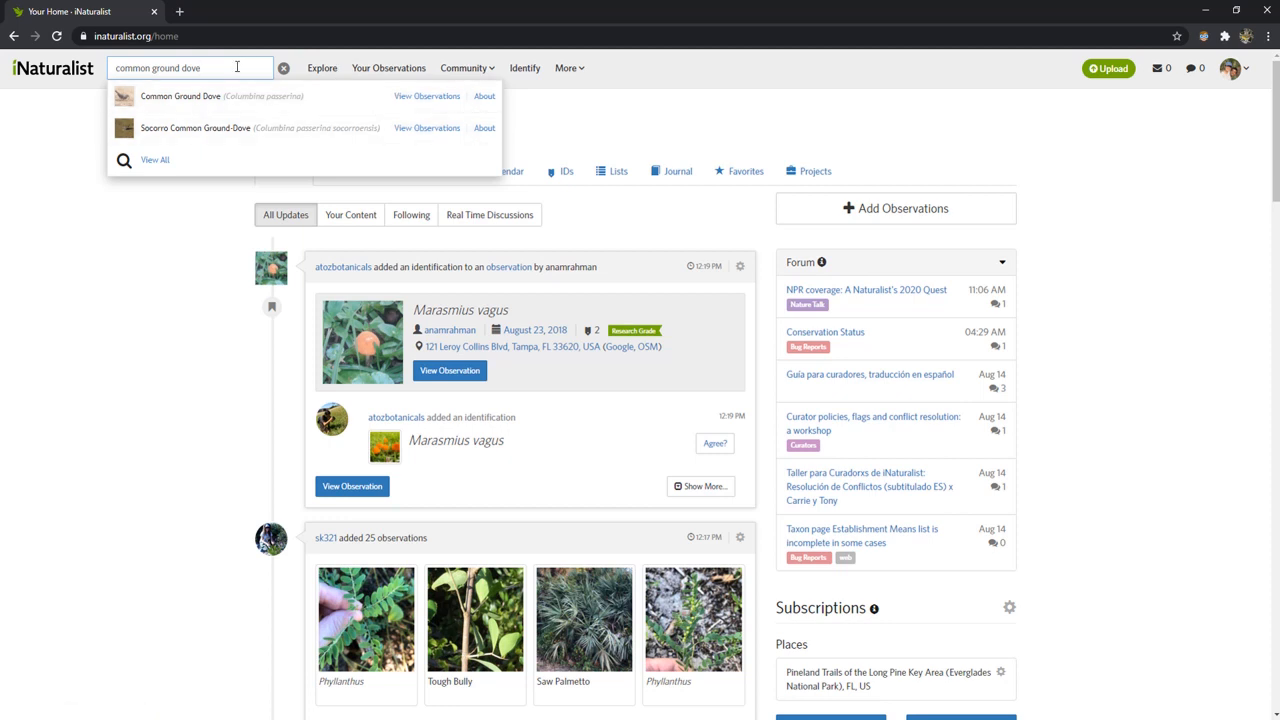
left_click(285, 68)
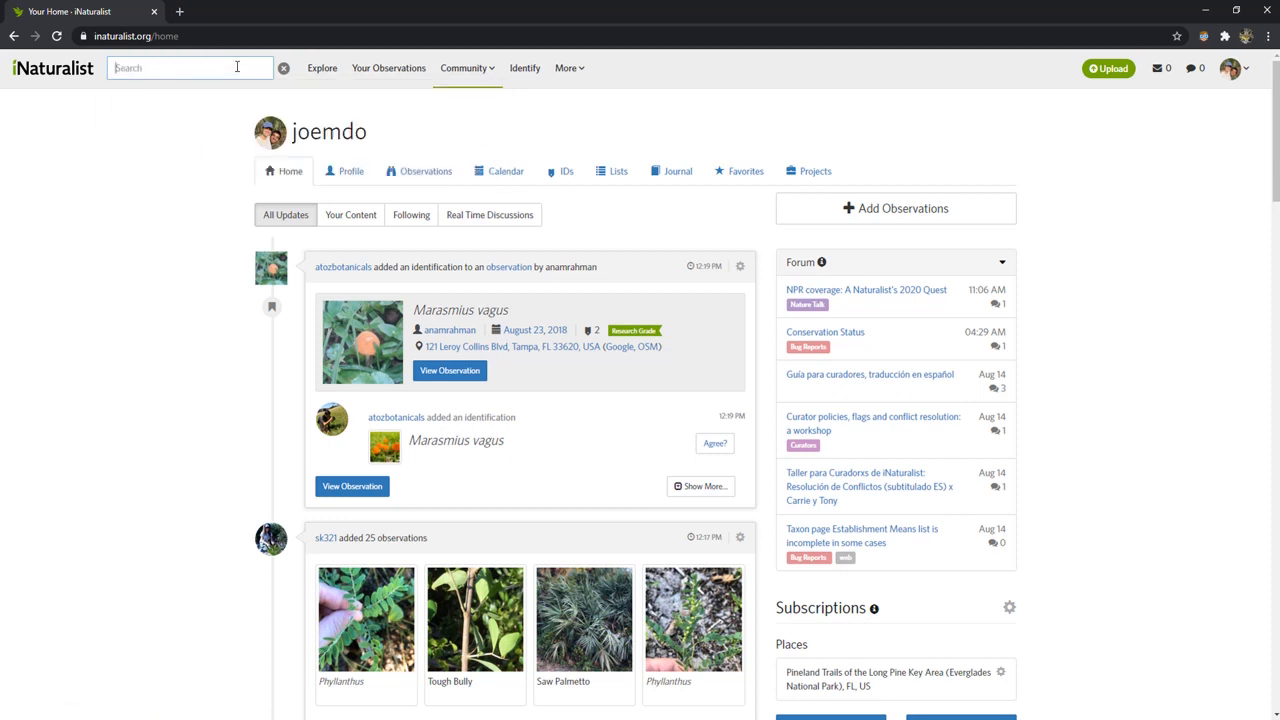
type("florida blacklighting")
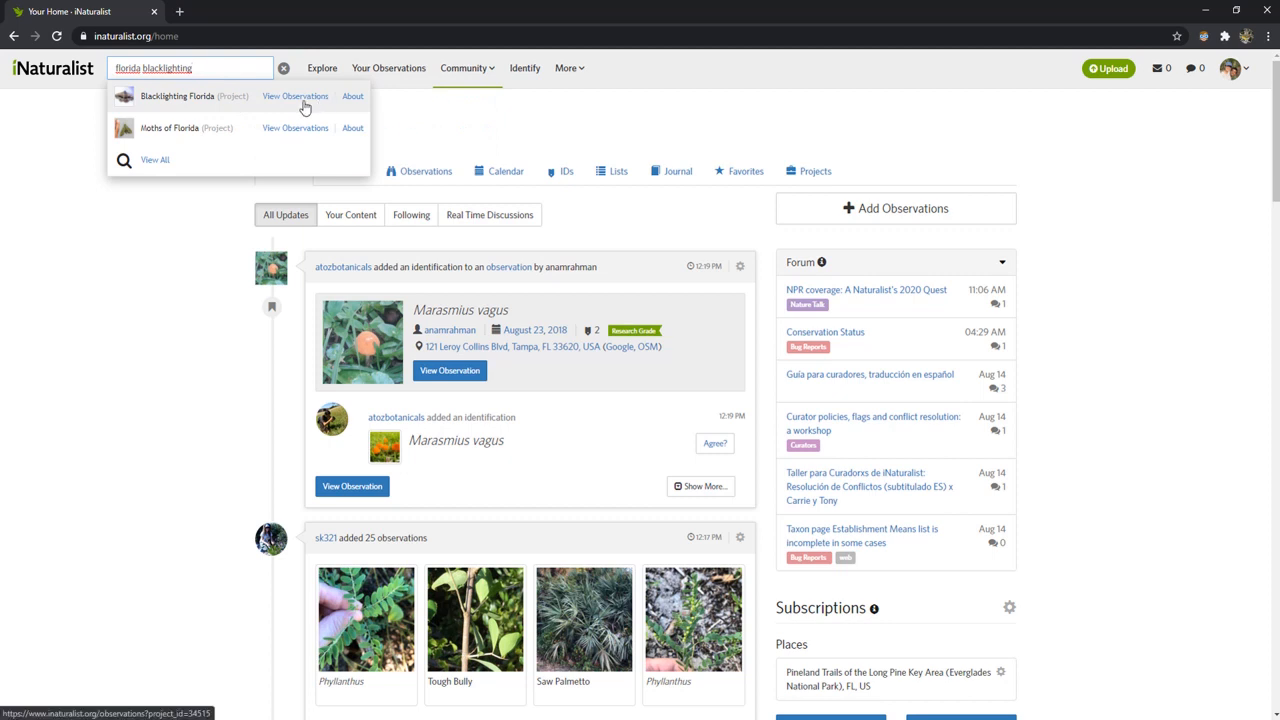
left_click(352, 96)
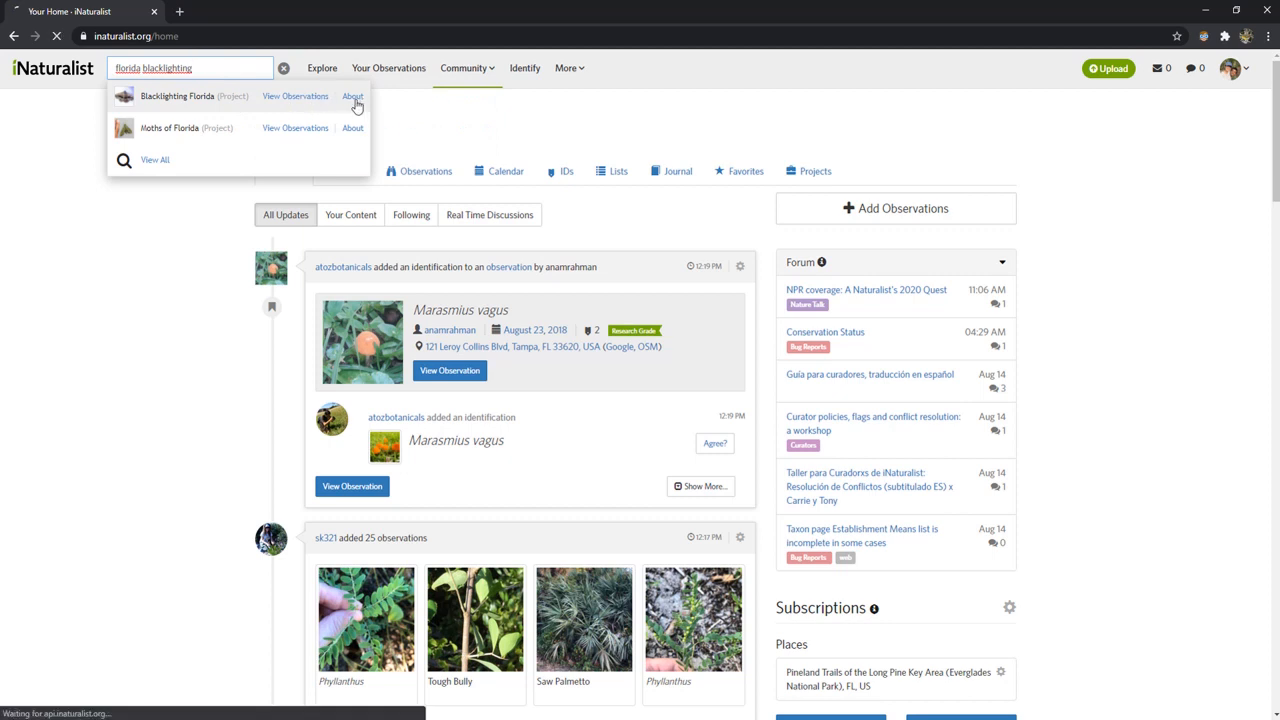
Load the Blacklighting Florida project page and scroll past Stats and the map to Recent observations.
left_click(181, 96)
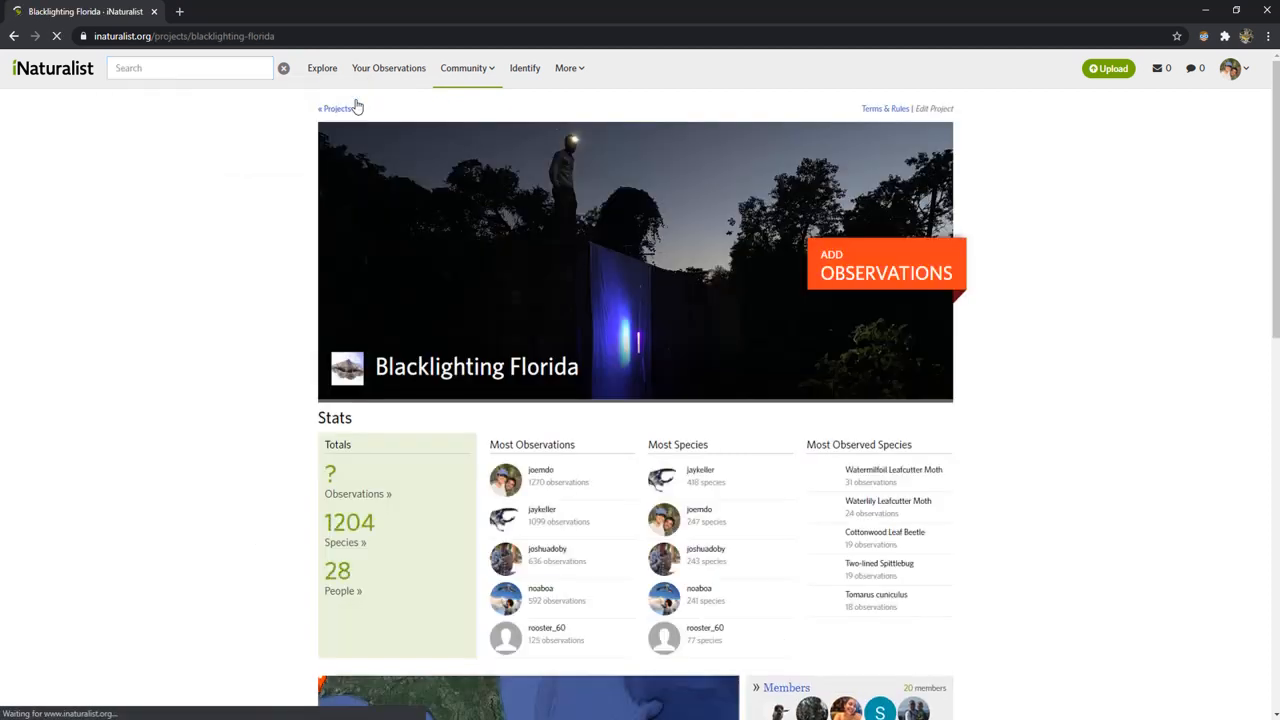
scroll("down", 3)
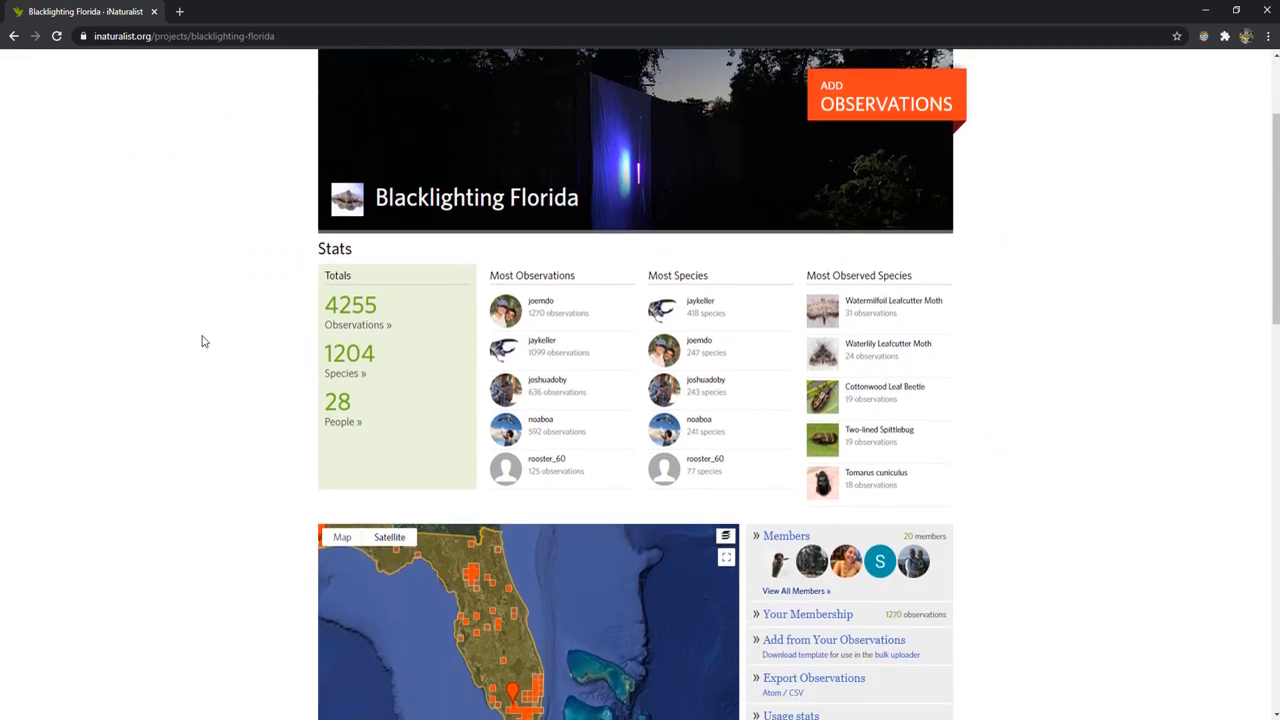
scroll("down", 3)
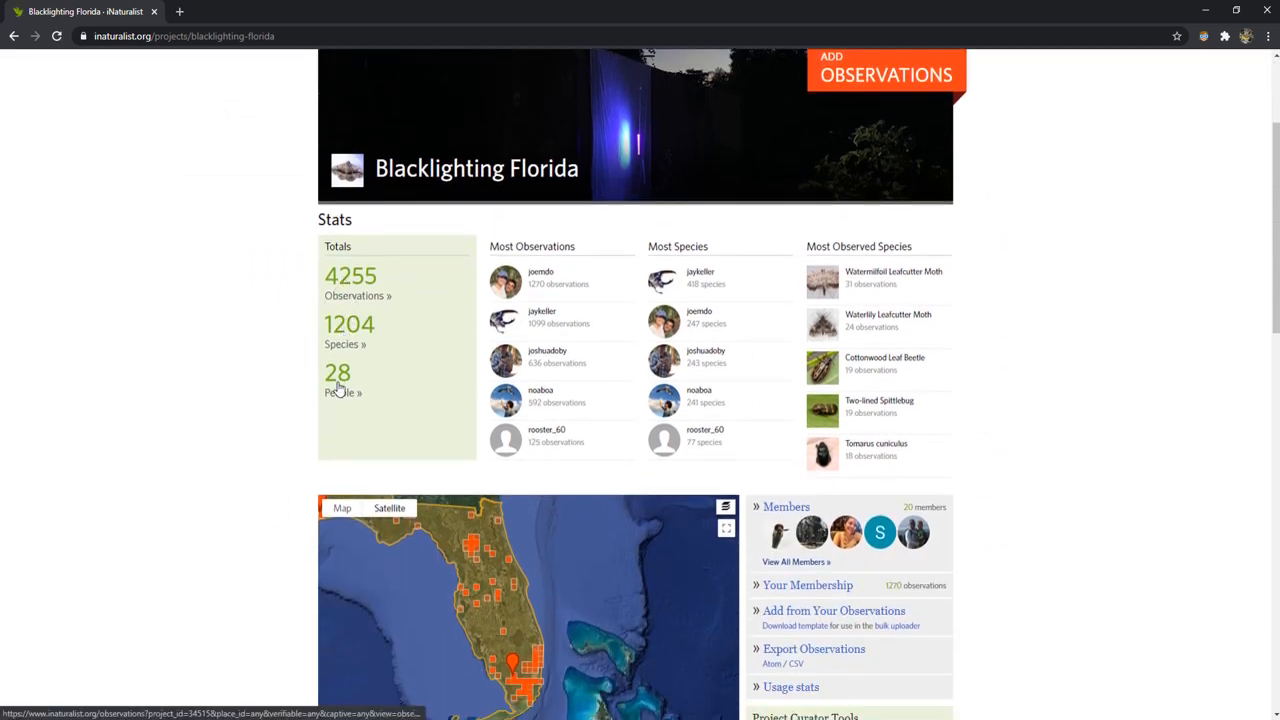
scroll("down", 3)
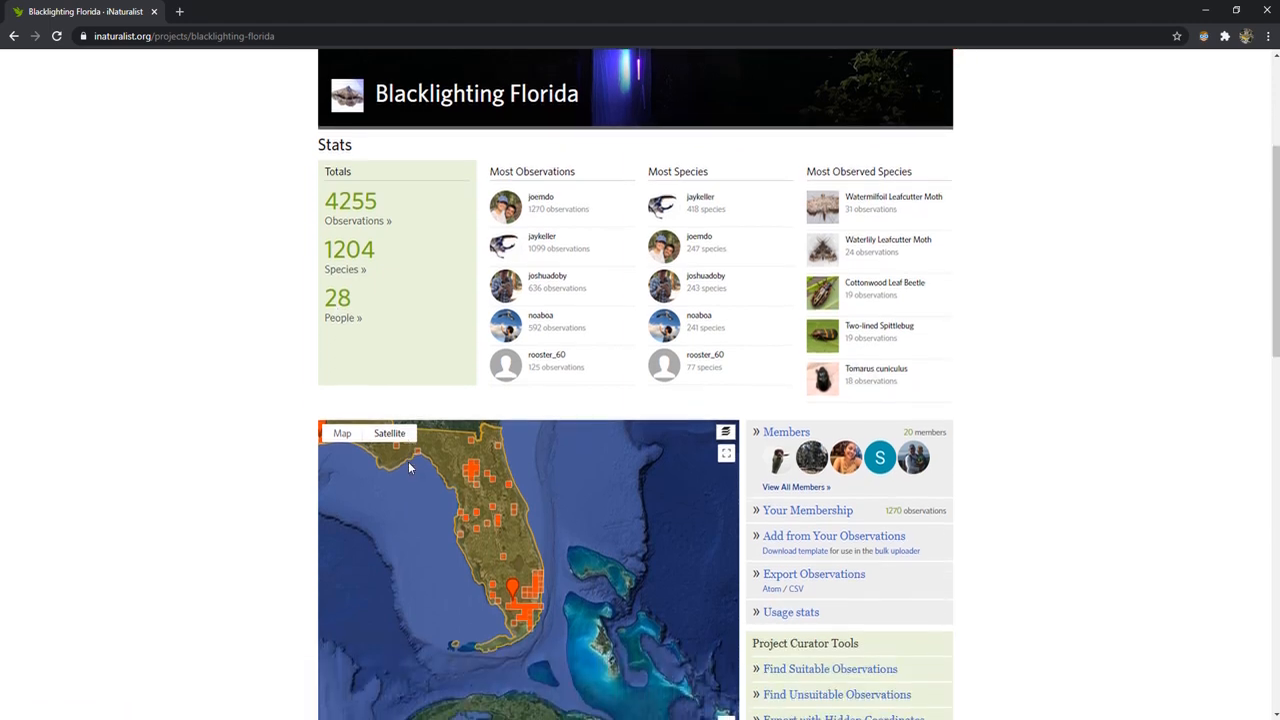
scroll("down", 3)
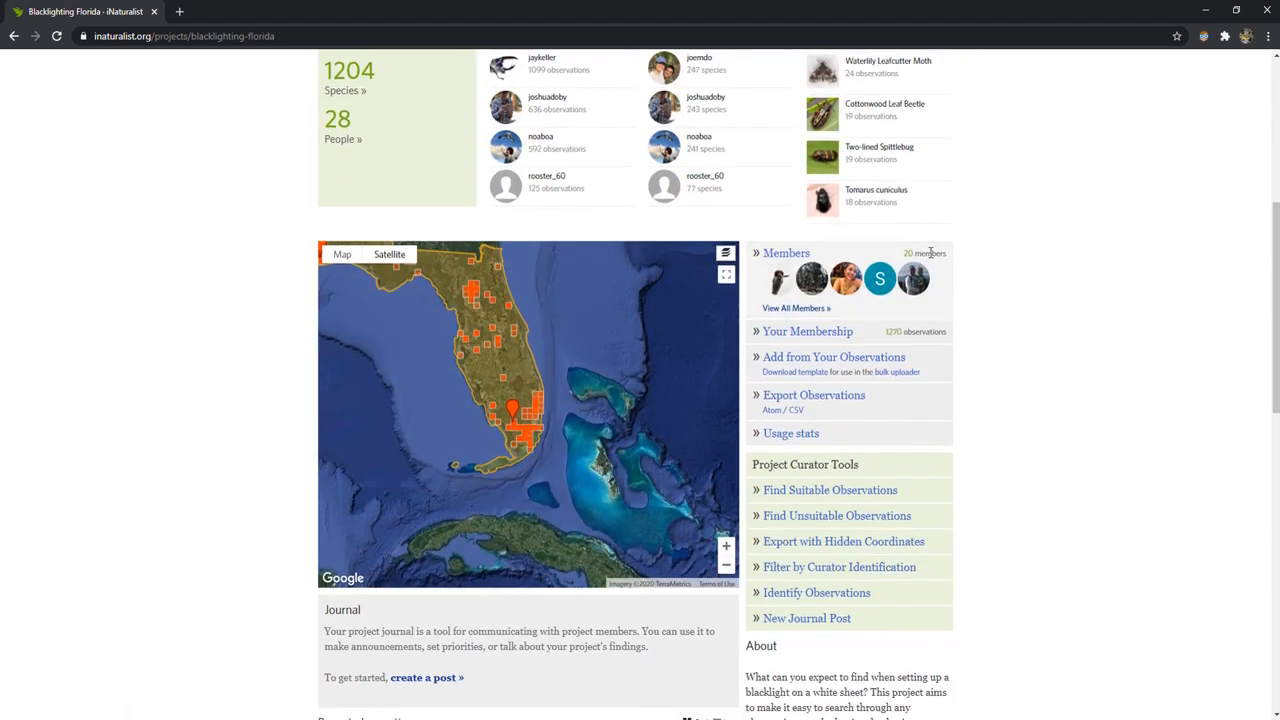
mouse_move(995, 340)
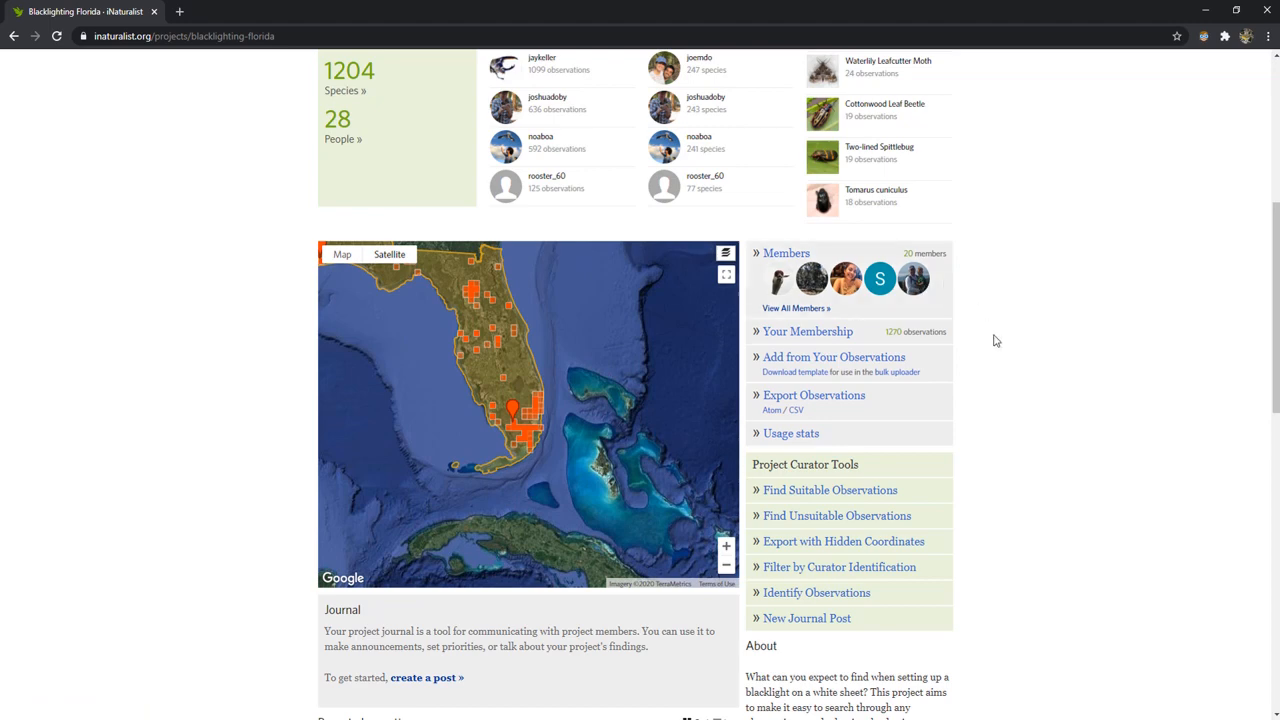
scroll("down", 3)
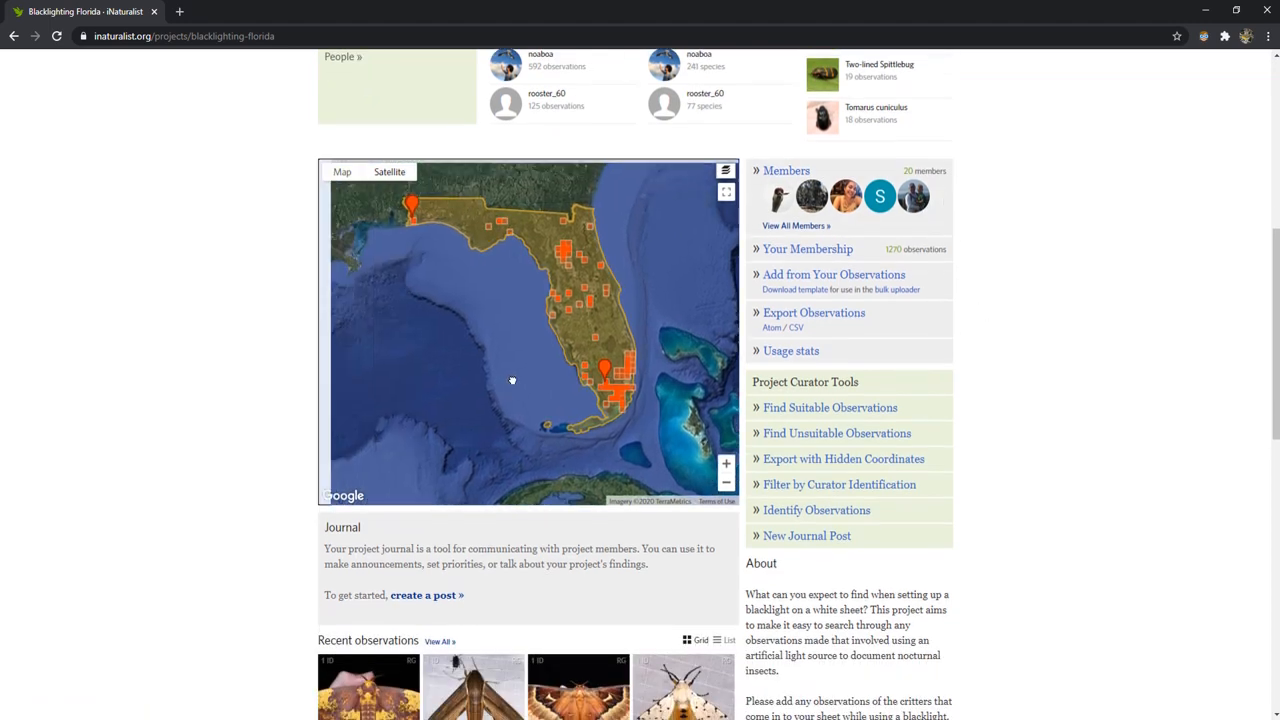
scroll("down", 3)
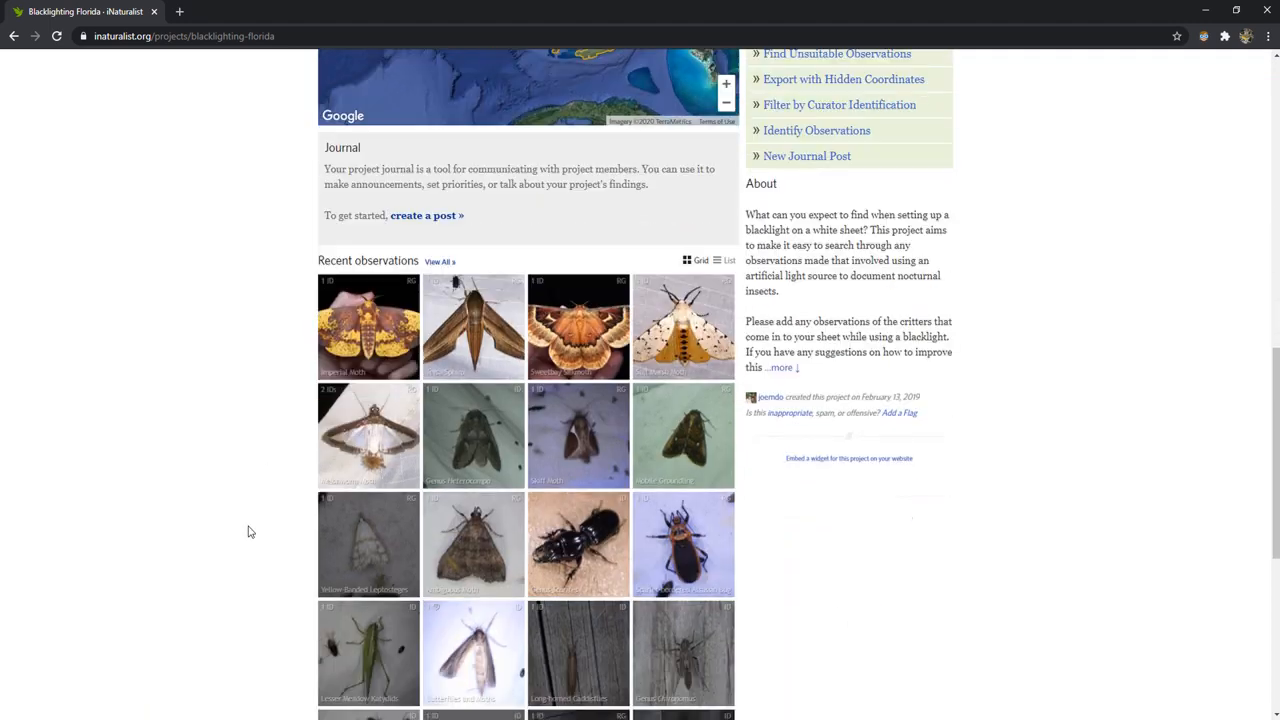
scroll("down", 3)
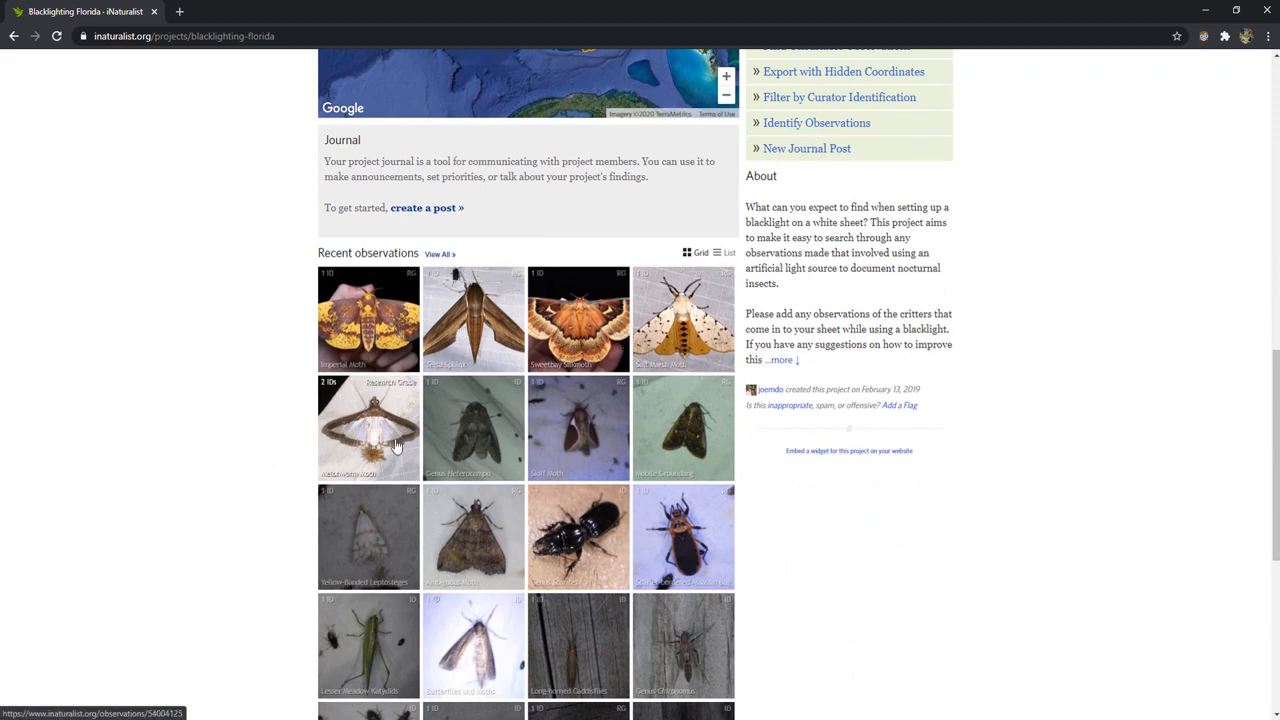
View the Imperial Moth observation in a new tab and look through its details.
left_click(368, 428)
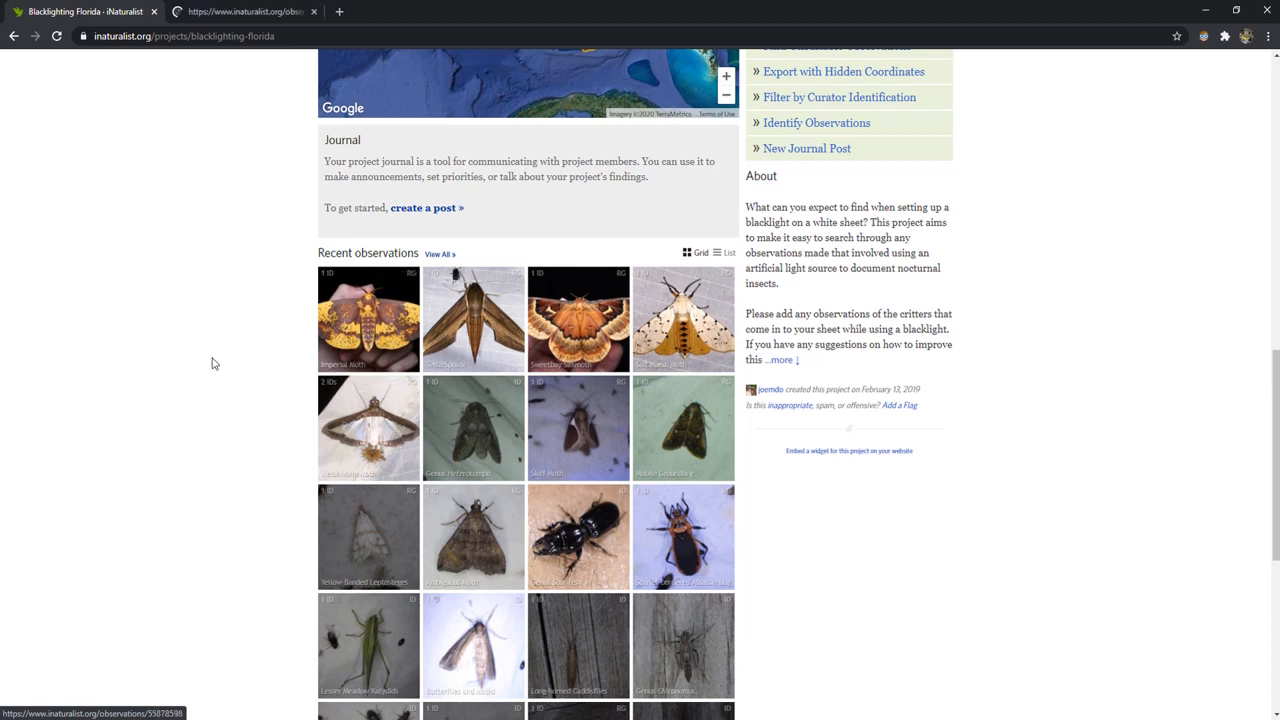
left_click(368, 320)
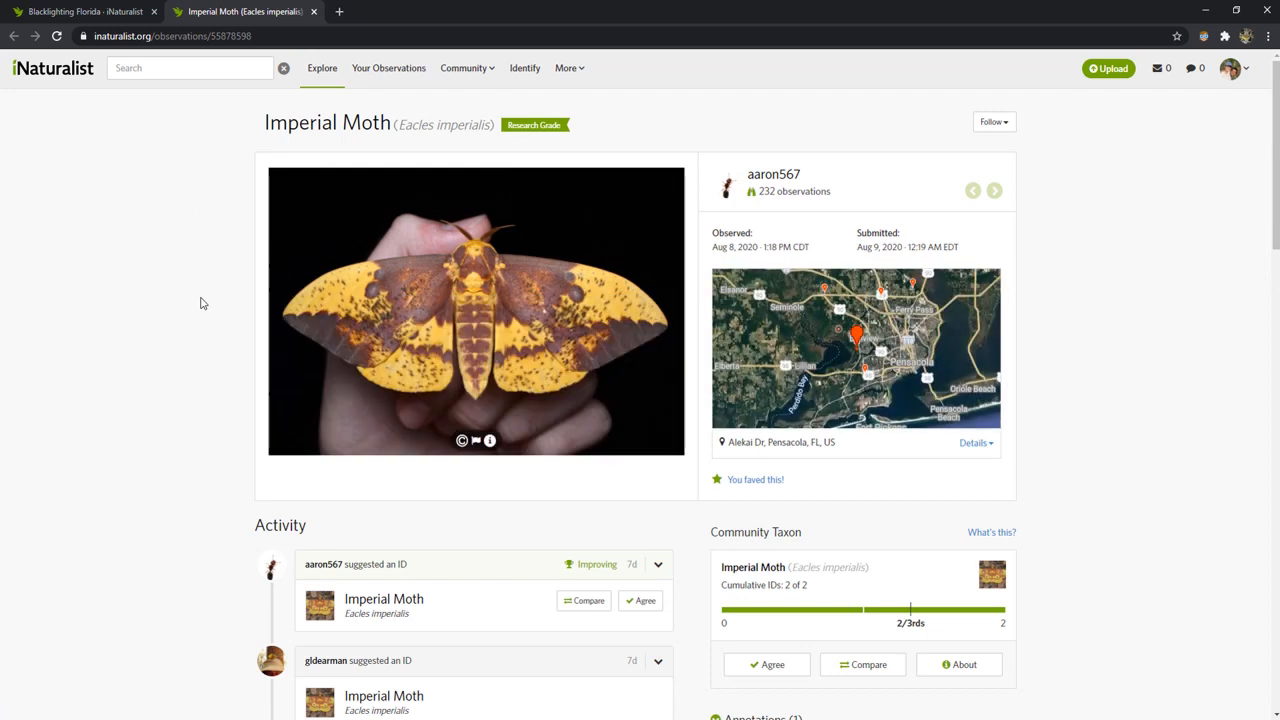
scroll("down", 3)
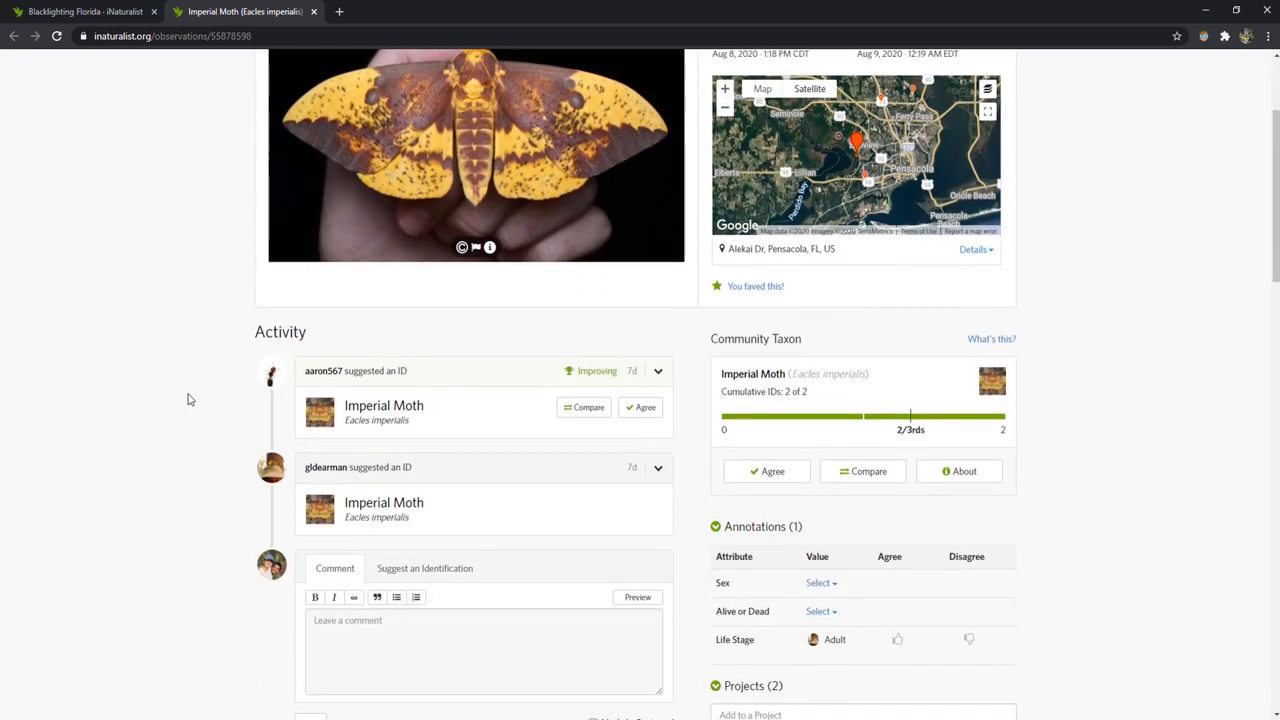
scroll("up", 3)
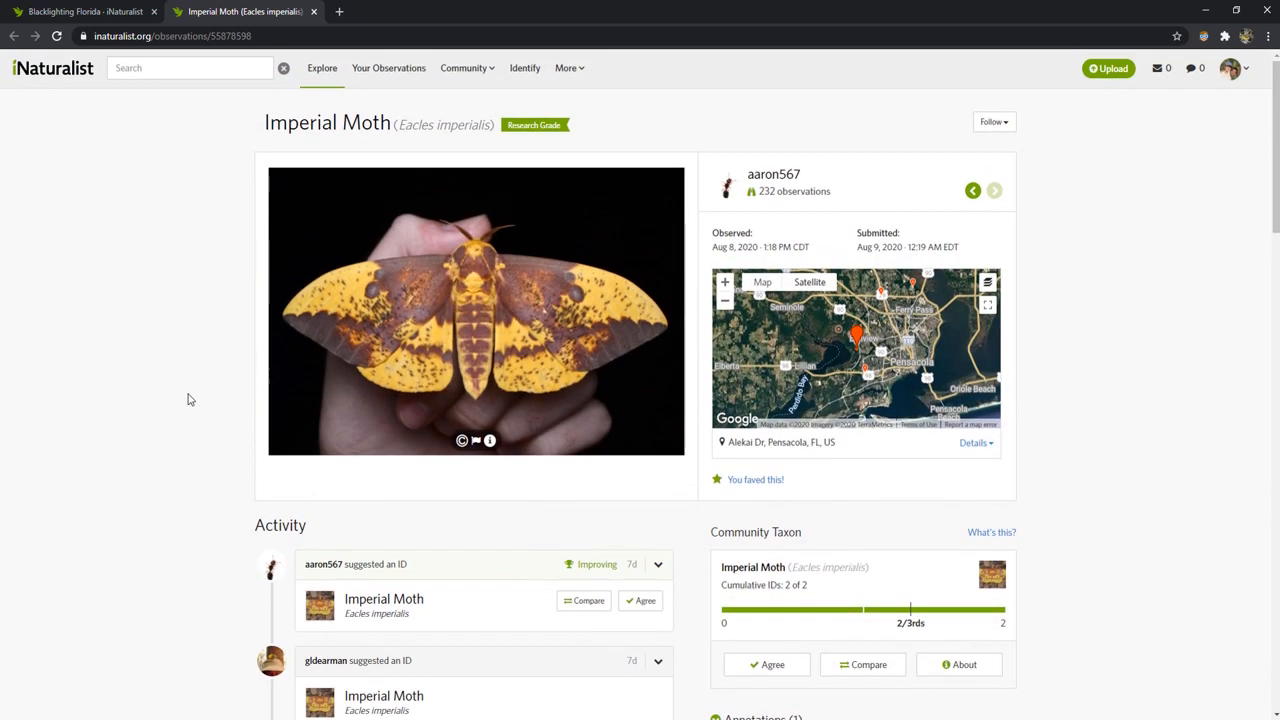
mouse_move(434, 124)
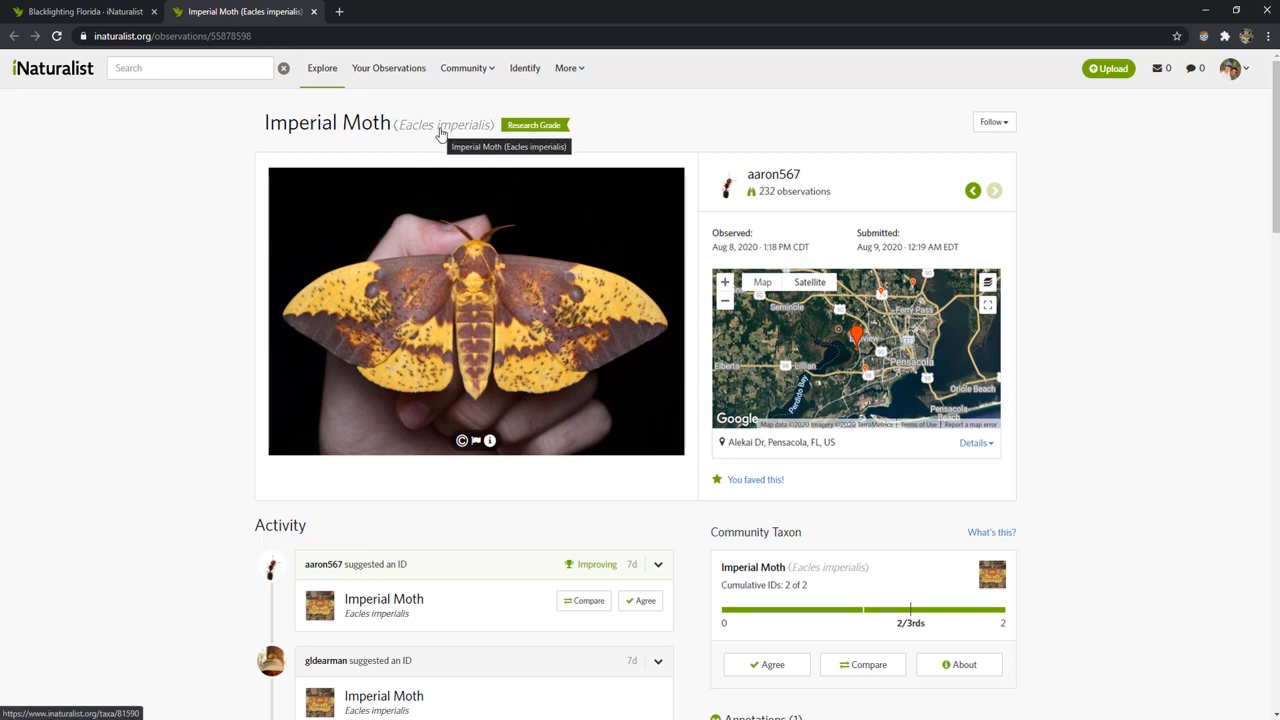
scroll("down", 3)
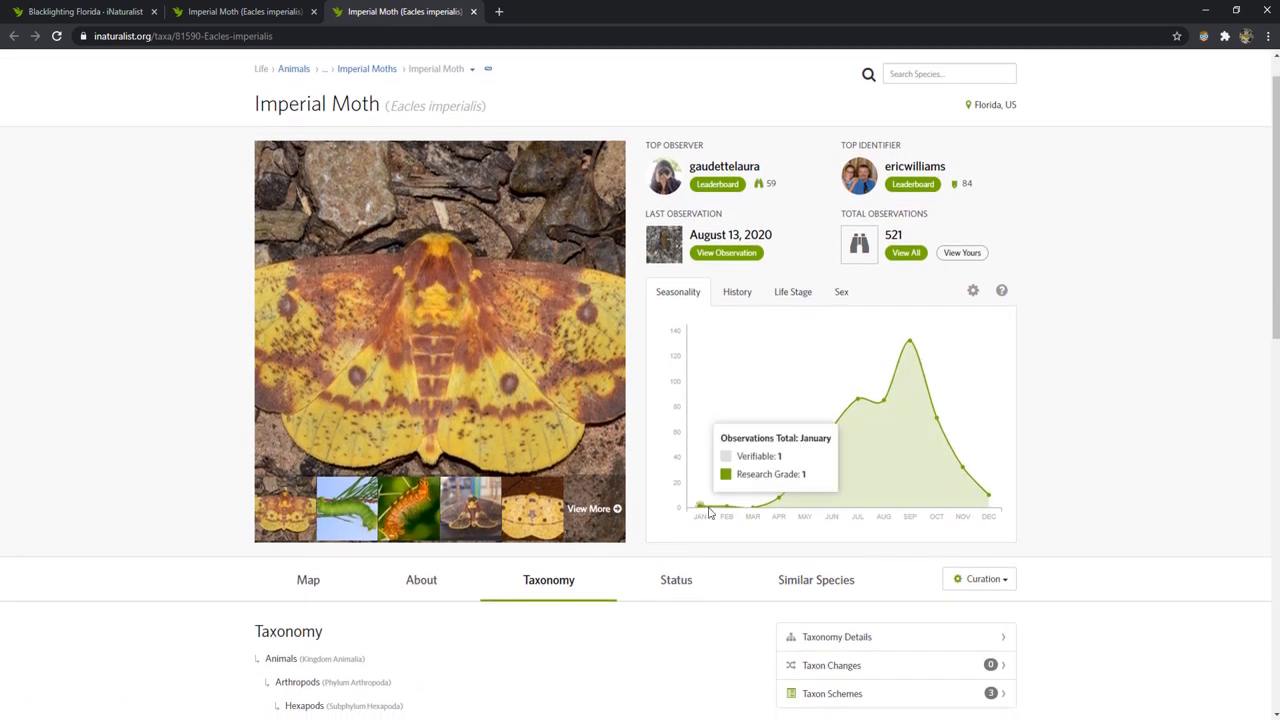
mouse_move(753, 510)
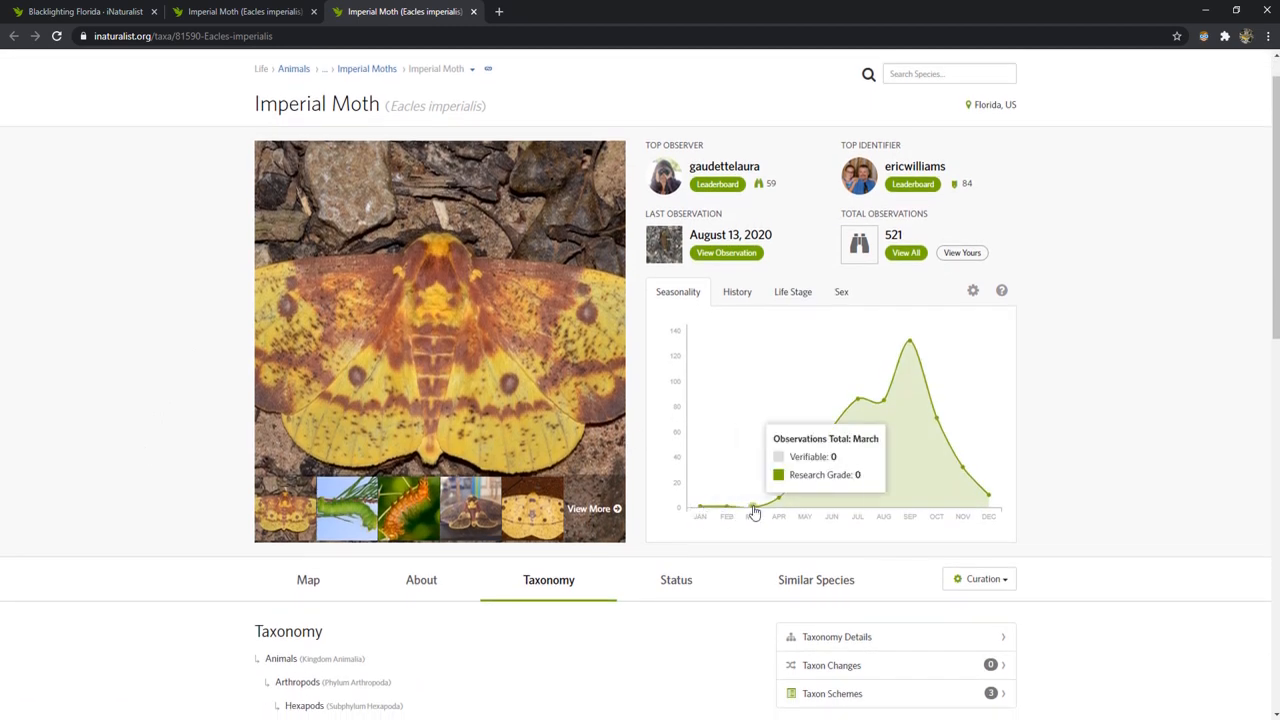
mouse_move(860, 446)
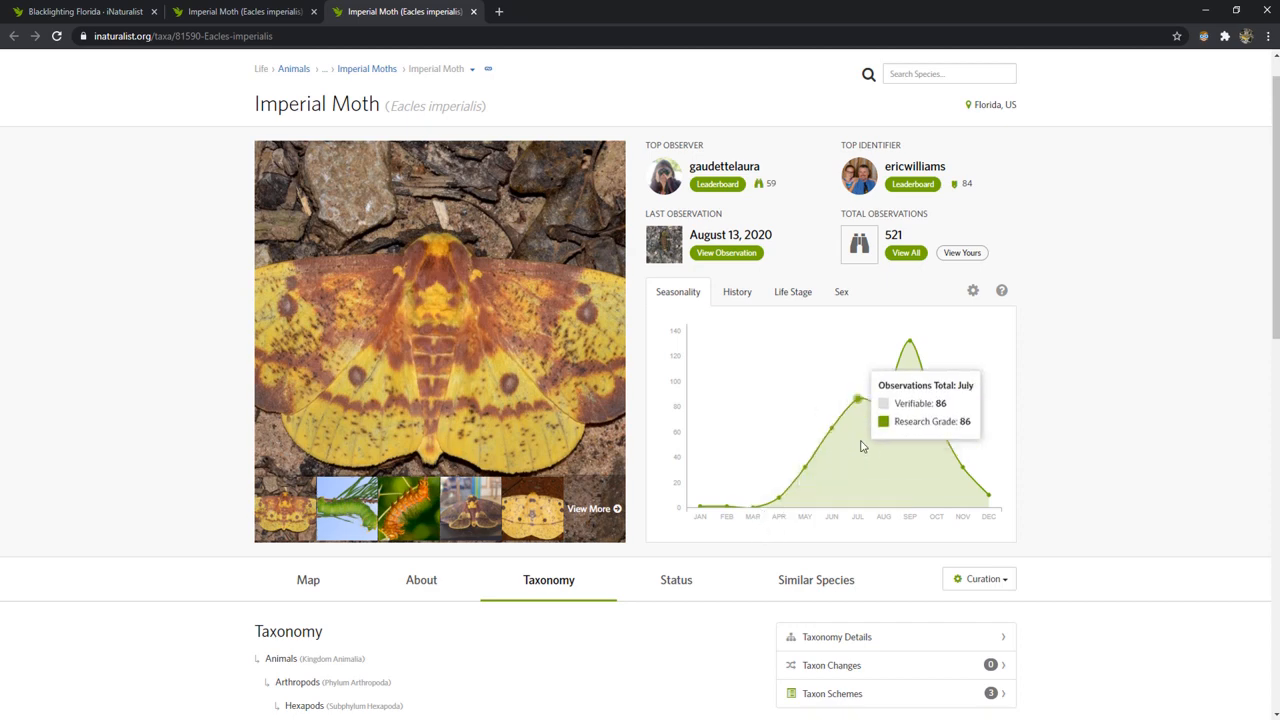
mouse_move(1047, 372)
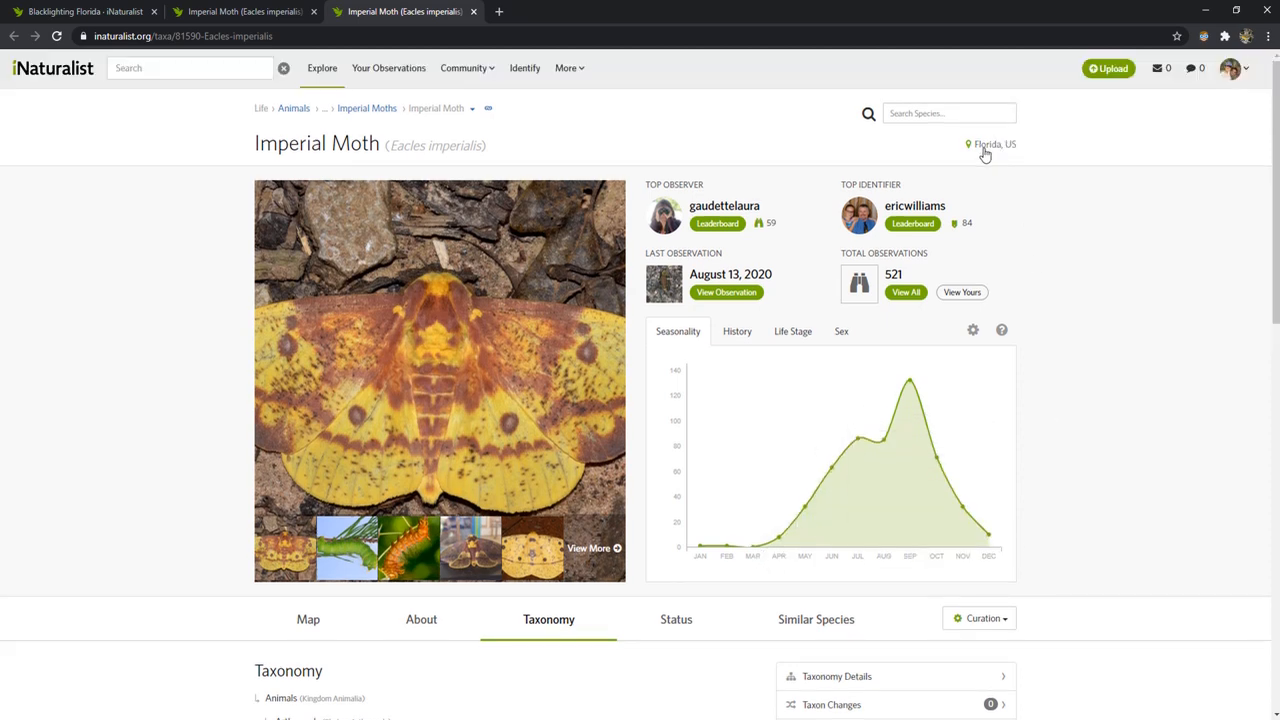
Scroll through the Imperial Moth taxonomy to the subspecies counts, Pine Imperial Moth leading with 810.
scroll("down", 3)
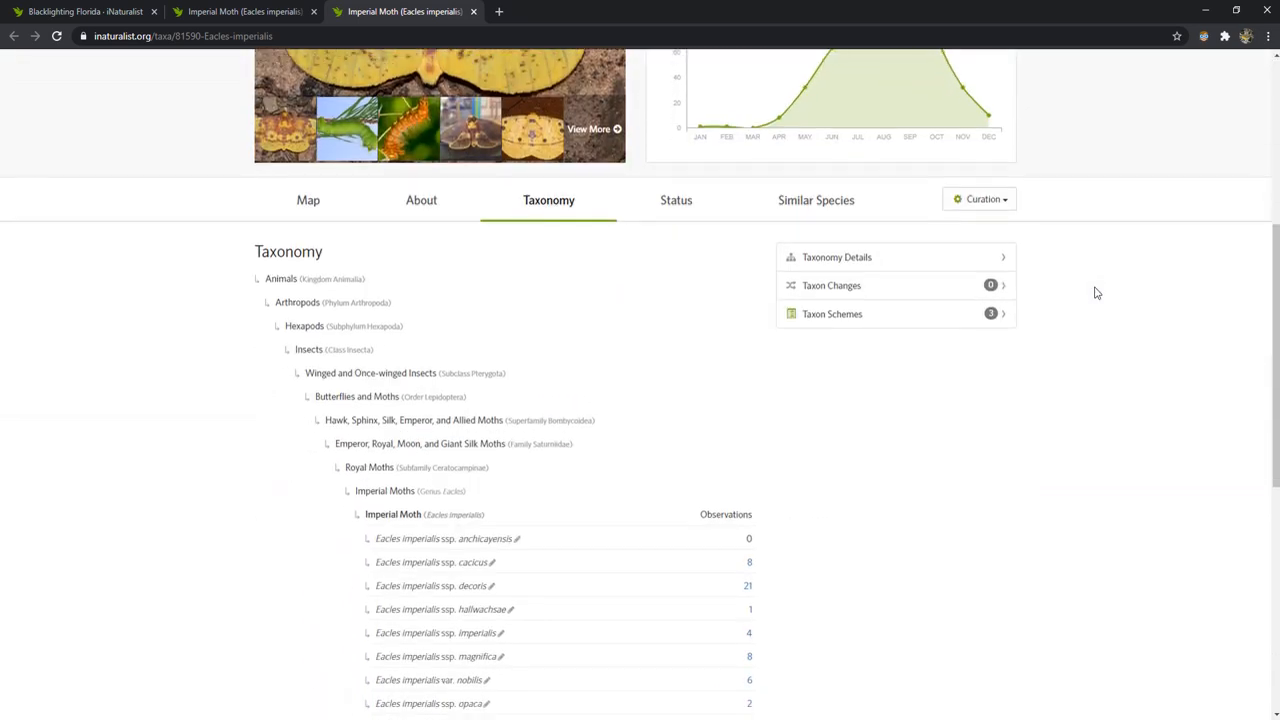
scroll("down", 3)
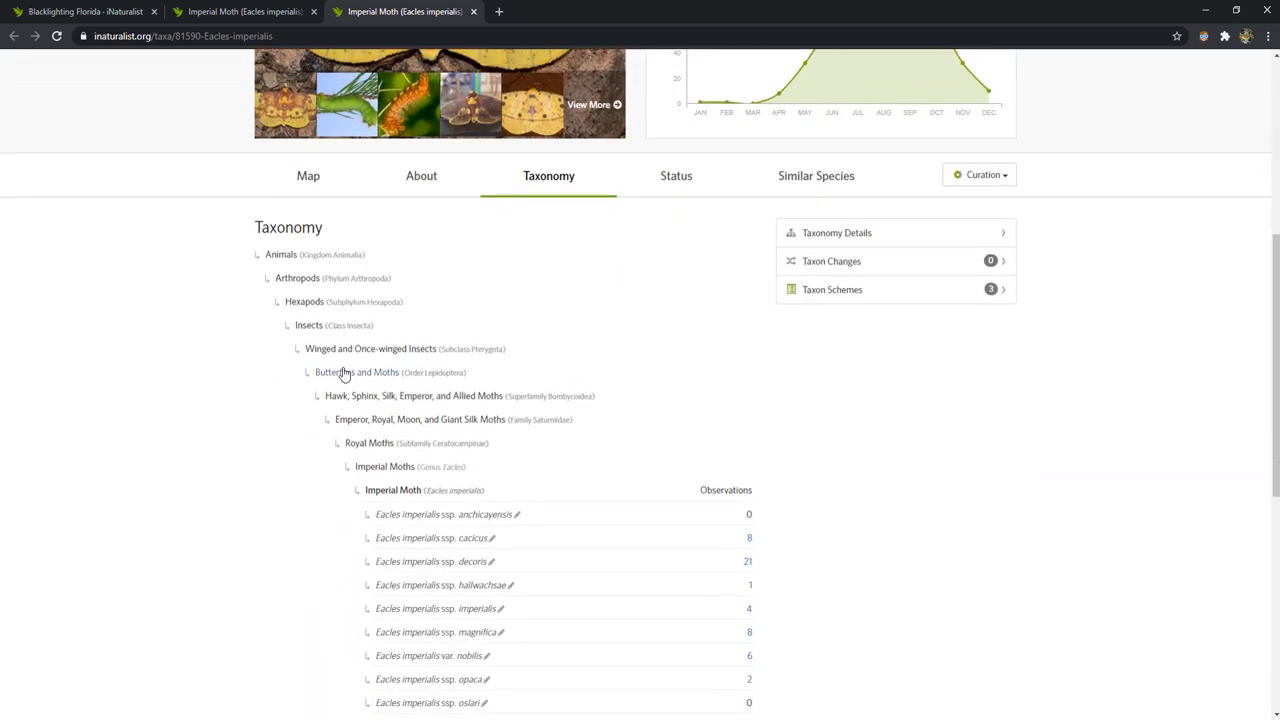
scroll("down", 3)
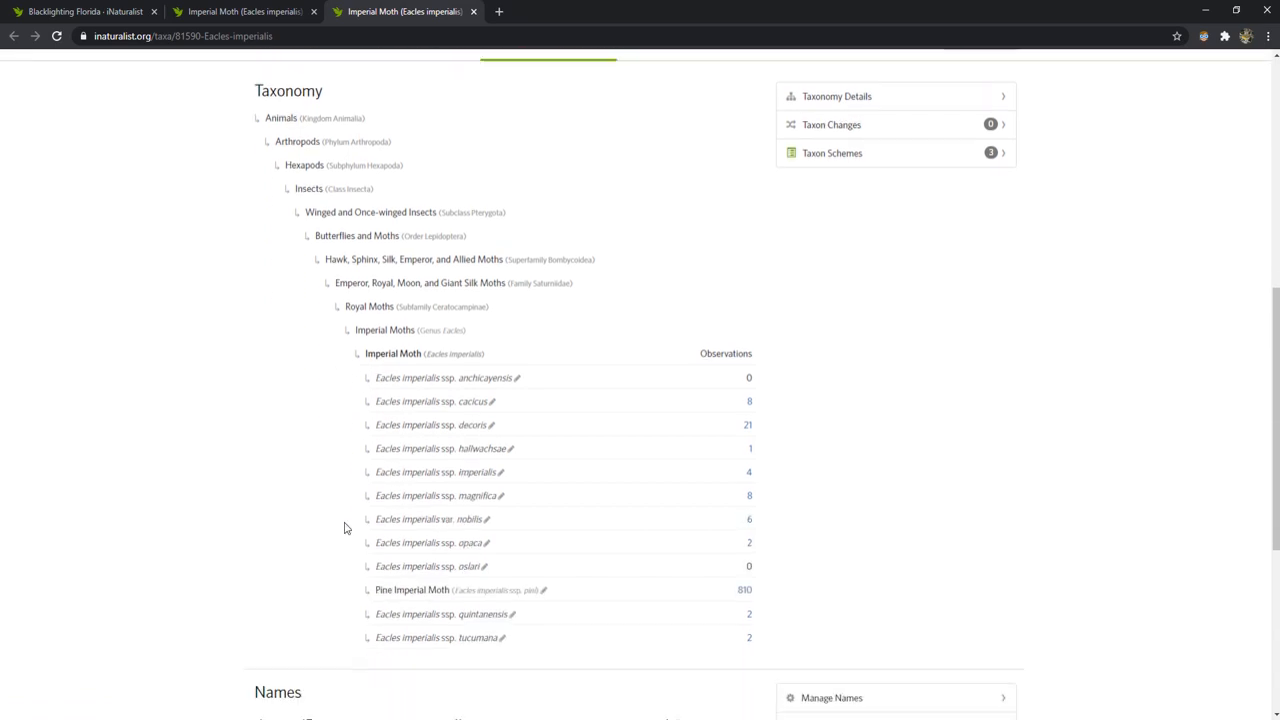
scroll("down", 3)
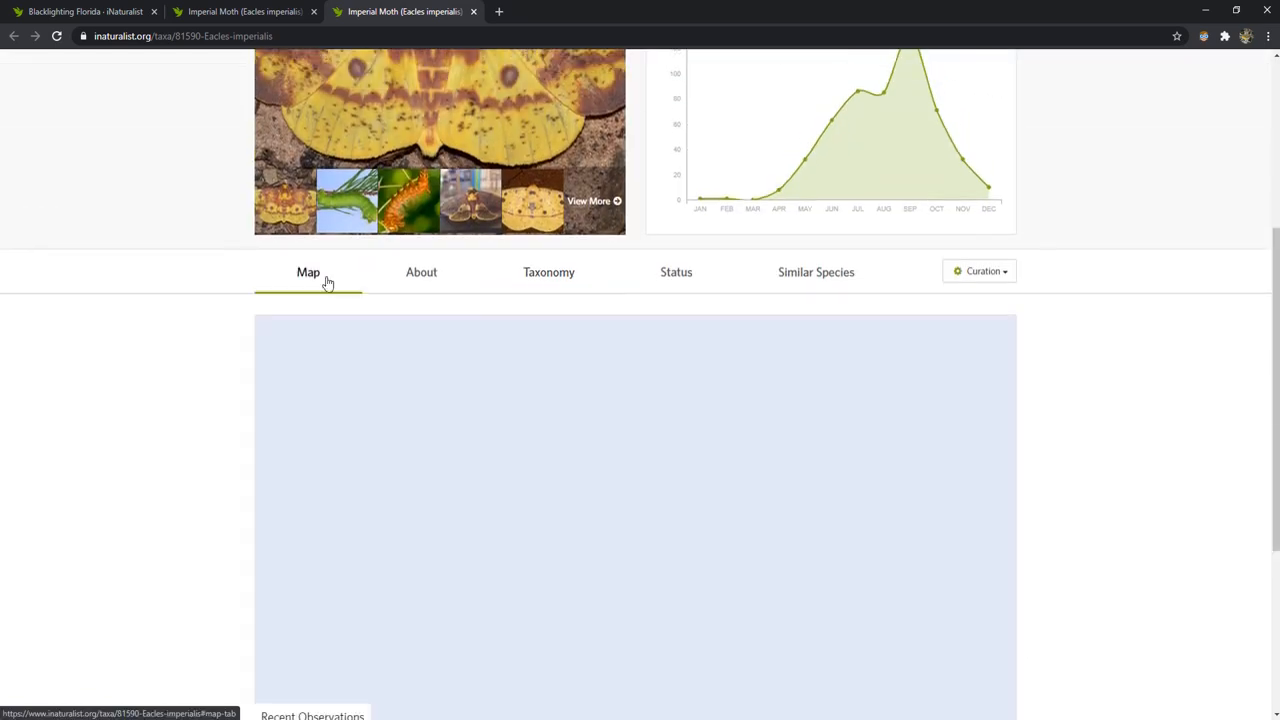
Show the Imperial Moth map and clear the Florida, US place filter for 7,648 worldwide observations.
left_click(308, 272)
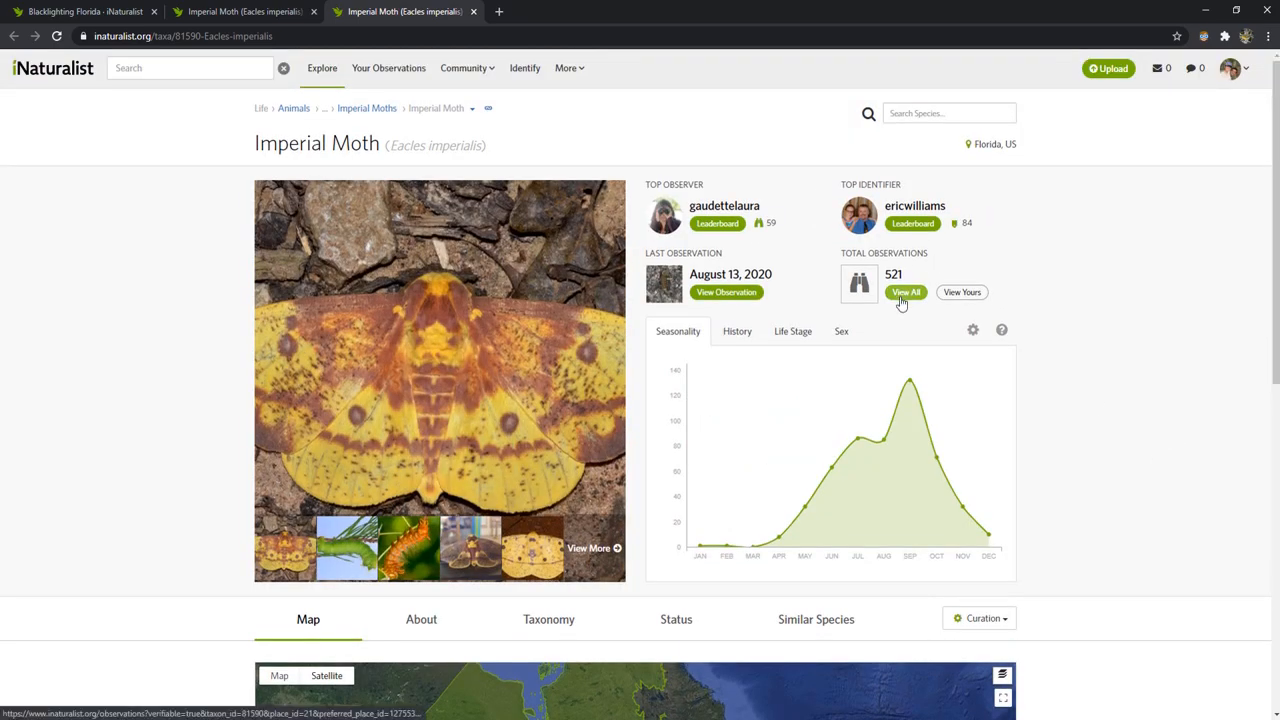
left_click(993, 144)
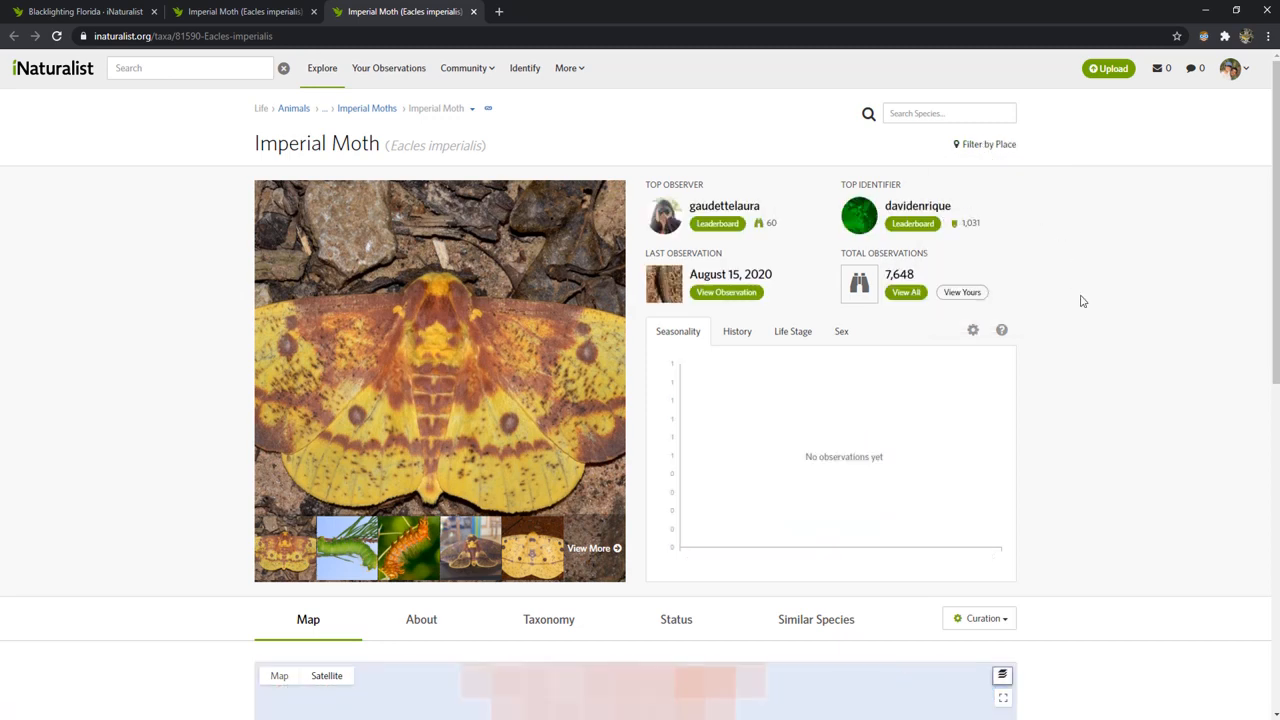
Look over the worldwide range map and the South America-filtered seasonality chart peaking in March.
scroll("down", 3)
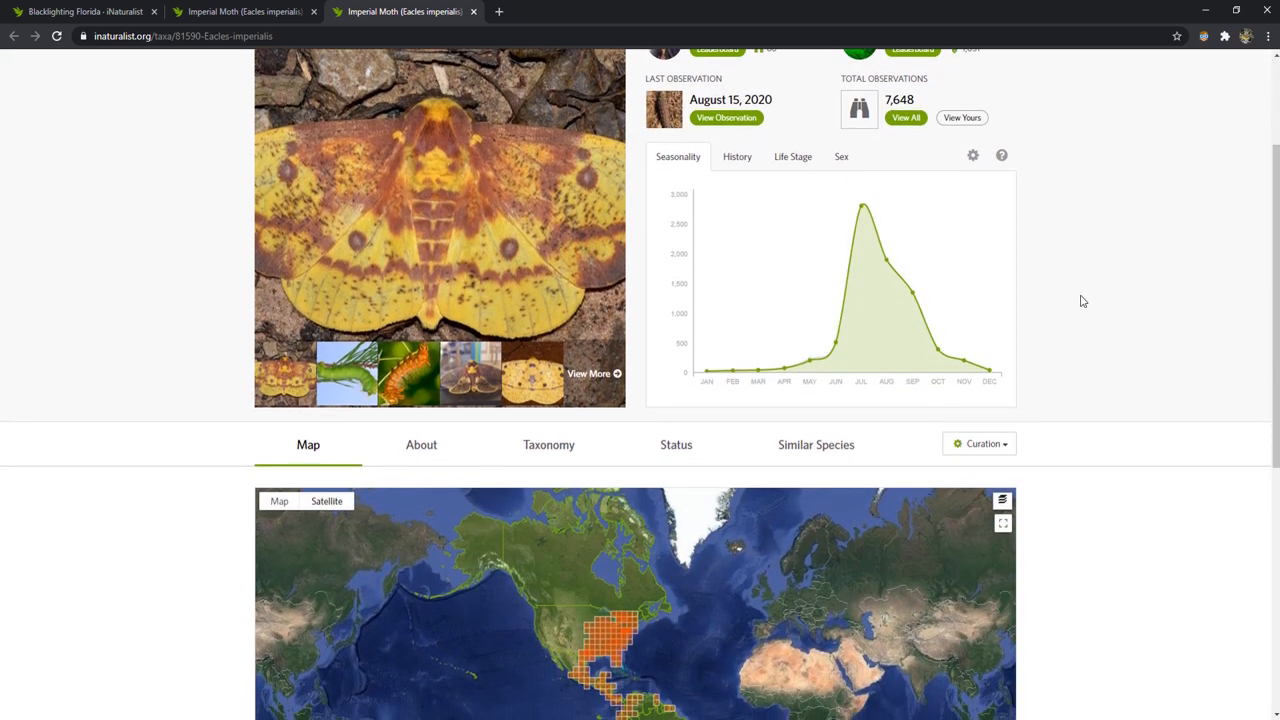
scroll("down", 3)
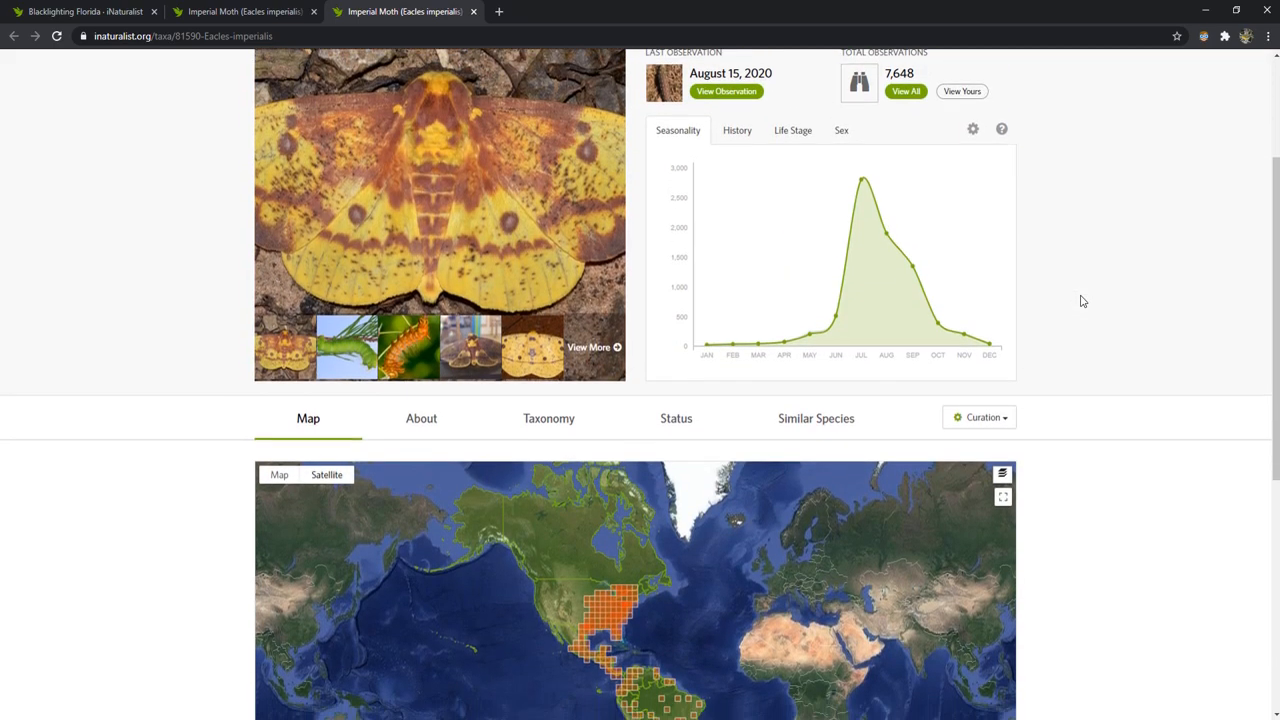
scroll("down", 3)
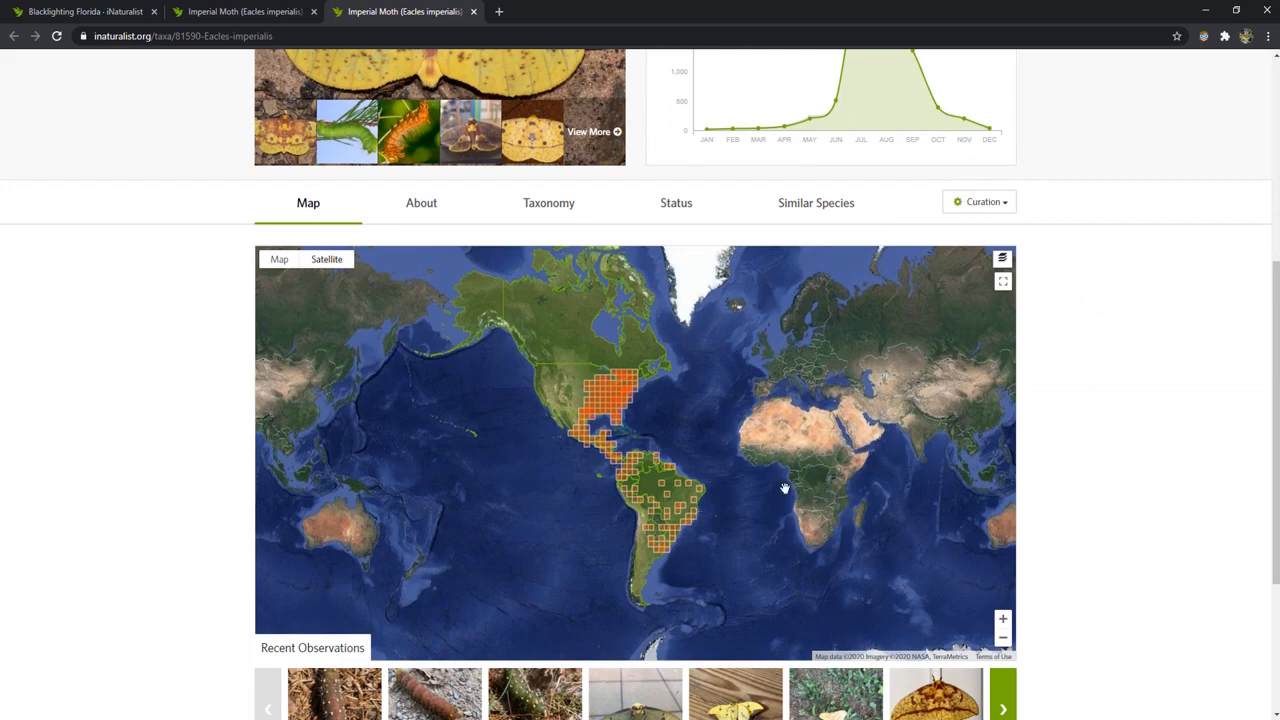
scroll("up", 3)
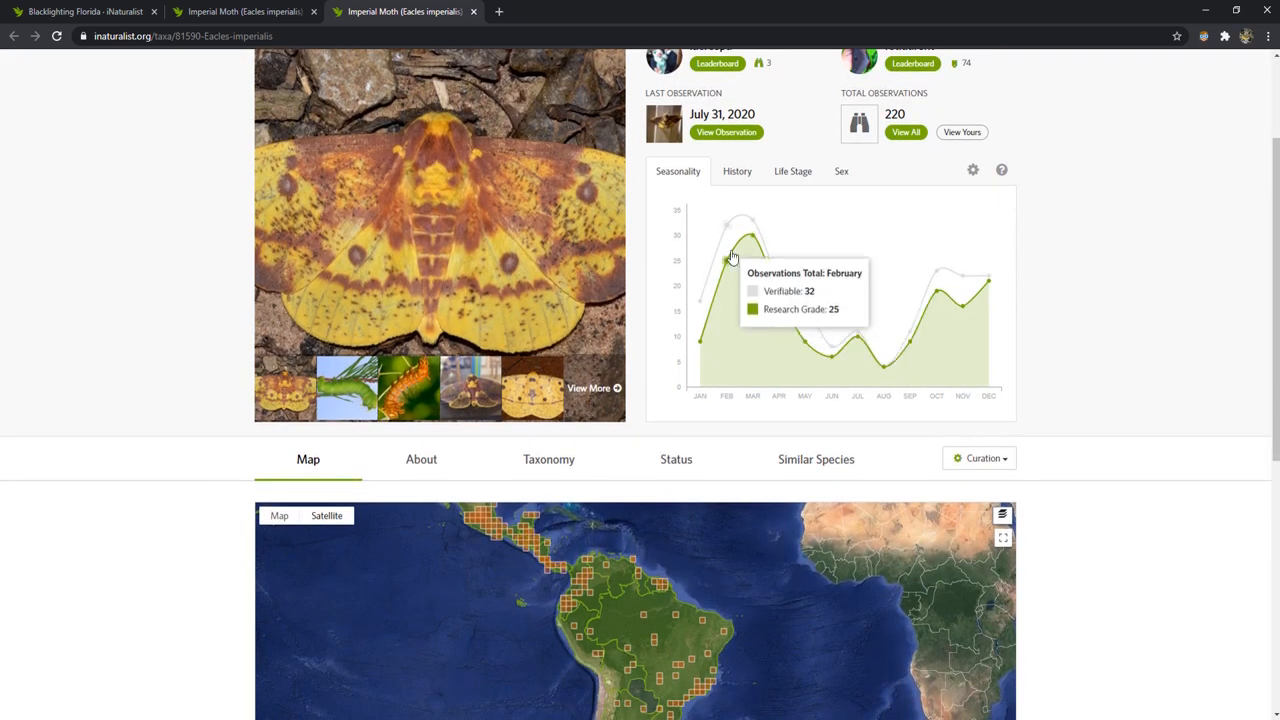
mouse_move(914, 330)
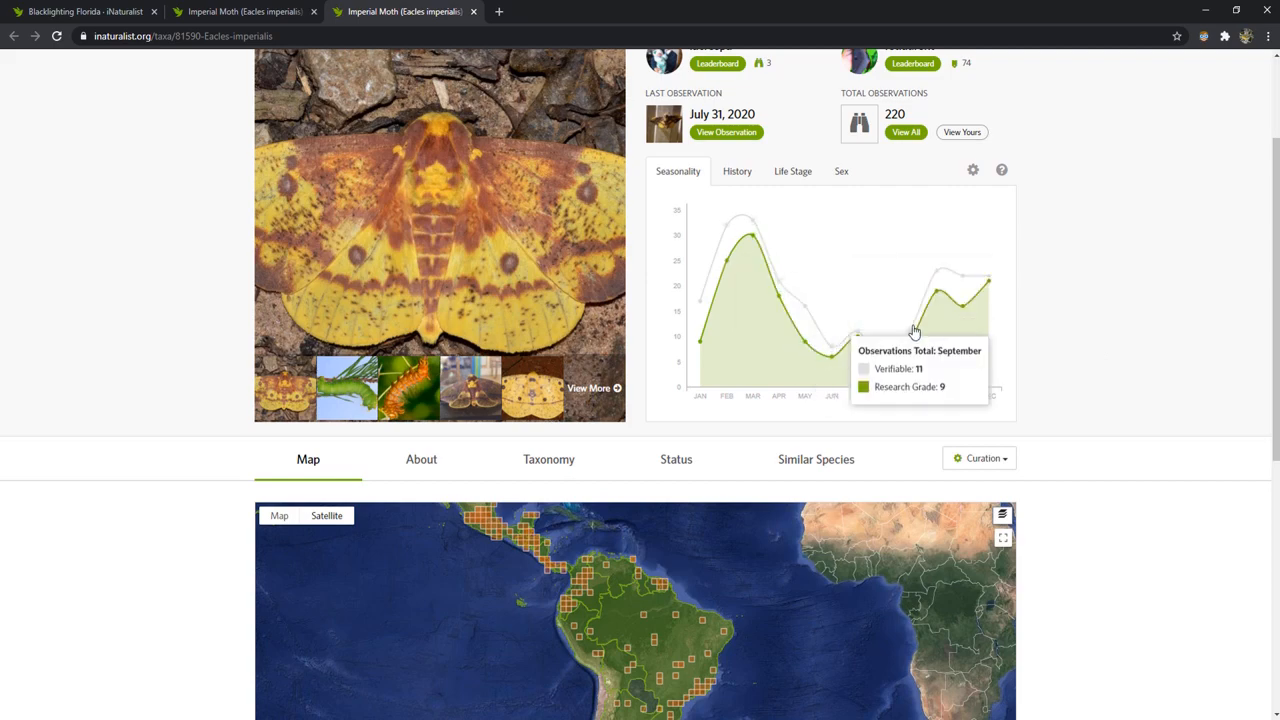
scroll("down", 3)
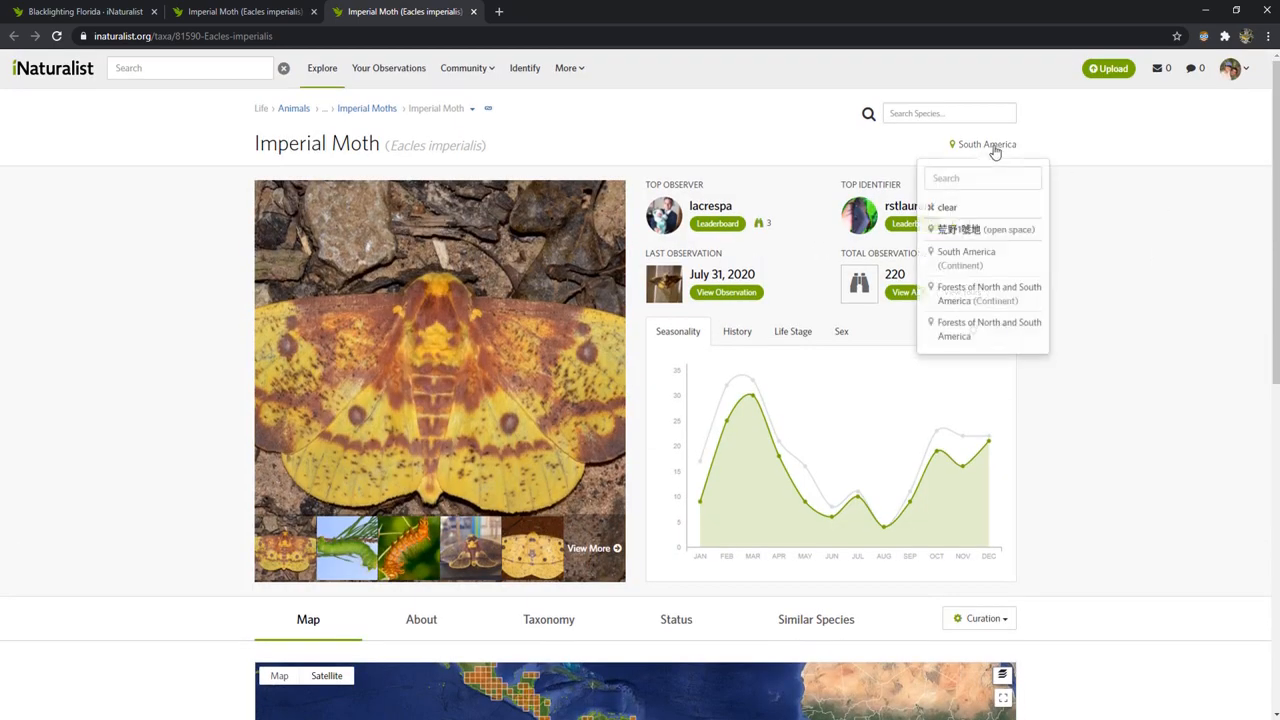
type("north america")
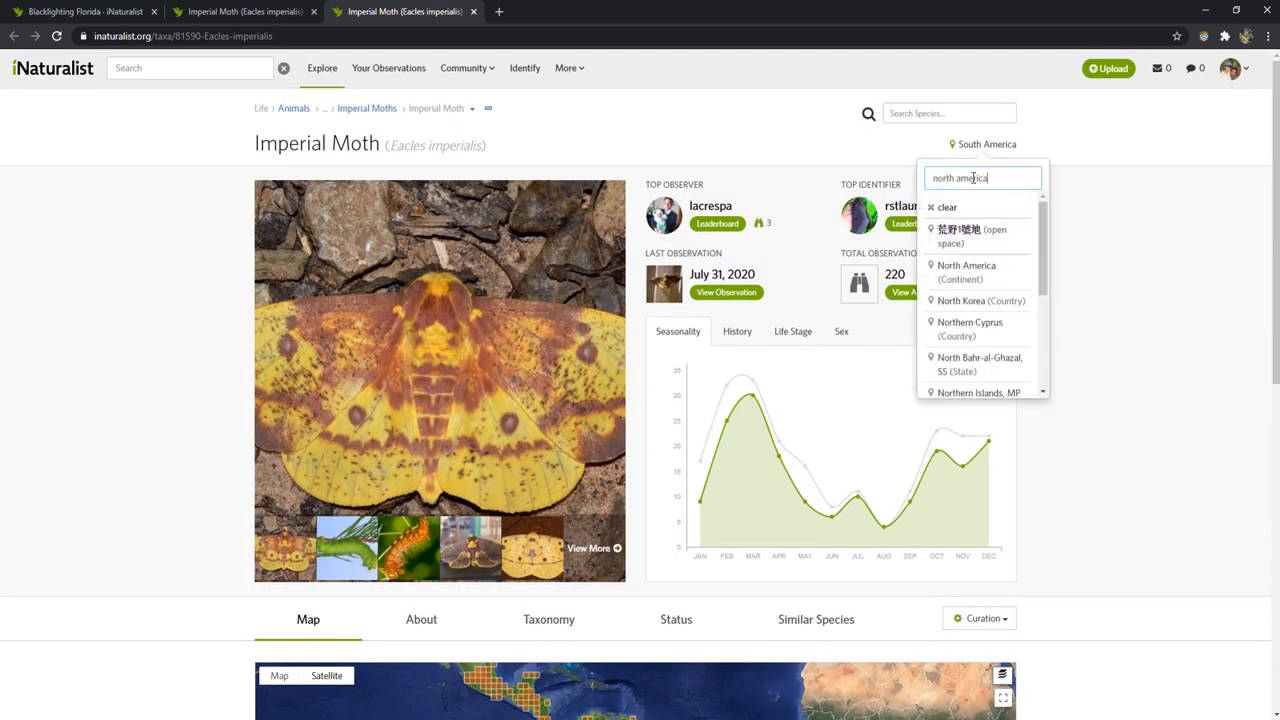
left_click(967, 271)
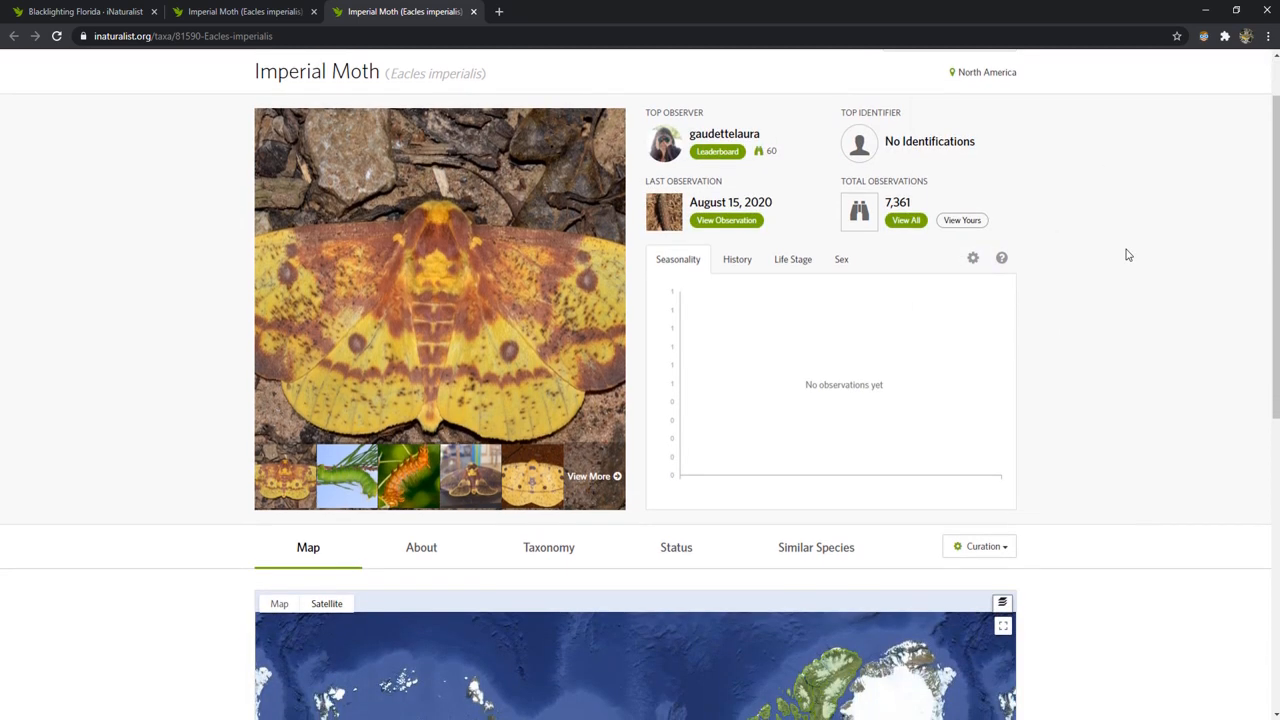
scroll("down", 3)
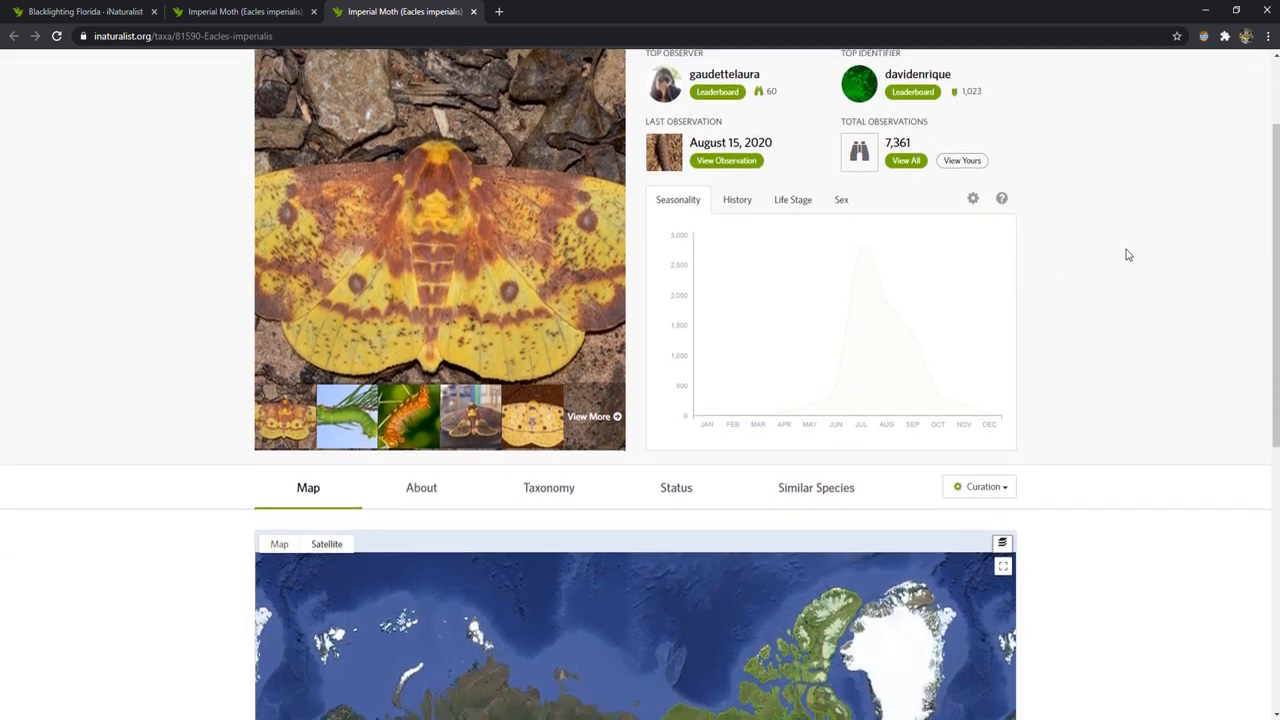
scroll("down", 3)
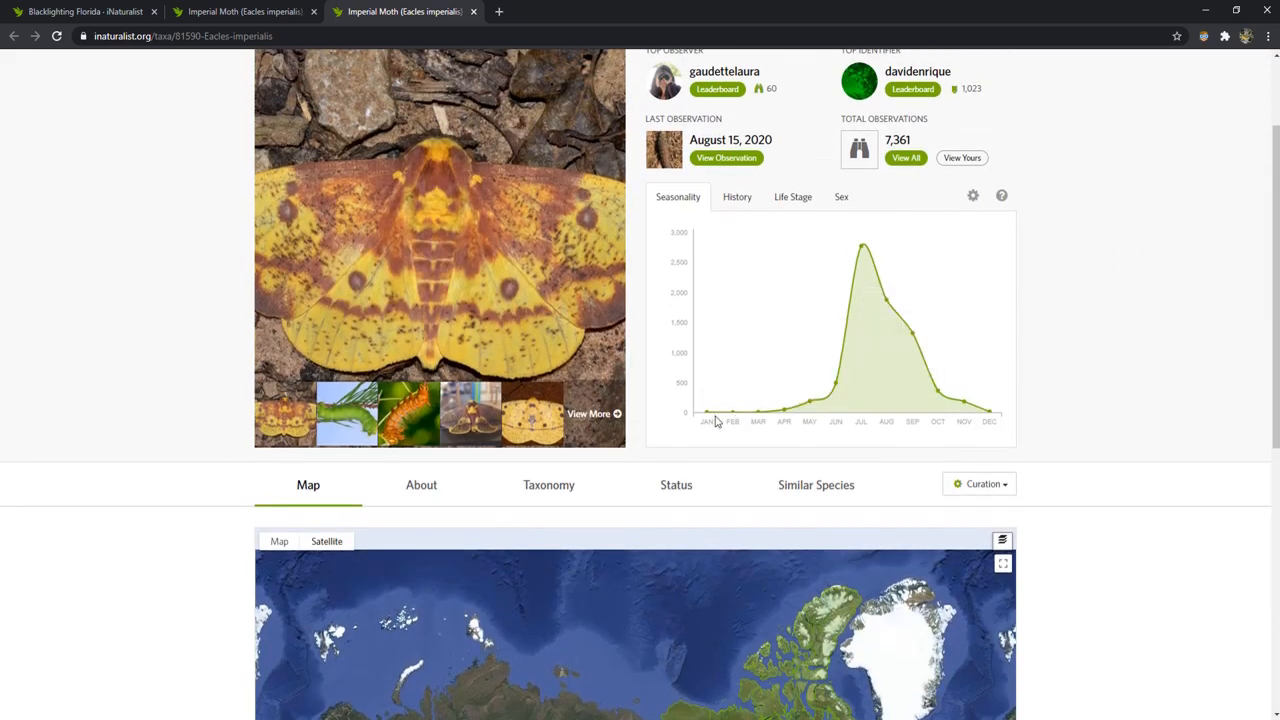
mouse_move(757, 427)
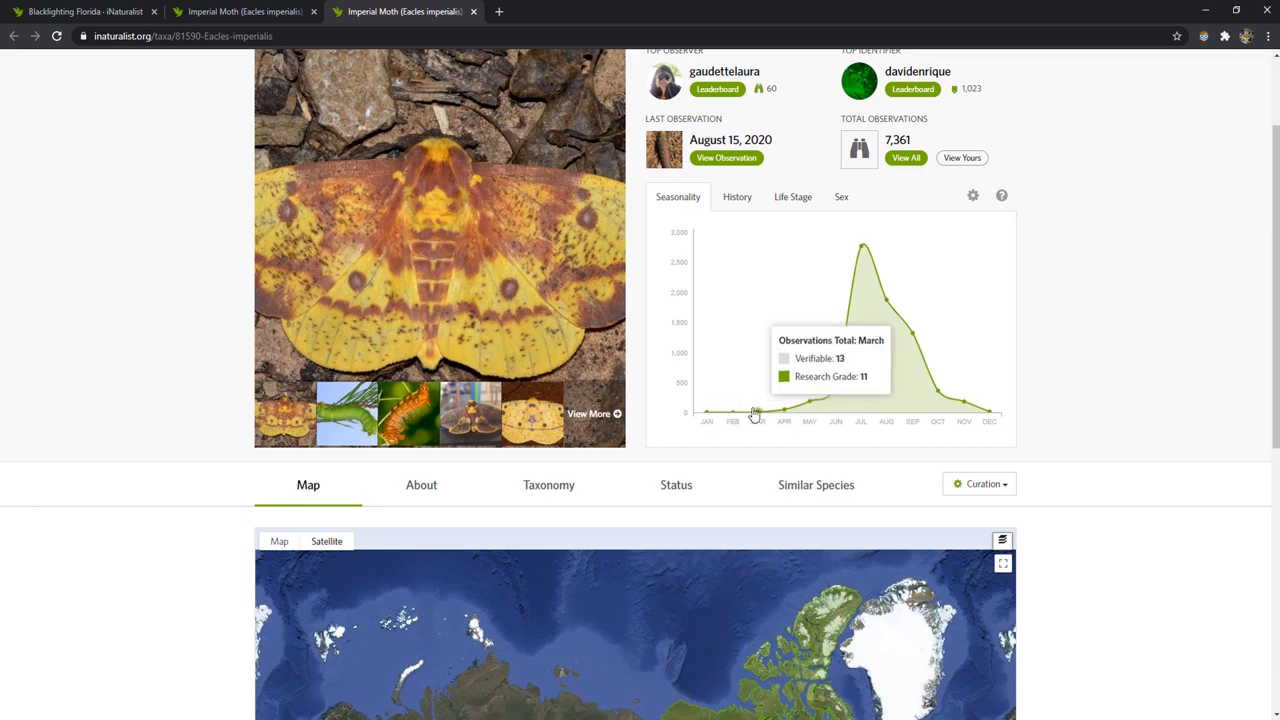
scroll("up", 3)
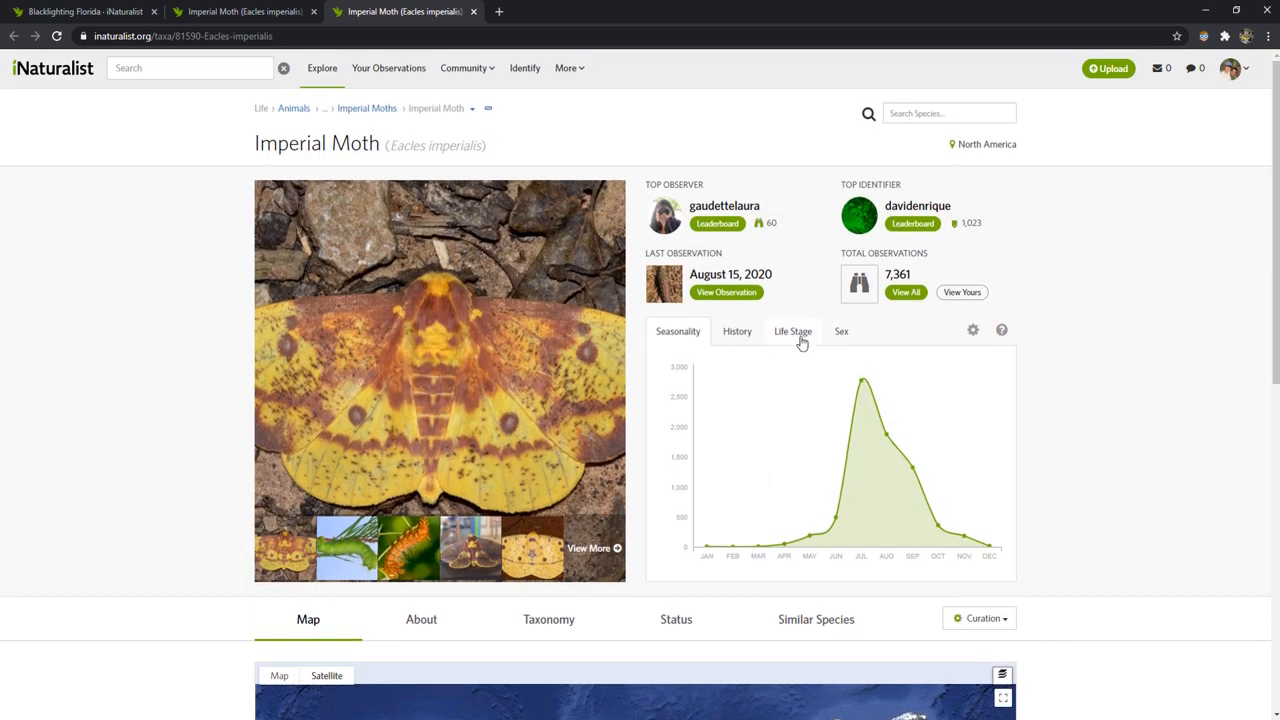
Show the Life Stage chart with adults peaking in July and larvae in September.
left_click(793, 331)
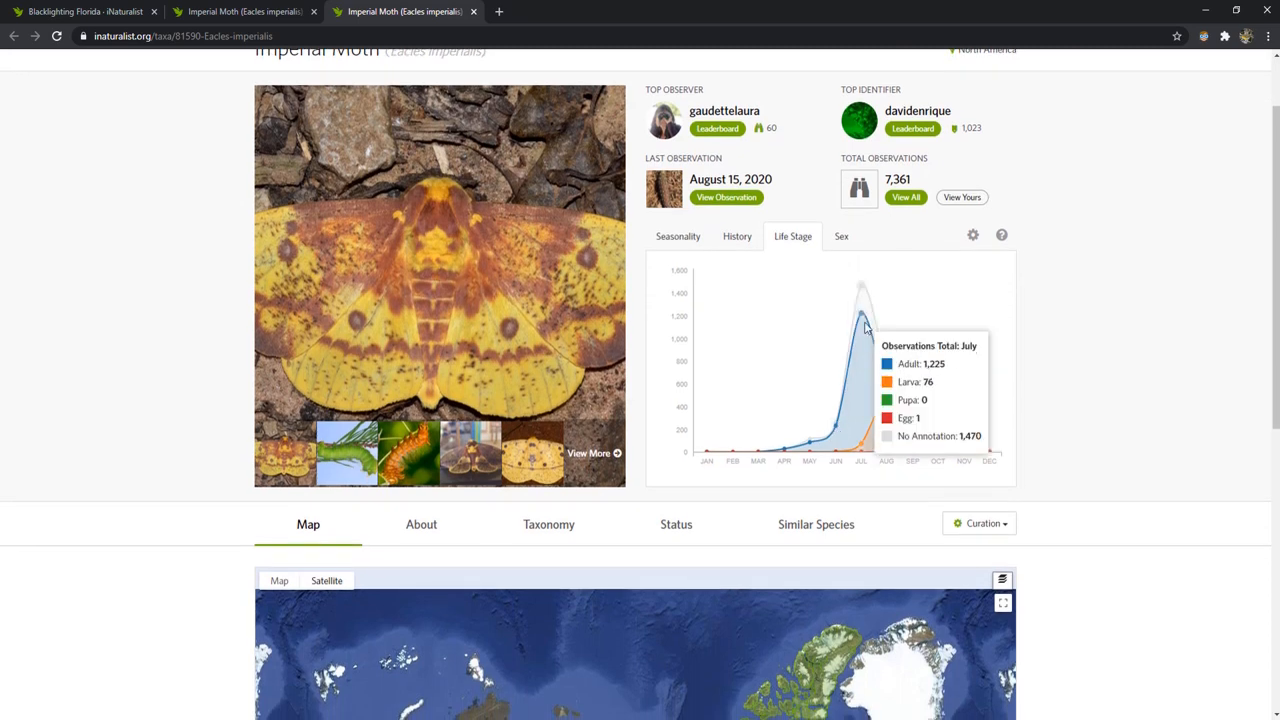
mouse_move(942, 438)
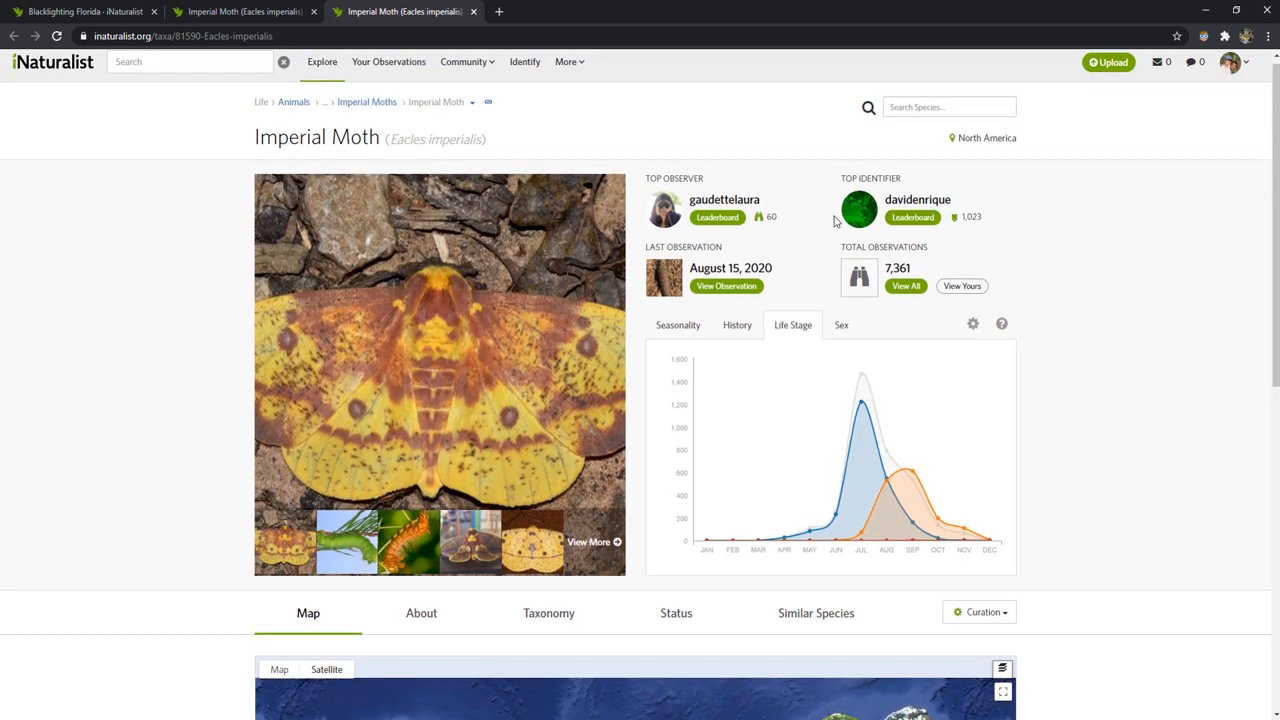
scroll("down", 3)
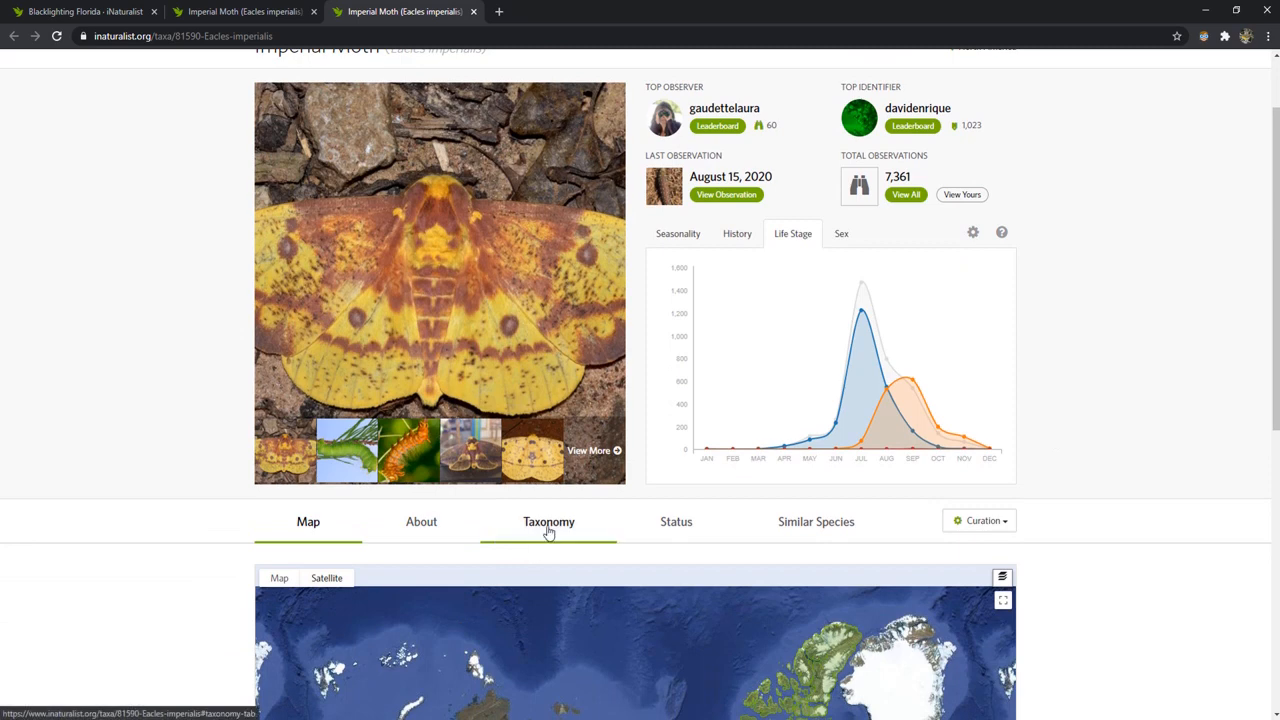
From Taxonomy, go to genus Eacles and view all its 7,611 North American observations in a new tab.
left_click(548, 522)
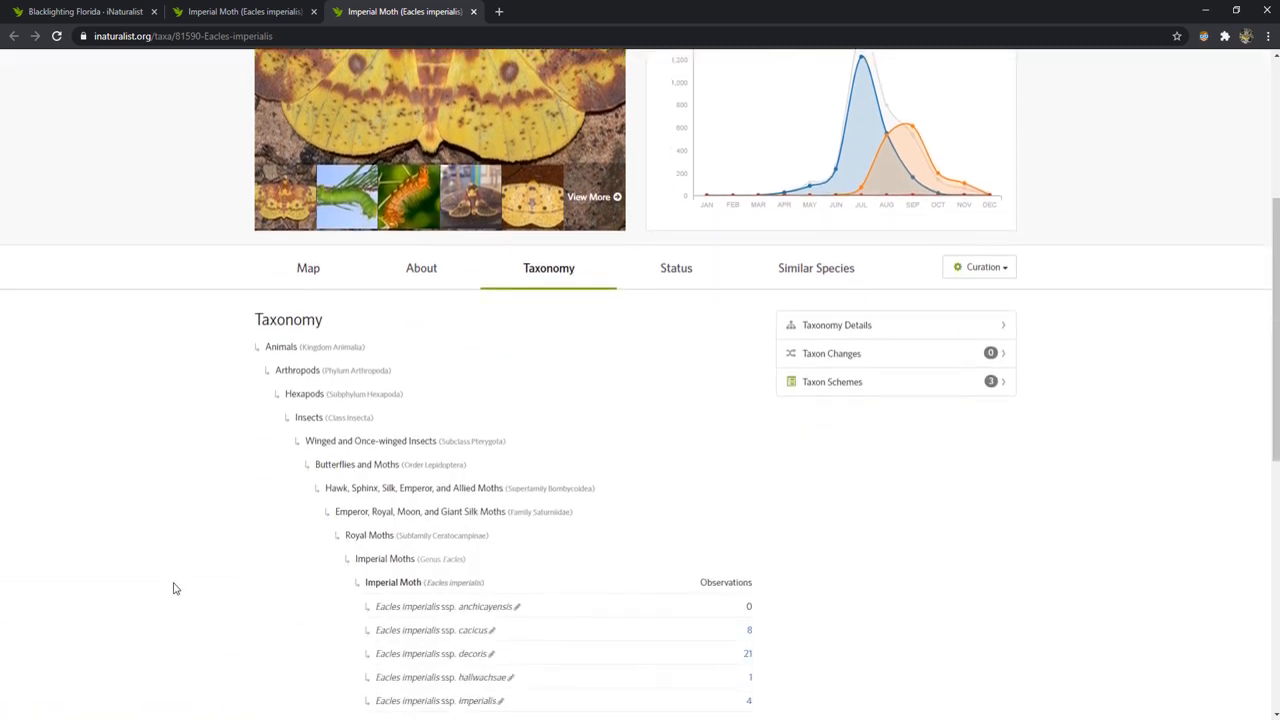
scroll("down", 3)
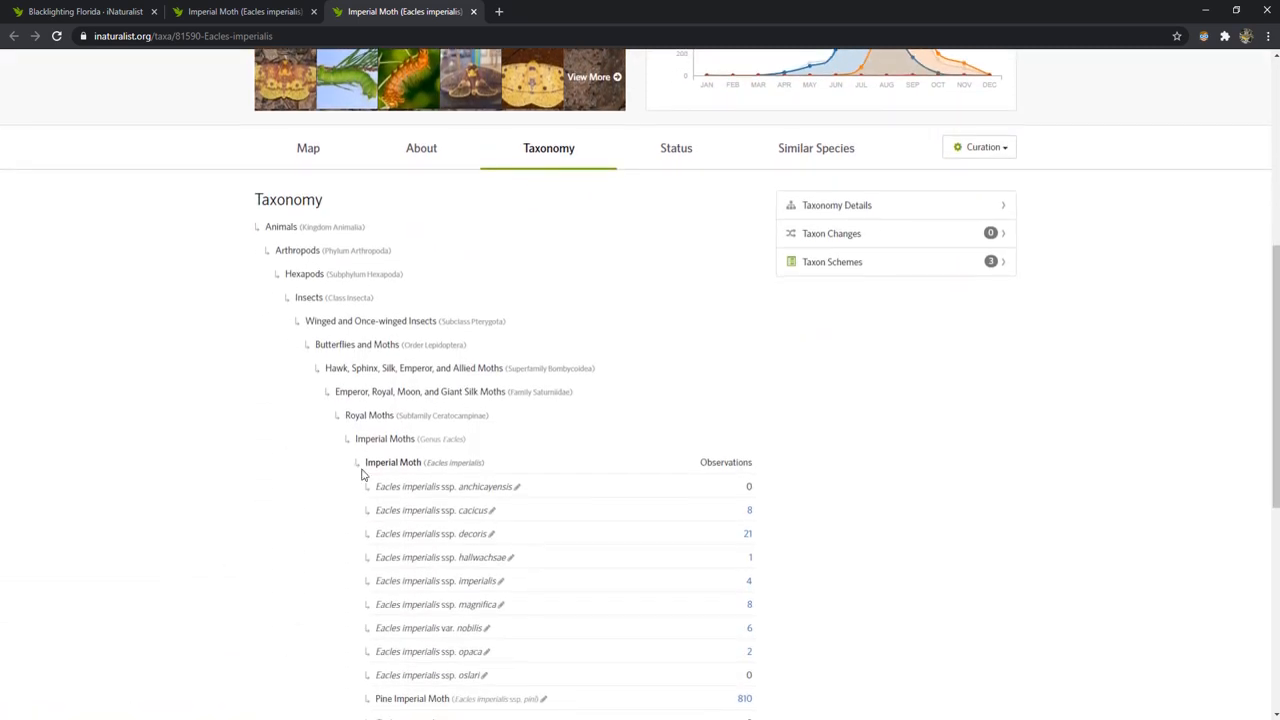
mouse_move(424, 443)
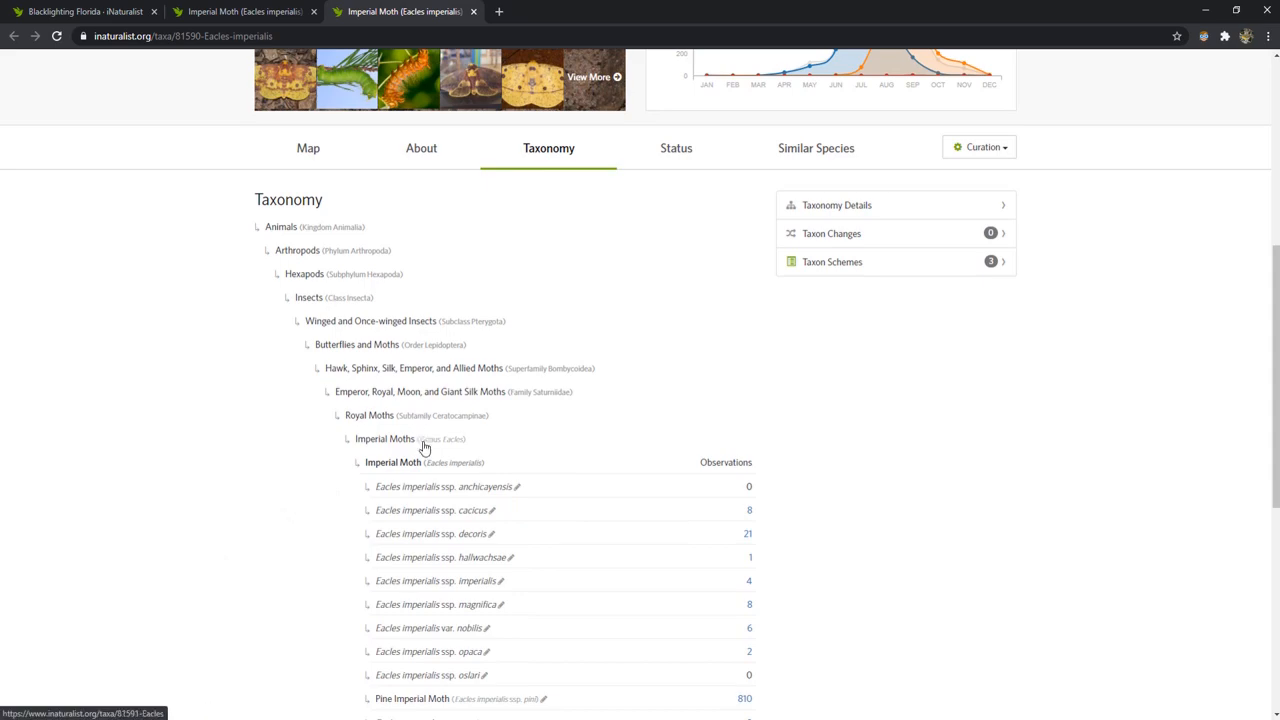
left_click(383, 438)
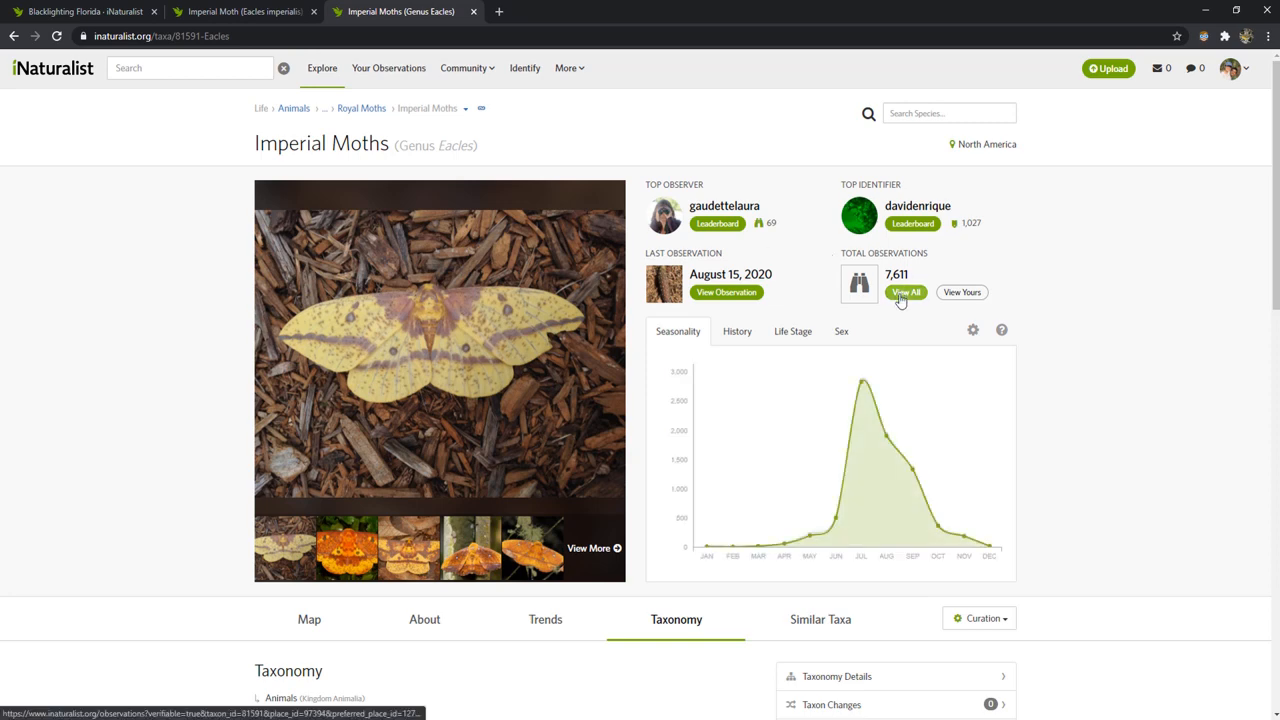
left_click(906, 292)
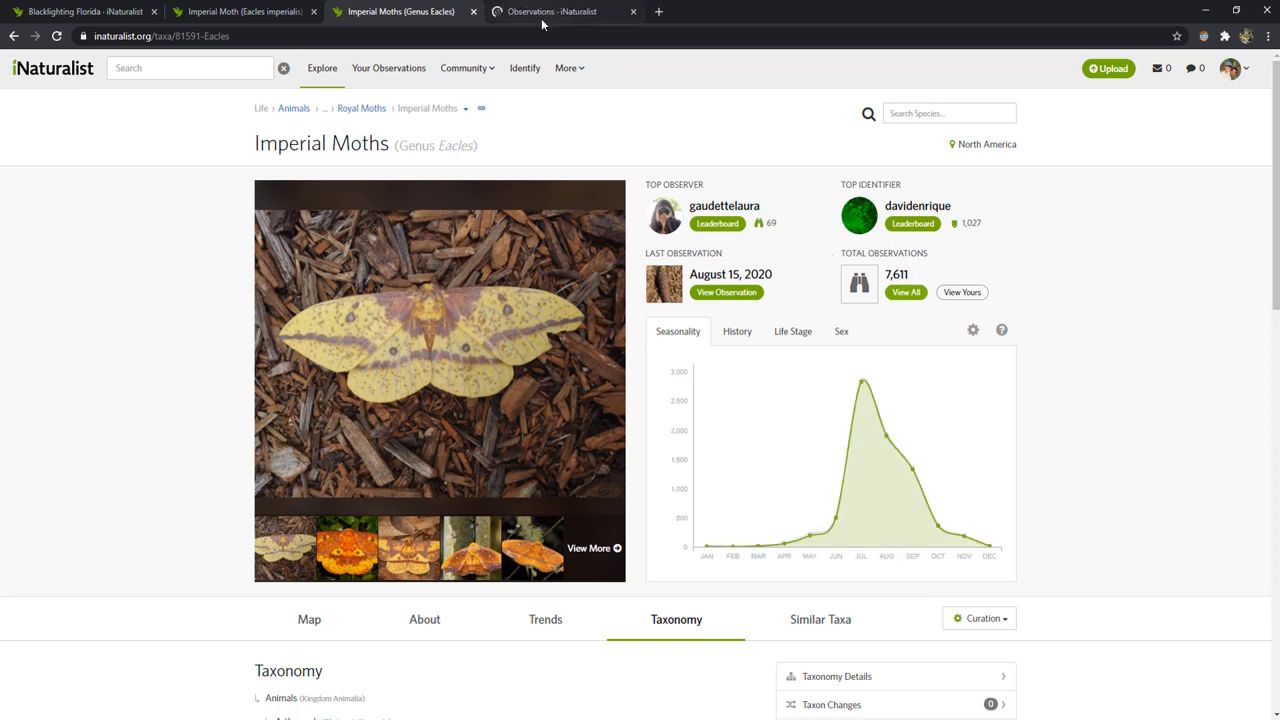
left_click(561, 11)
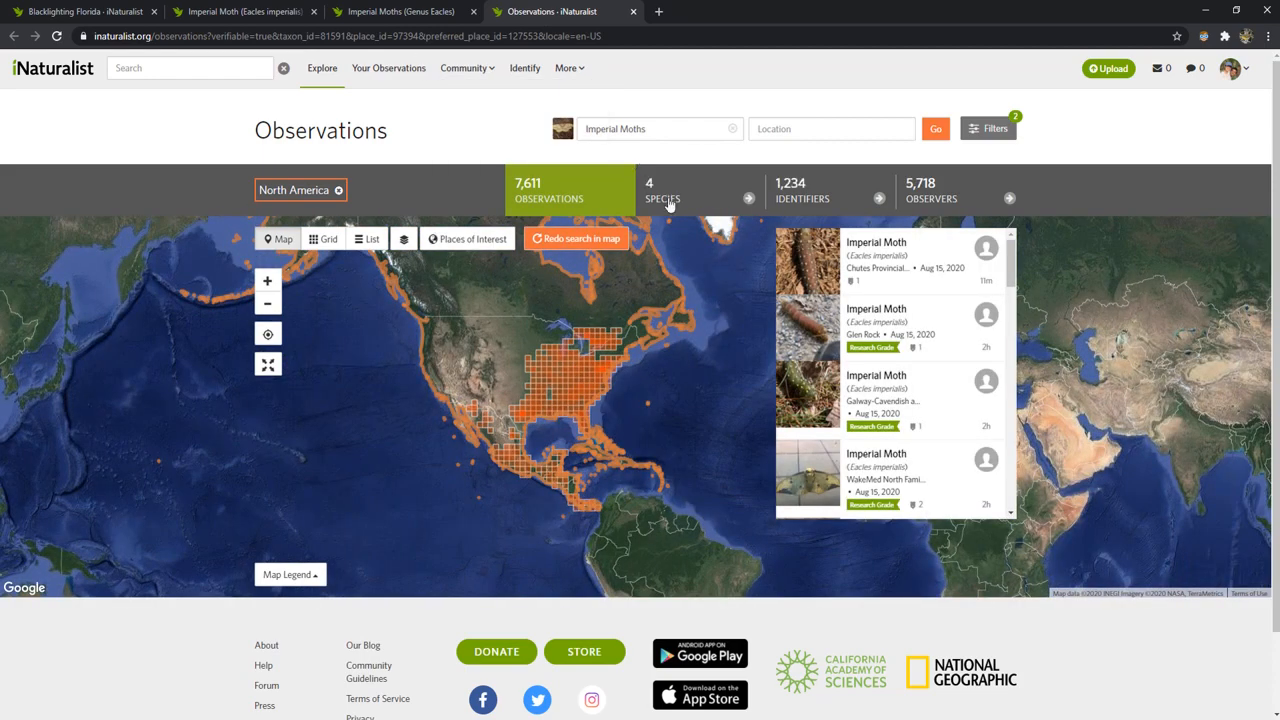
Drop the North America filter so the Imperial Moths search covers the world, 13 species.
left_click(663, 190)
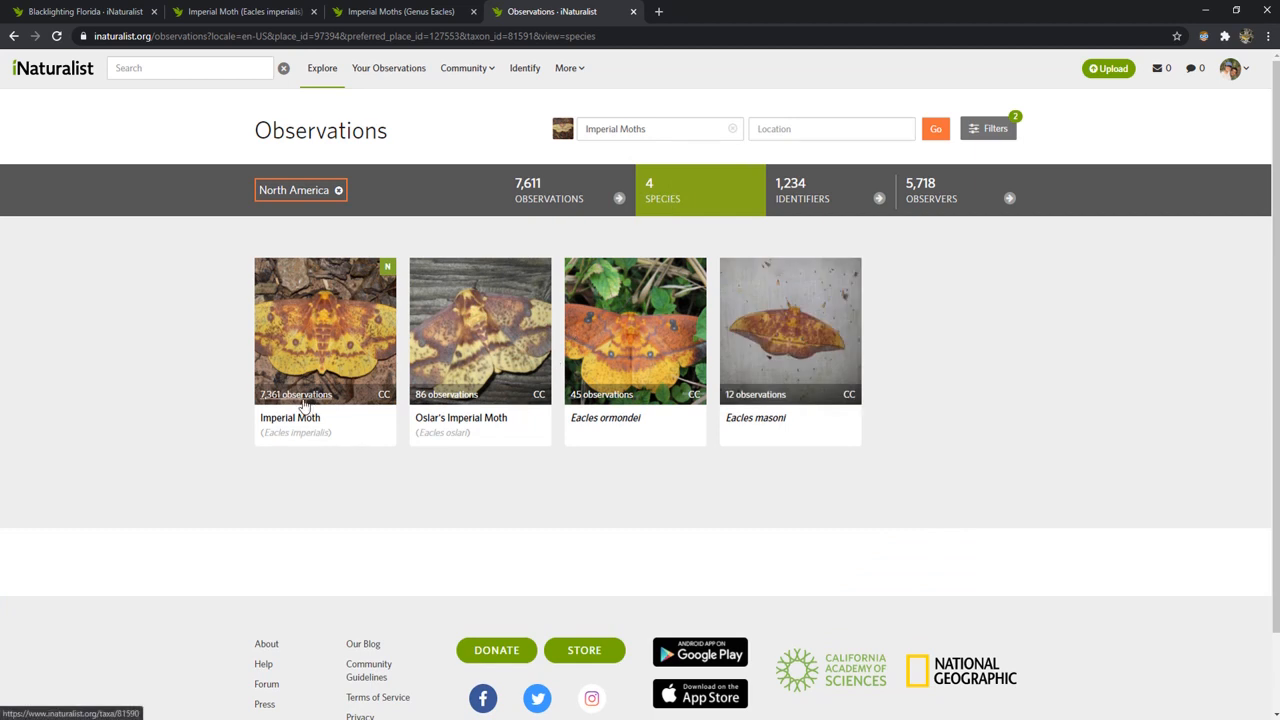
mouse_move(447, 394)
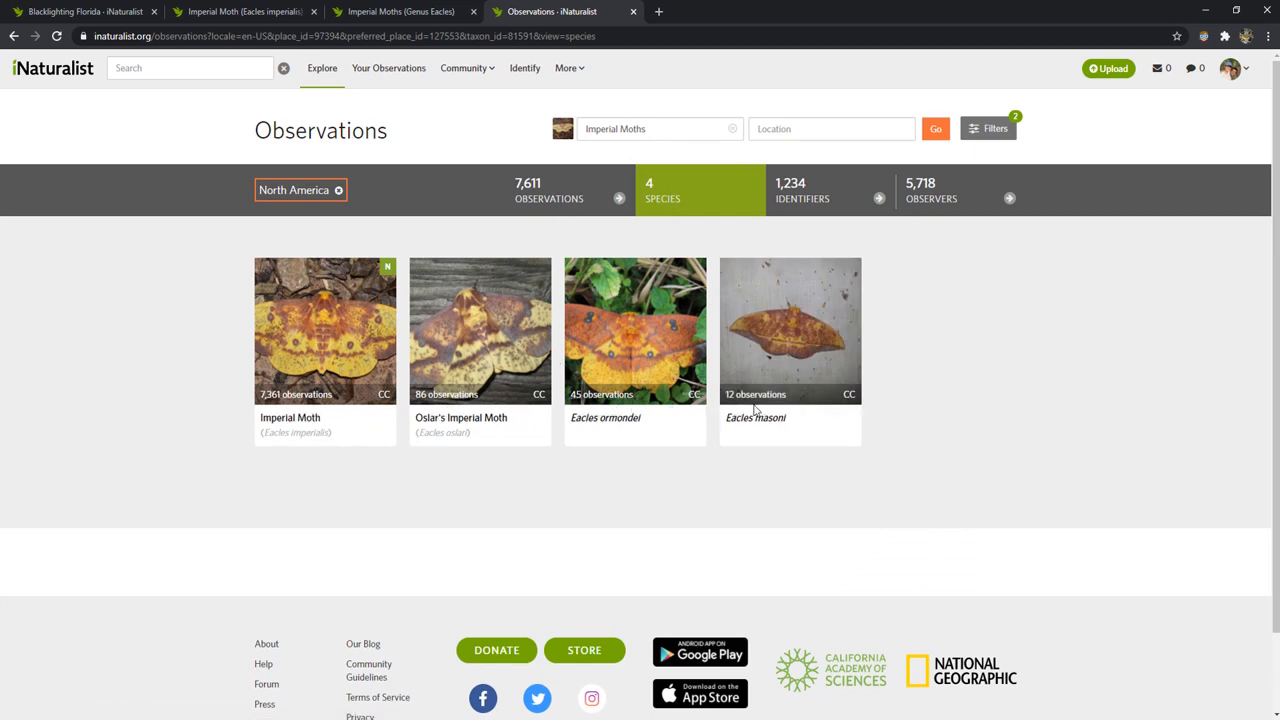
left_click(548, 190)
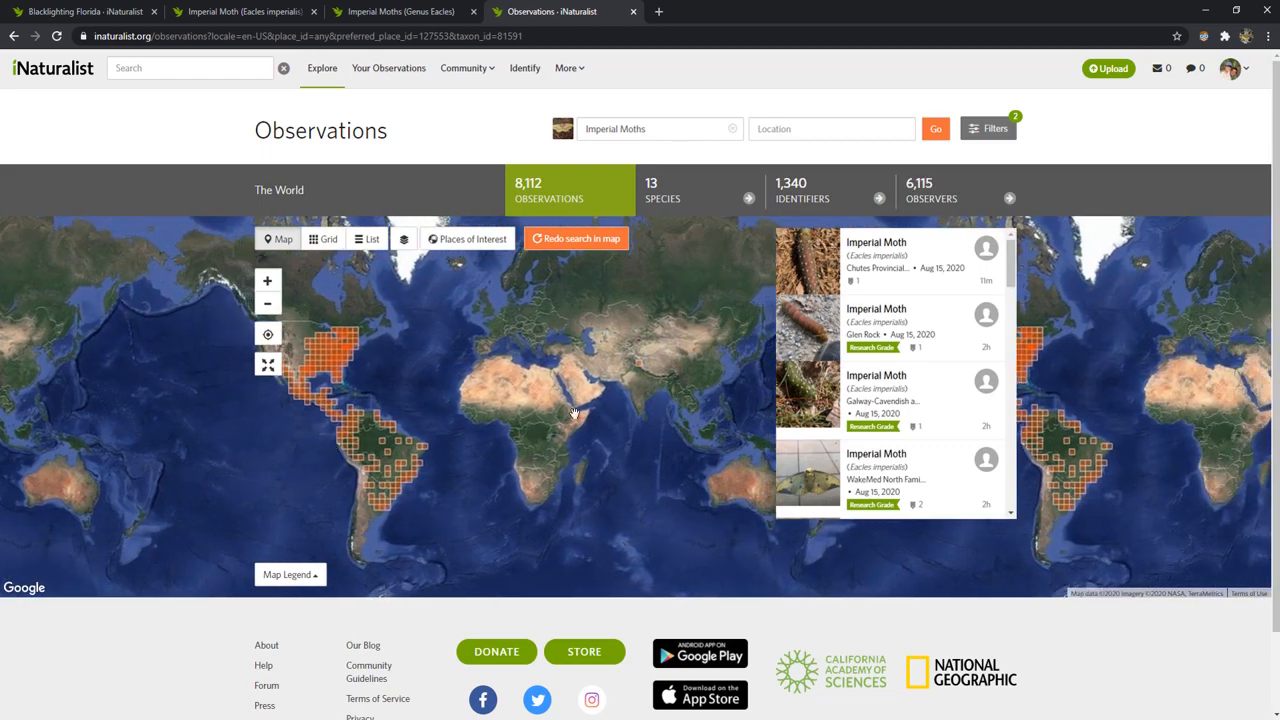
mouse_move(483, 281)
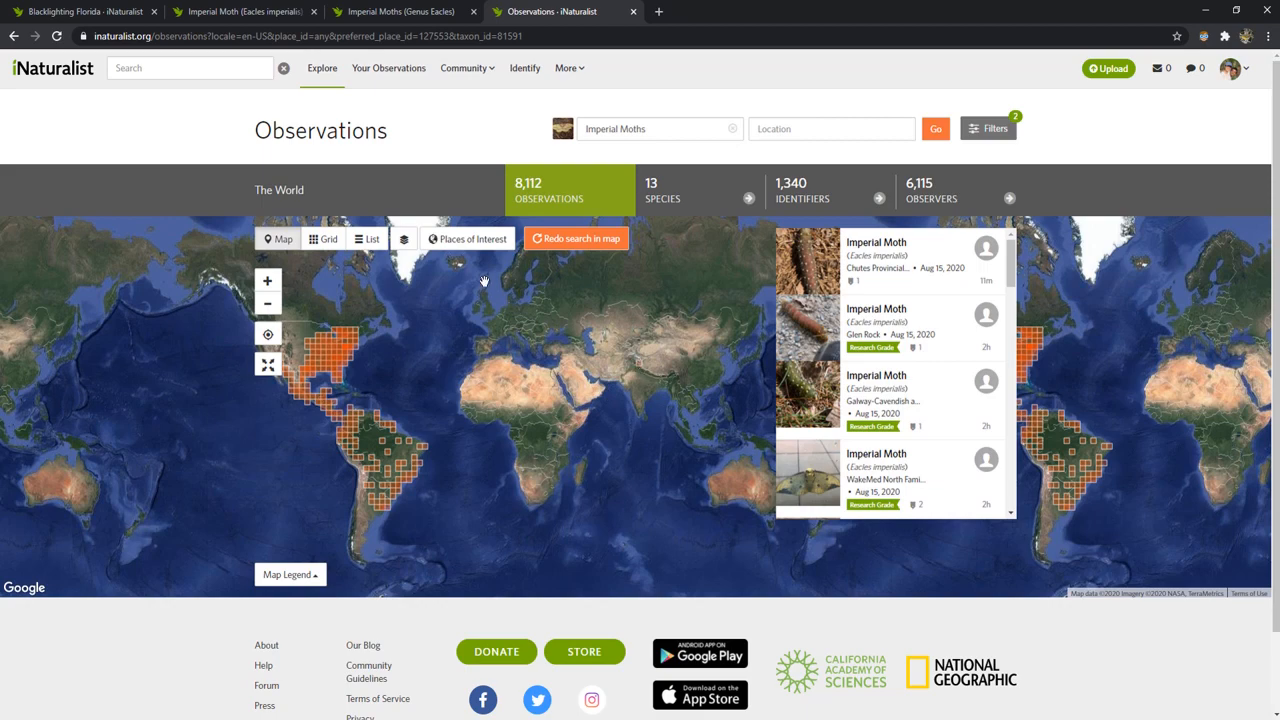
left_click(662, 190)
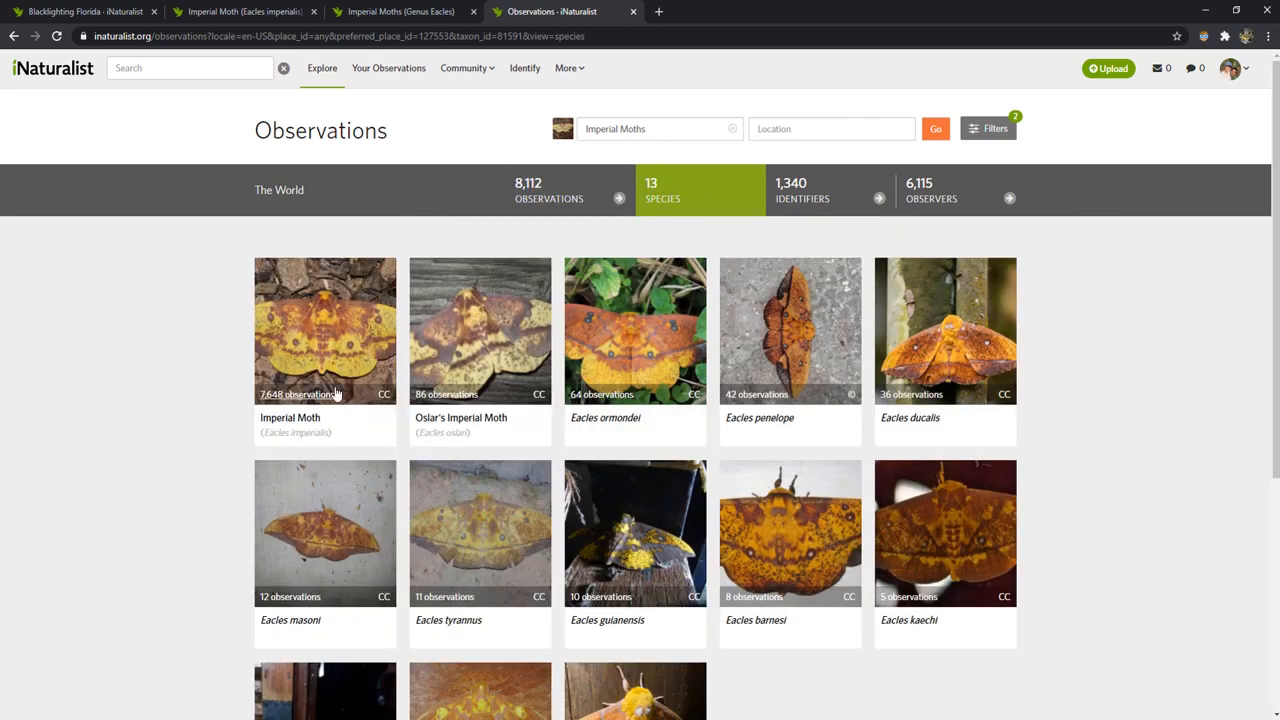
scroll("down", 3)
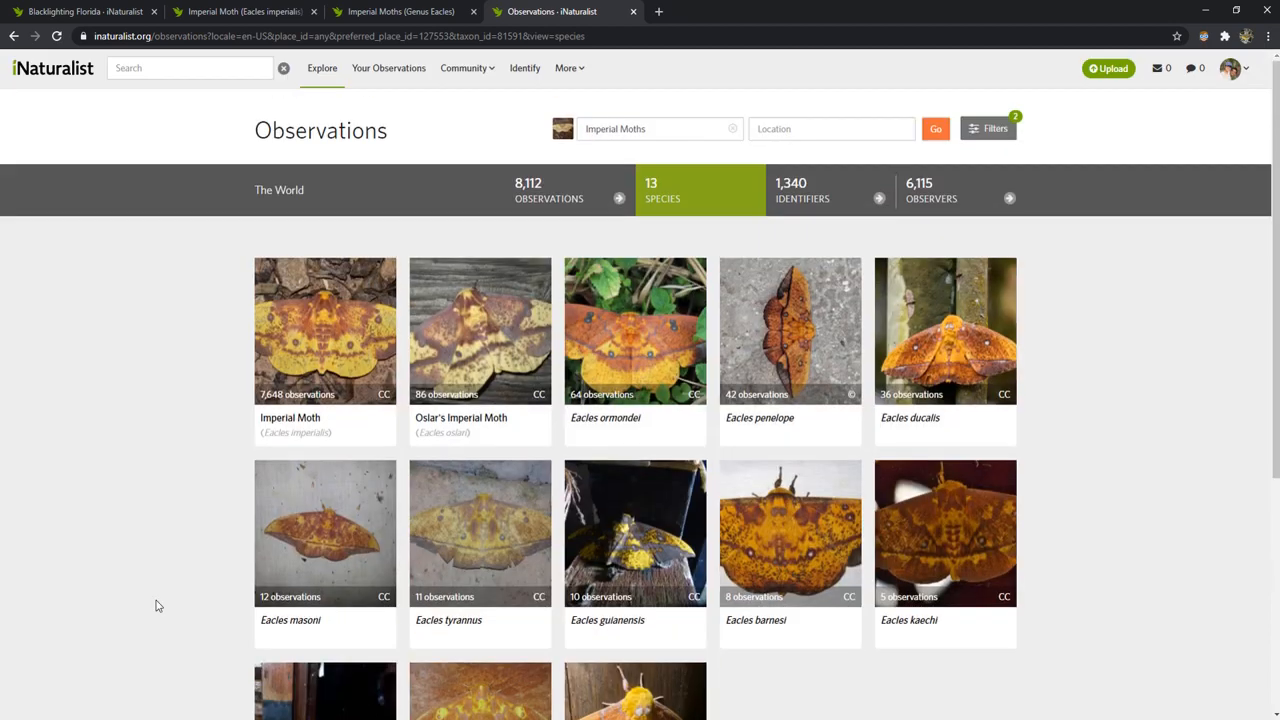
left_click(548, 190)
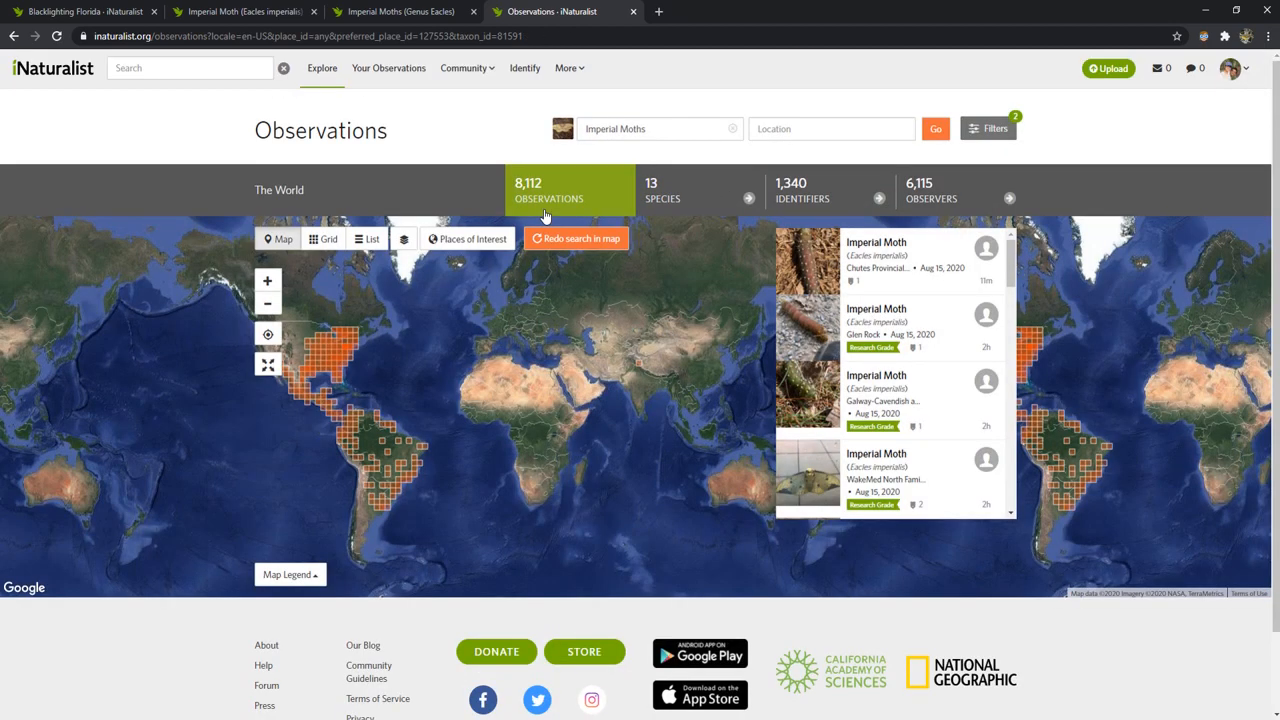
View the 8,112 worldwide observations as a photo grid, then as a detailed table.
left_click(323, 238)
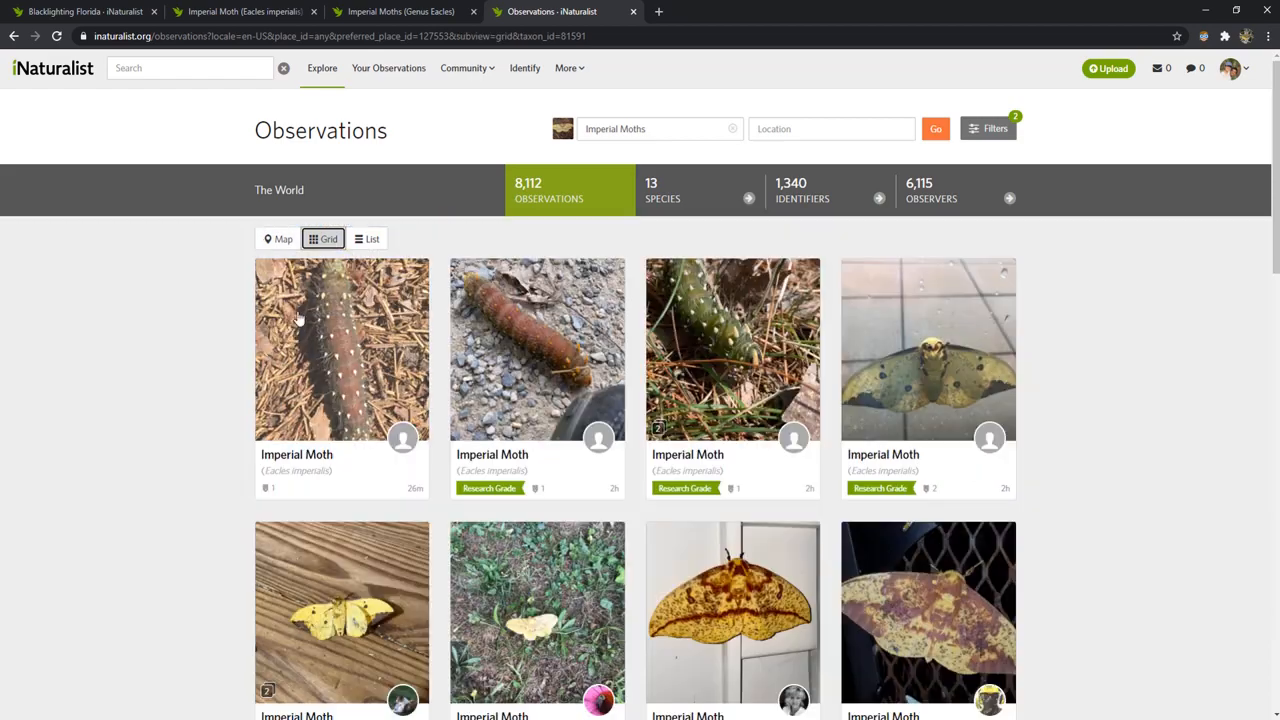
scroll("down", 3)
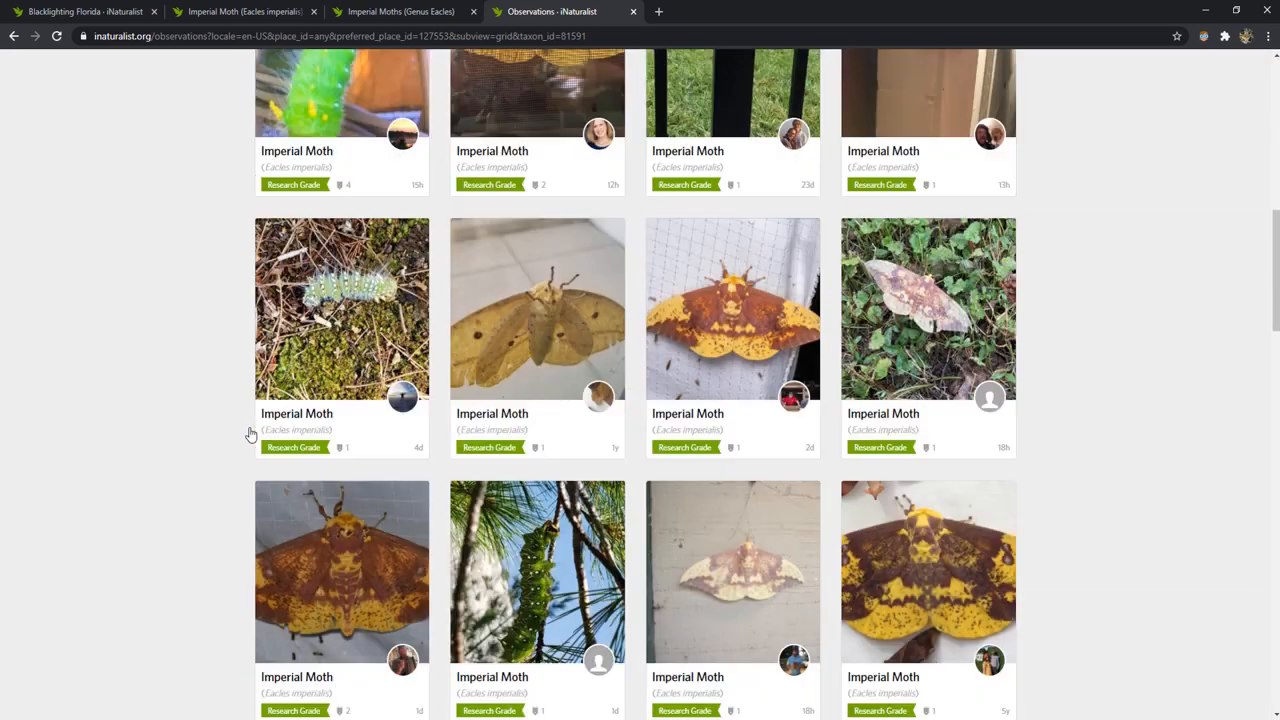
scroll("up", 3)
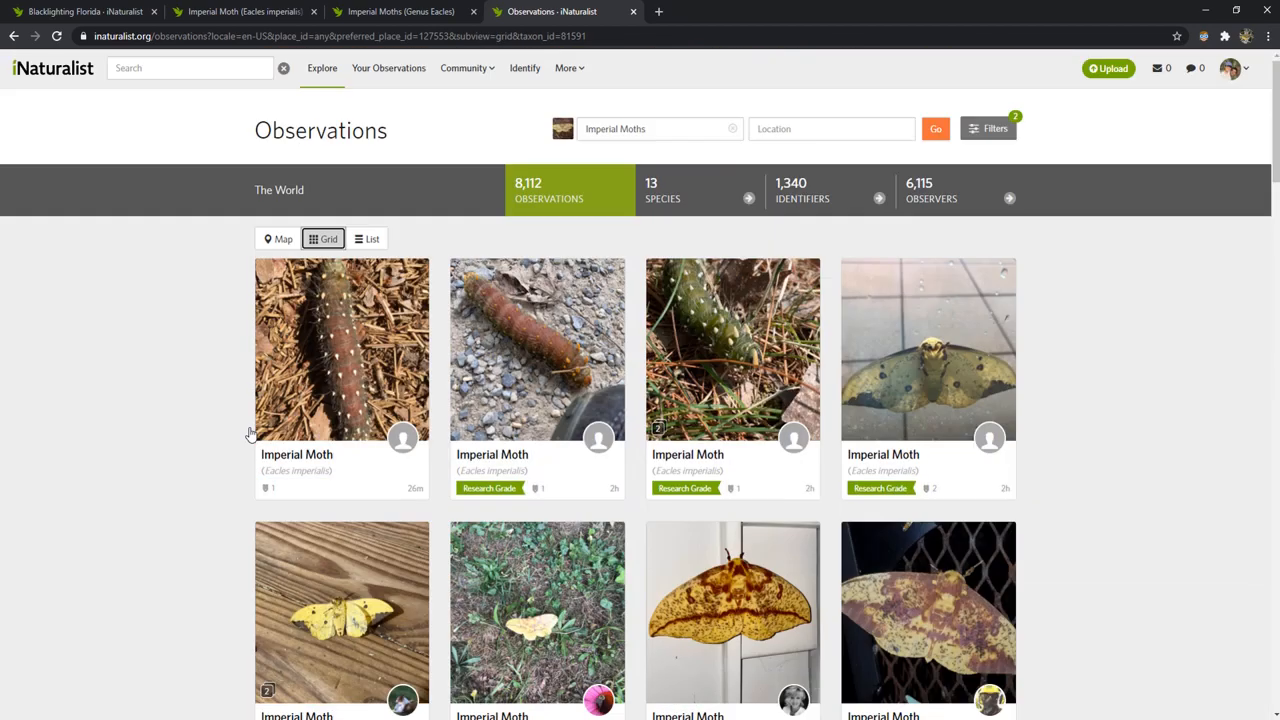
left_click(367, 238)
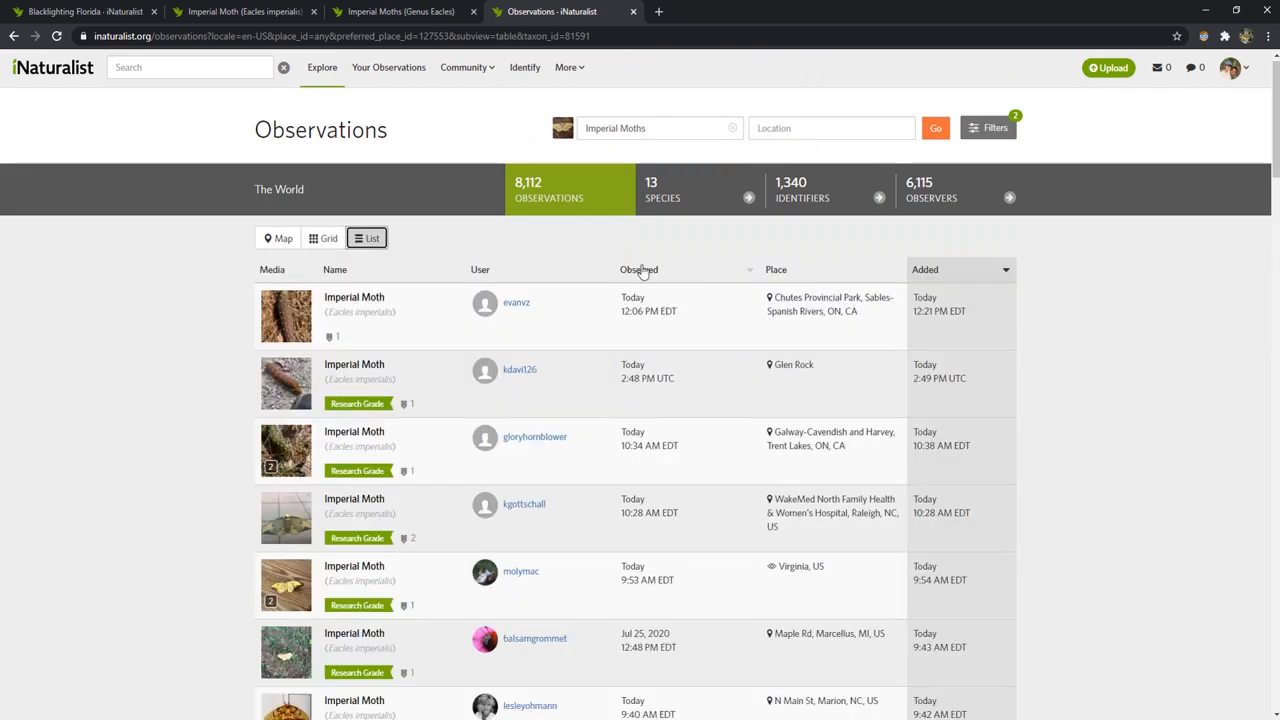
scroll("down", 3)
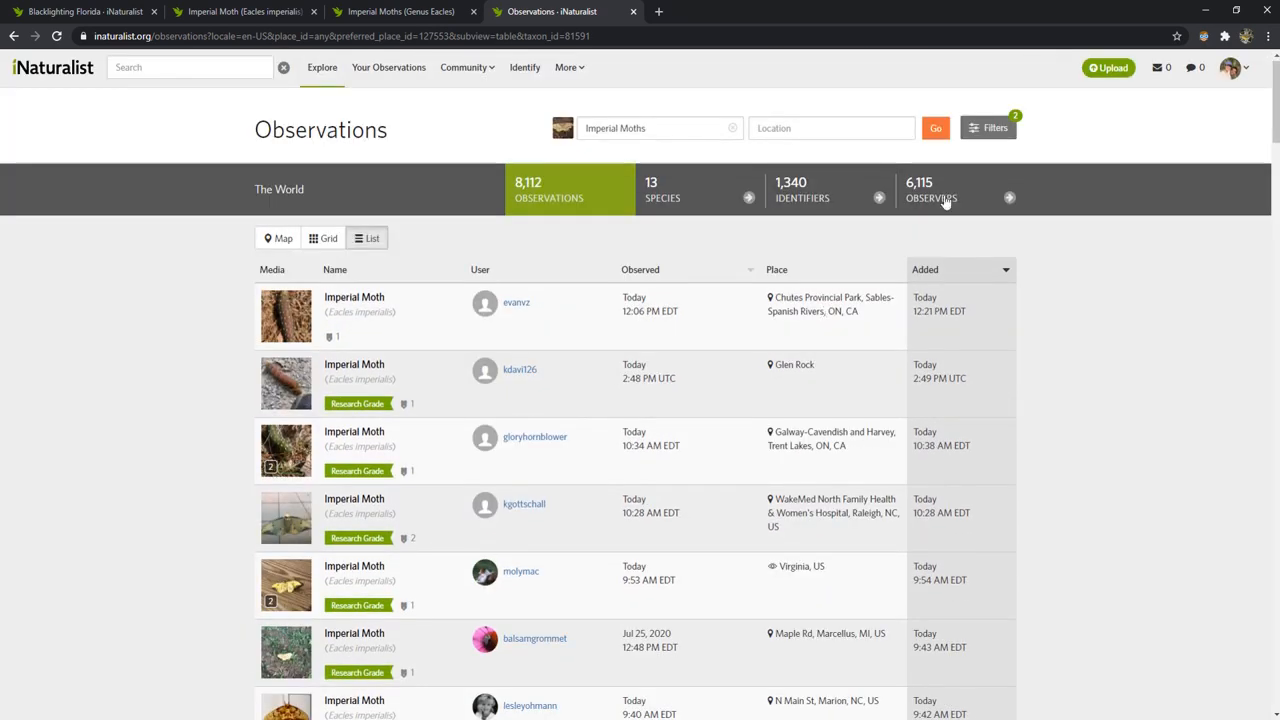
Rank the 6,115 Imperial Moth observers by species count, birdernaturalist first with 5.
left_click(931, 190)
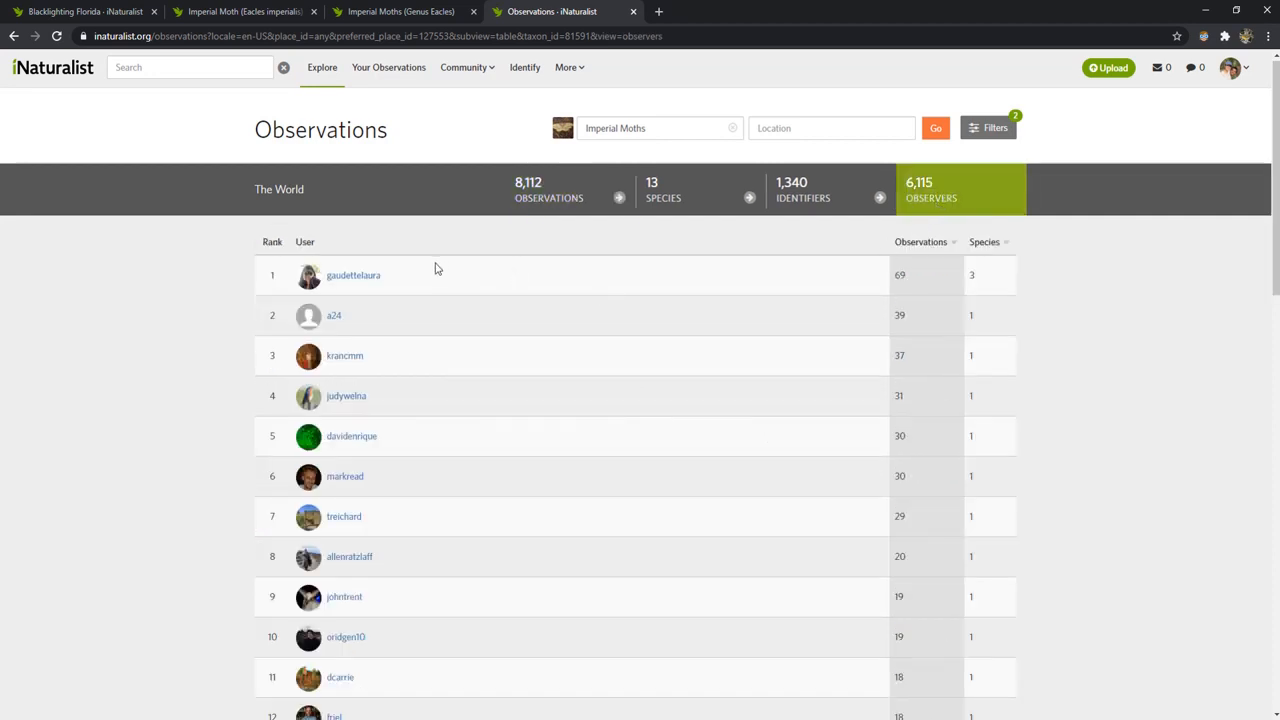
mouse_move(427, 646)
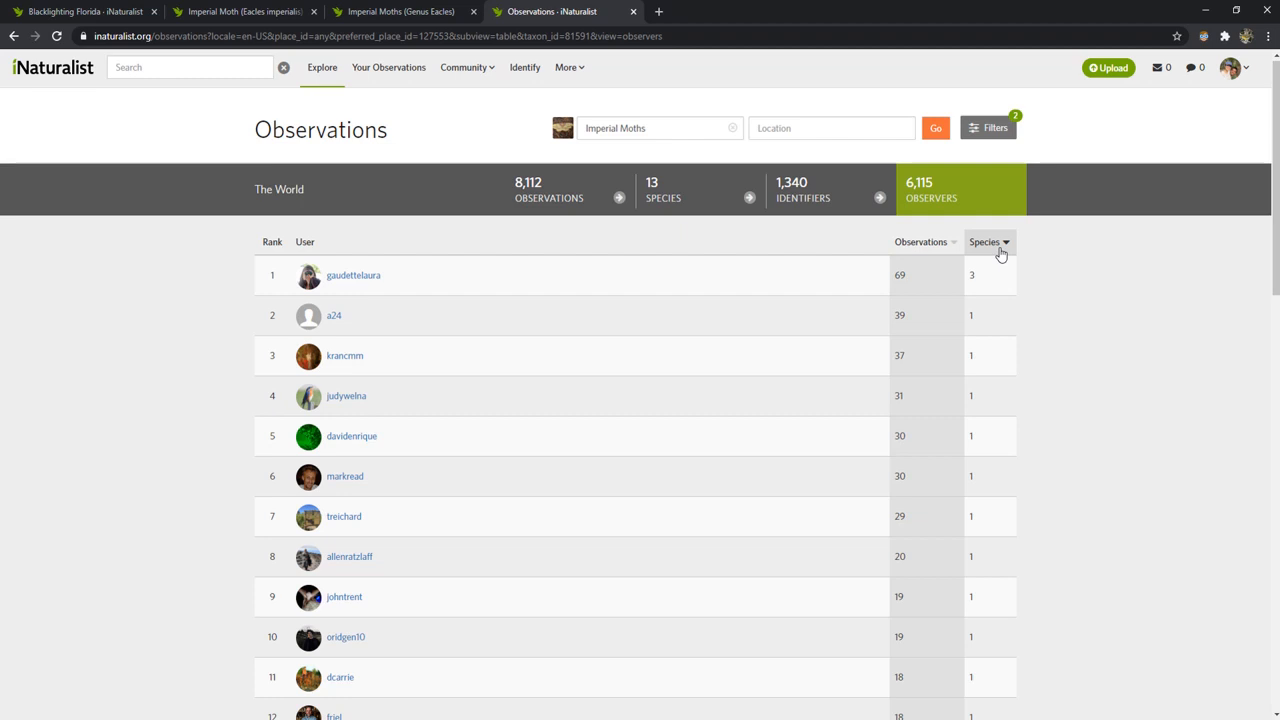
mouse_move(1003, 245)
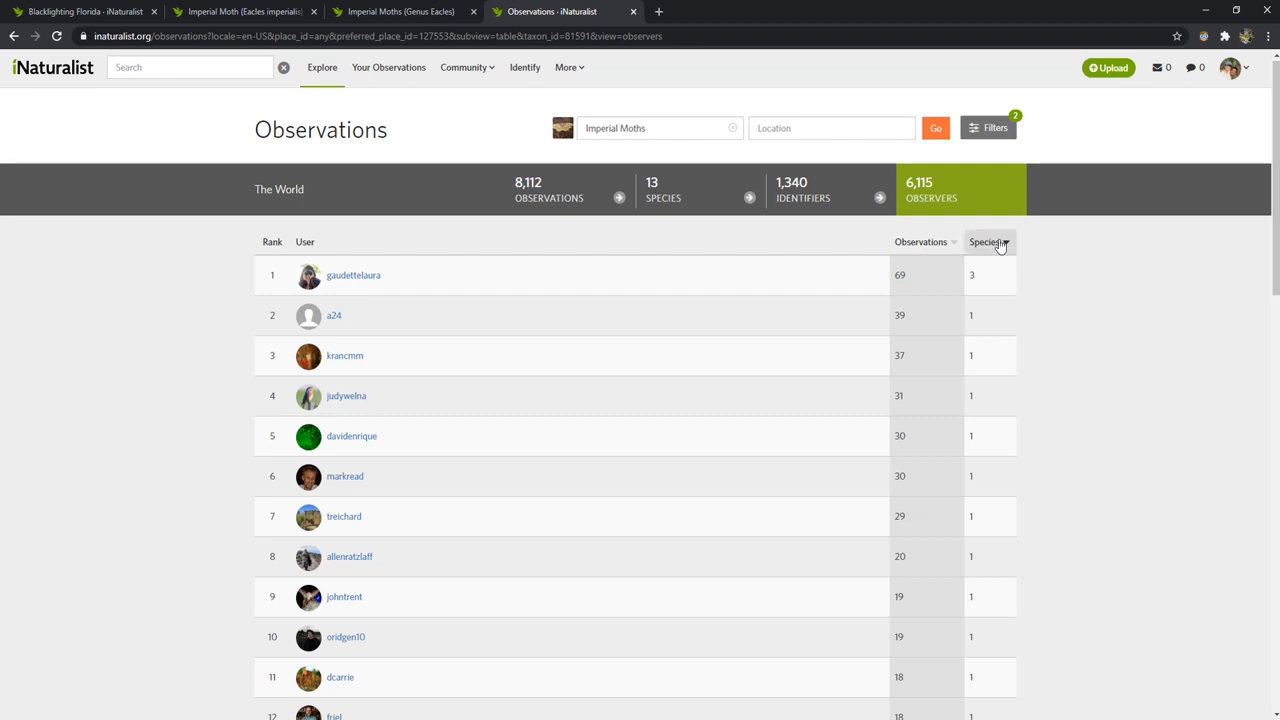
left_click(986, 242)
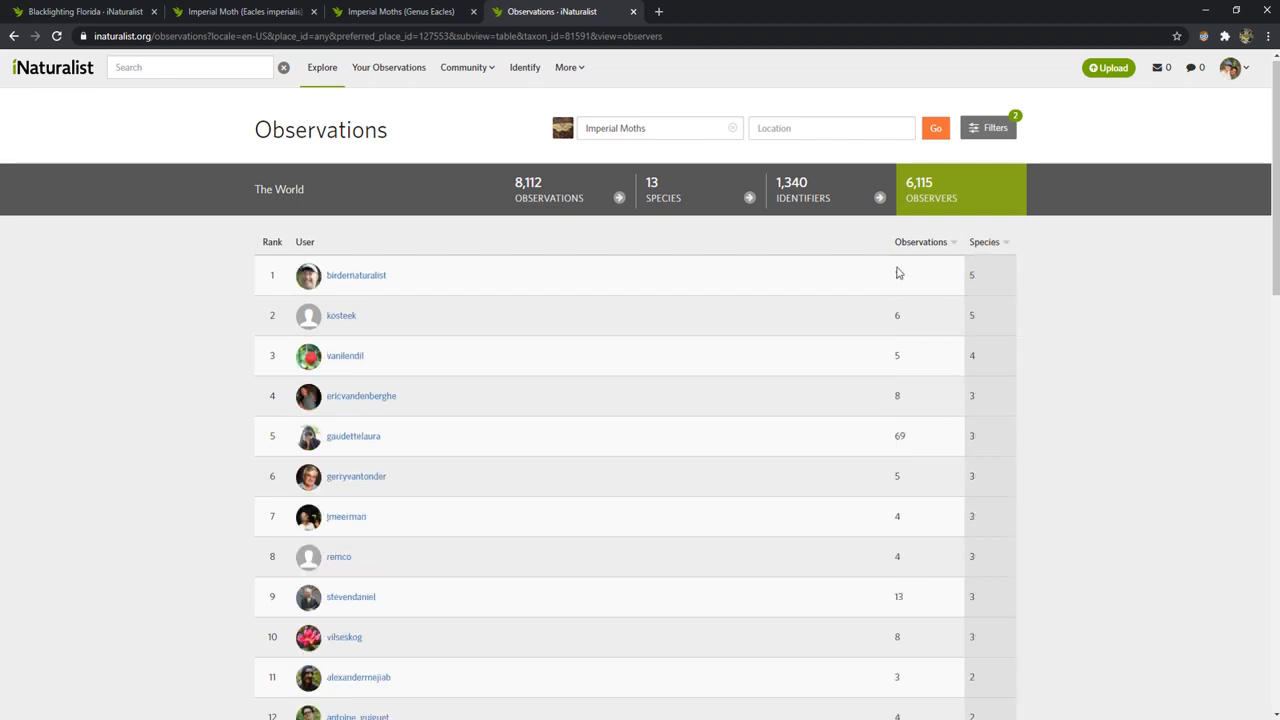
scroll("down", 3)
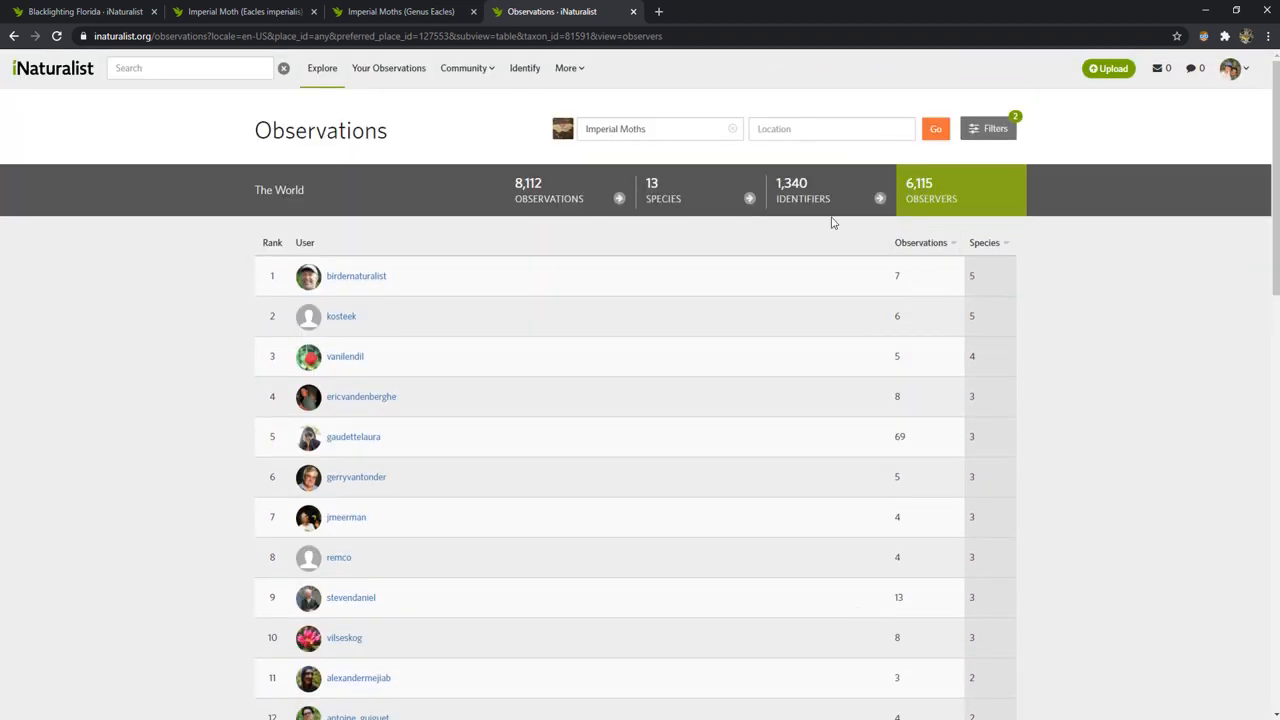
Review the 1,340 Imperial Moth identifiers, then return to the Pensacola research-grade observation.
left_click(802, 190)
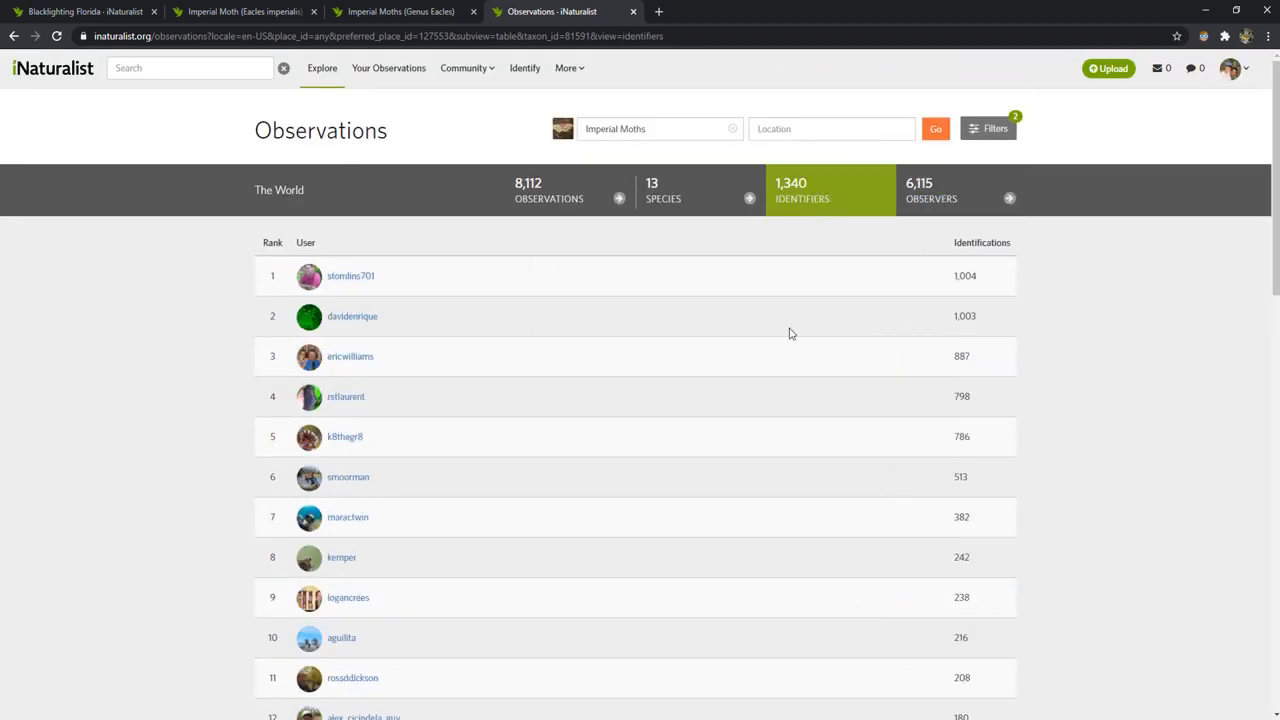
scroll("down", 3)
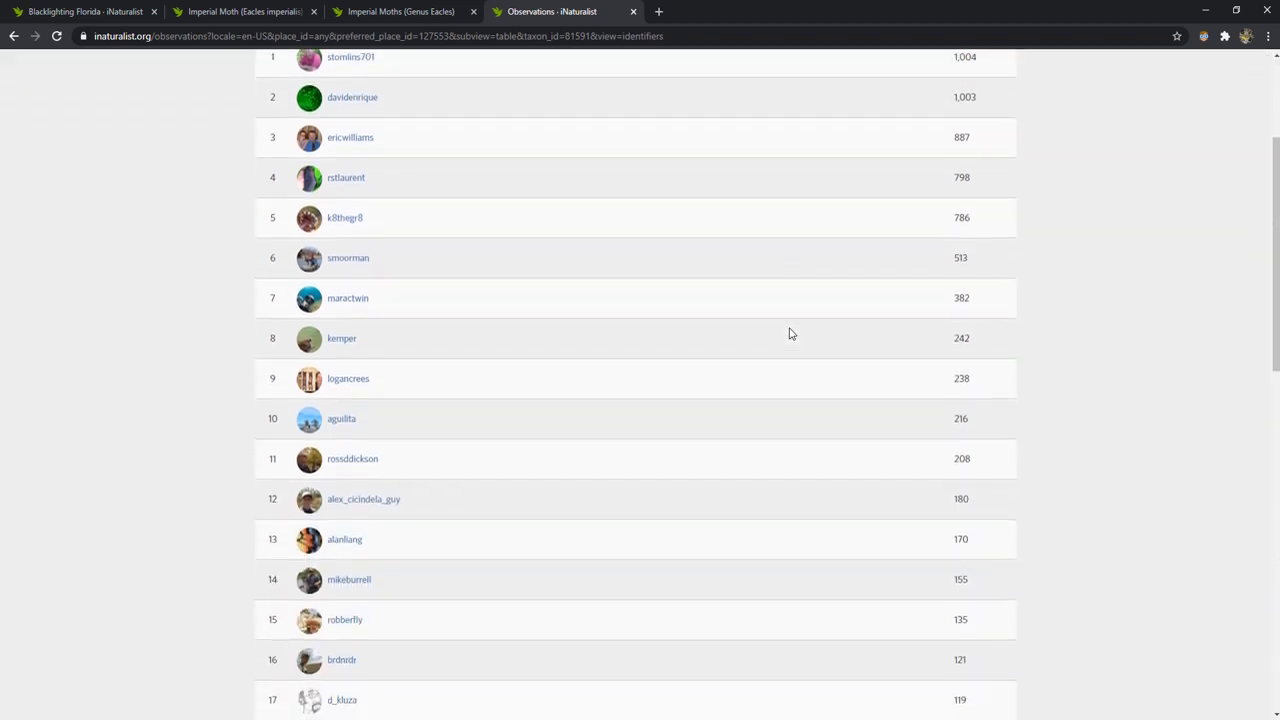
scroll("up", 3)
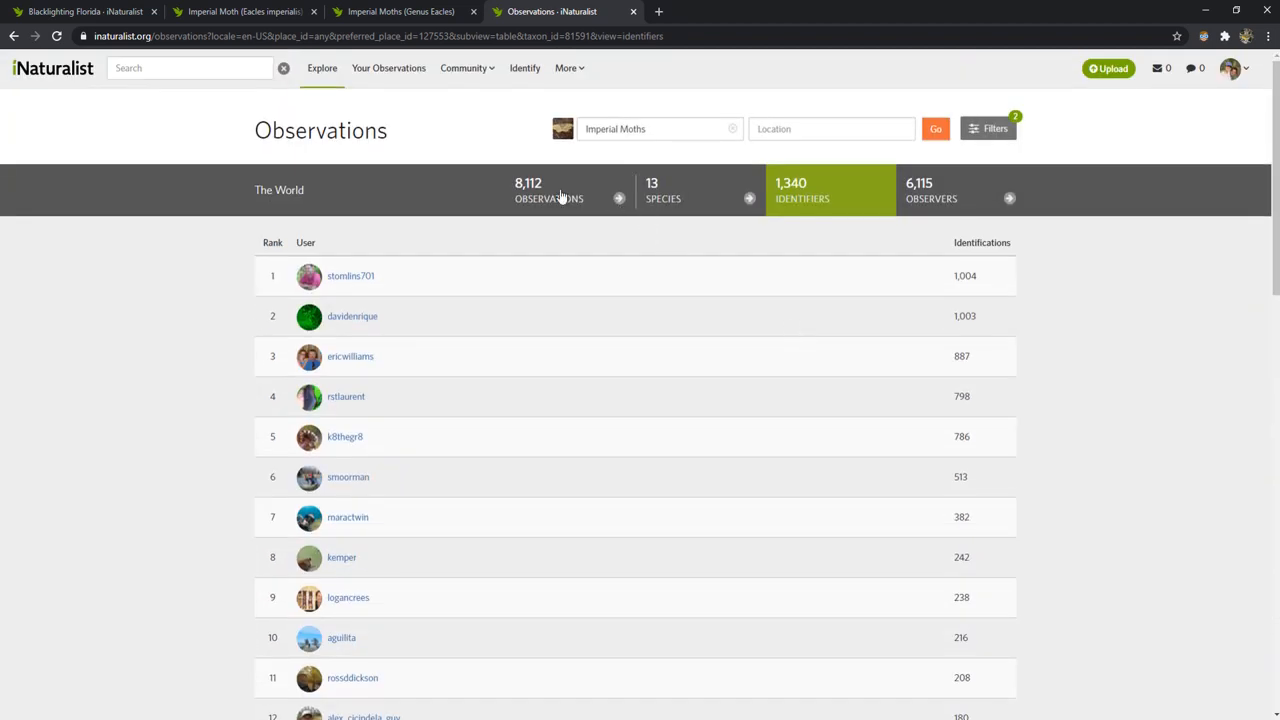
left_click(400, 11)
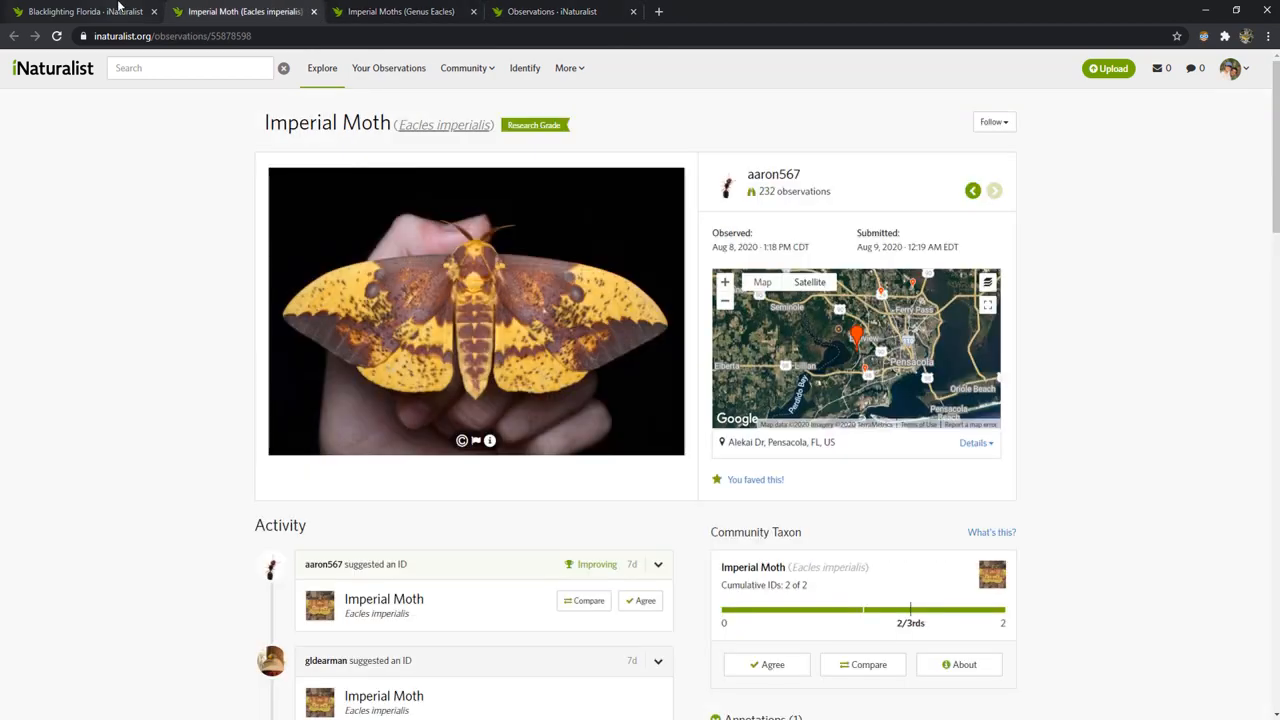
Show the Blacklighting Florida project's 4,255 observations as photo tiles and scroll through them.
left_click(80, 13)
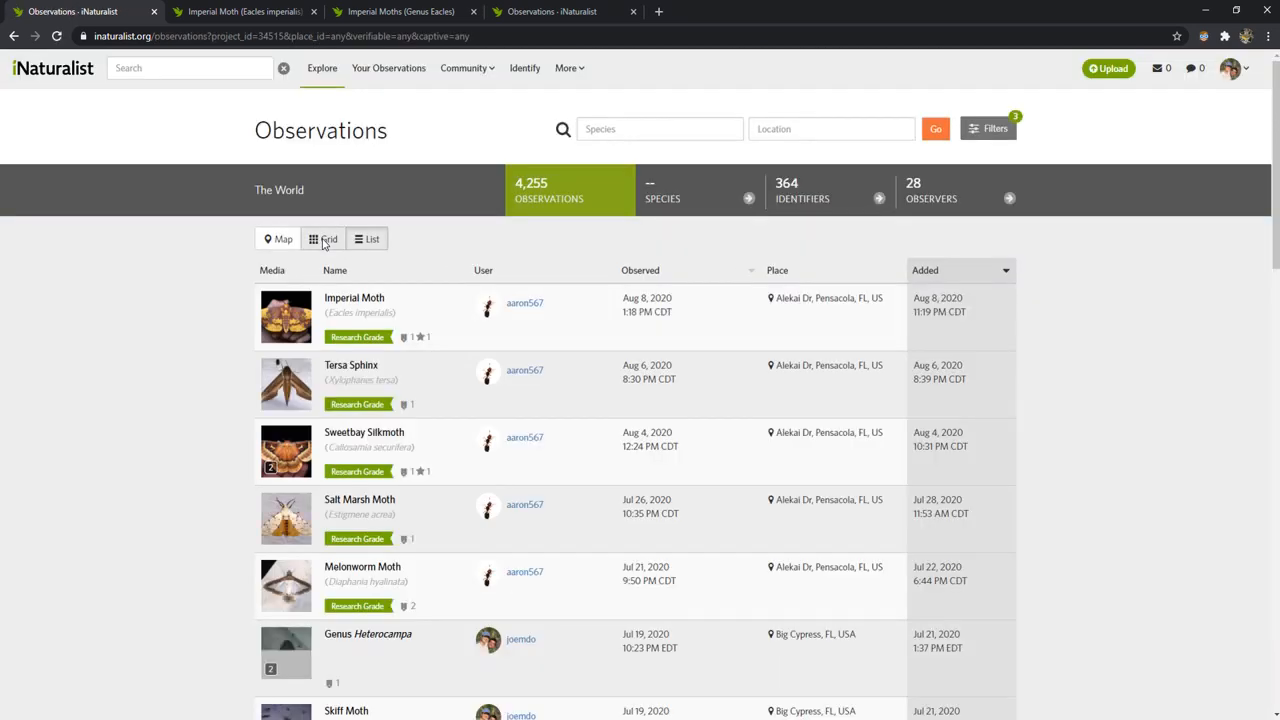
left_click(322, 238)
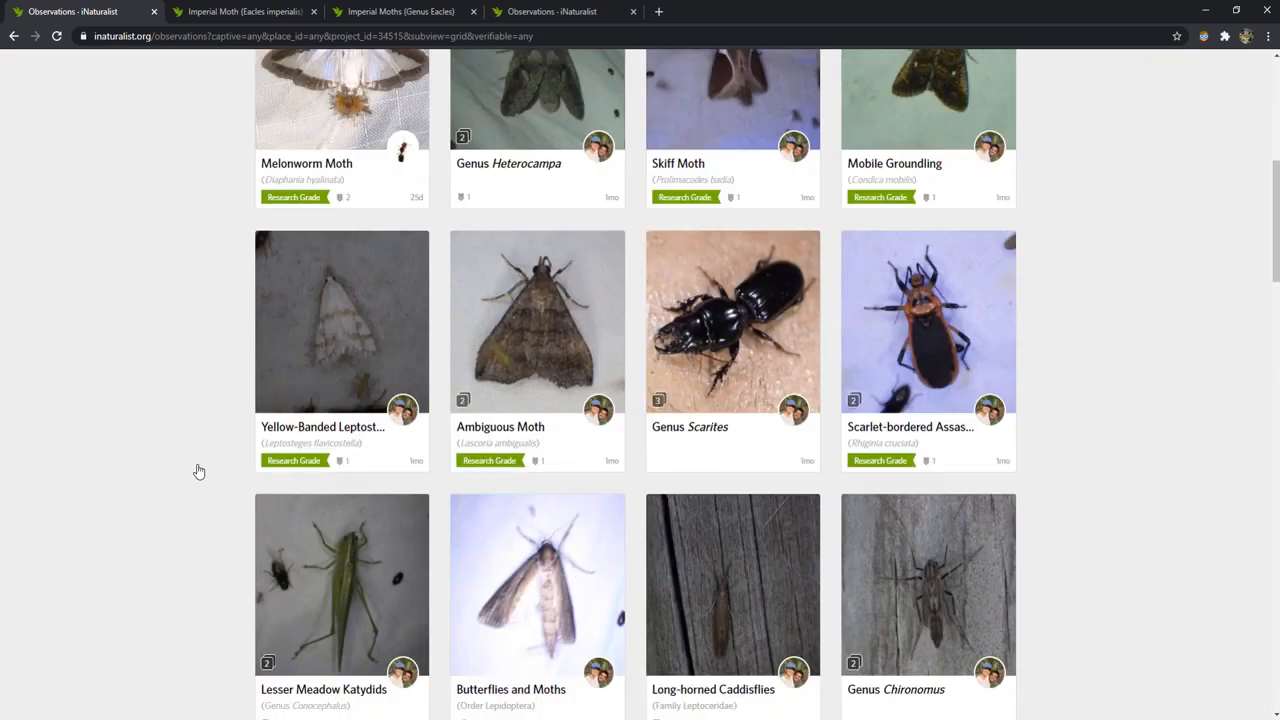
scroll("down", 3)
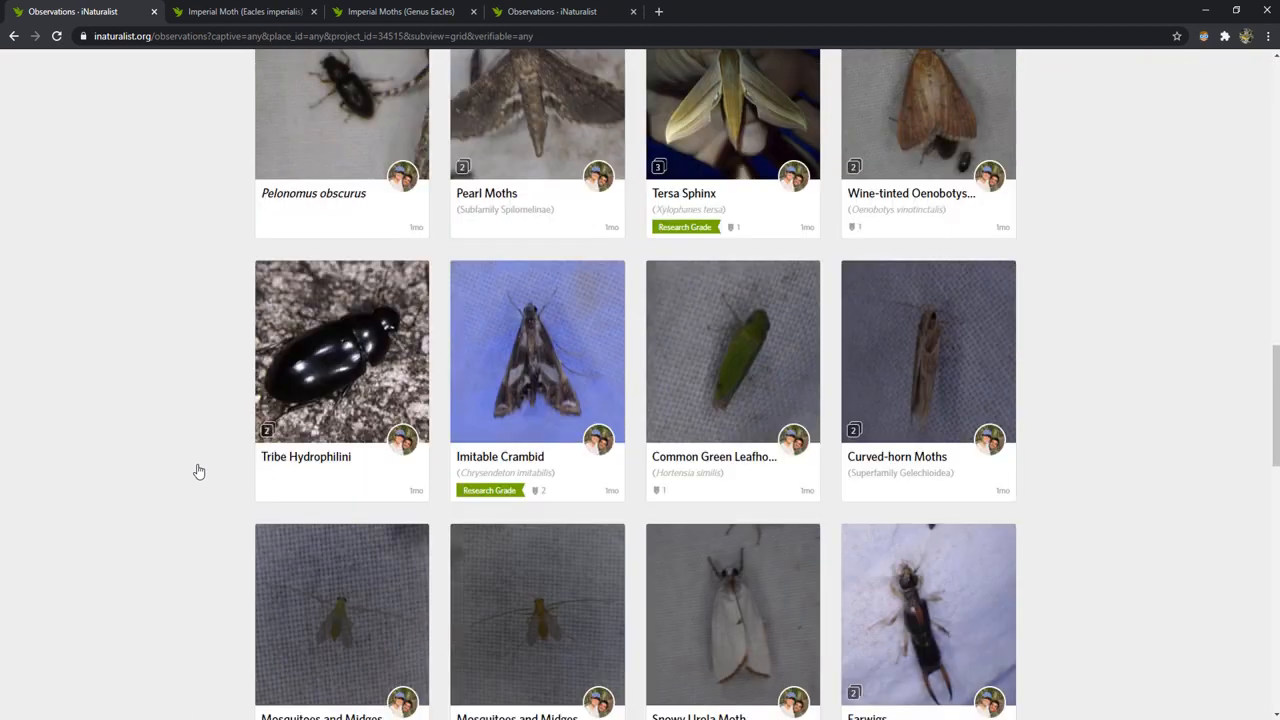
scroll("down", 3)
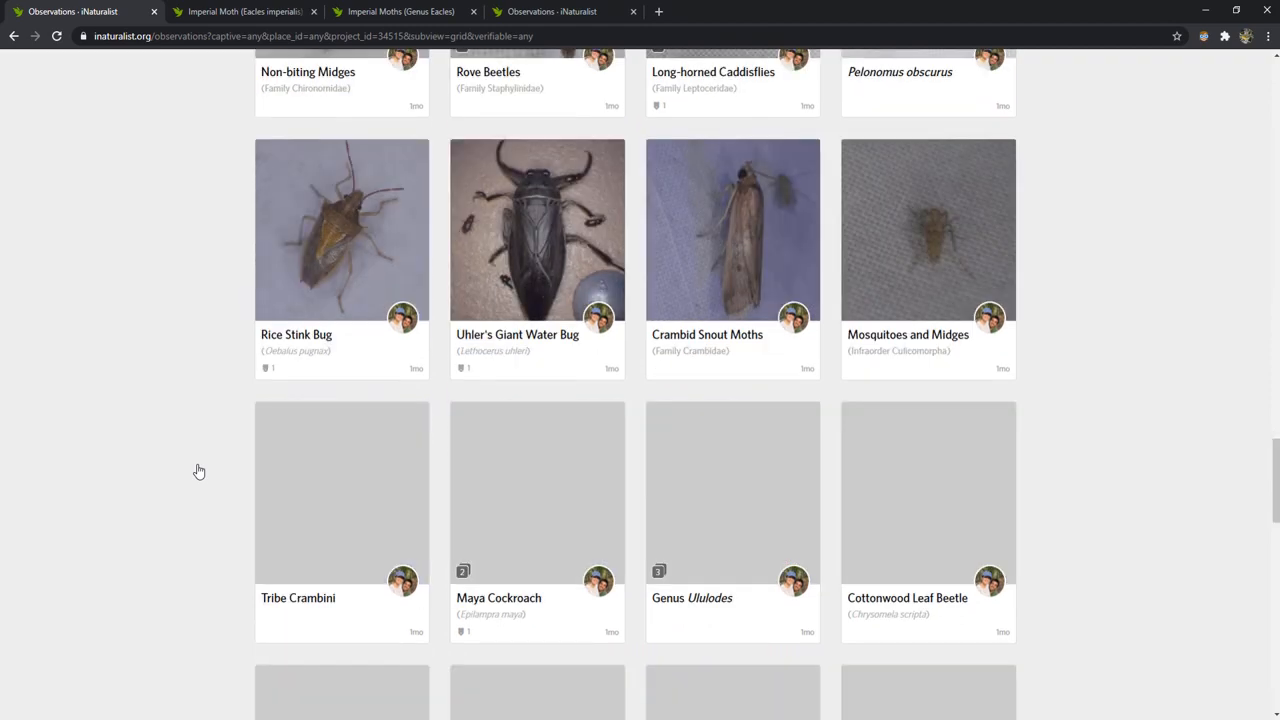
scroll("down", 3)
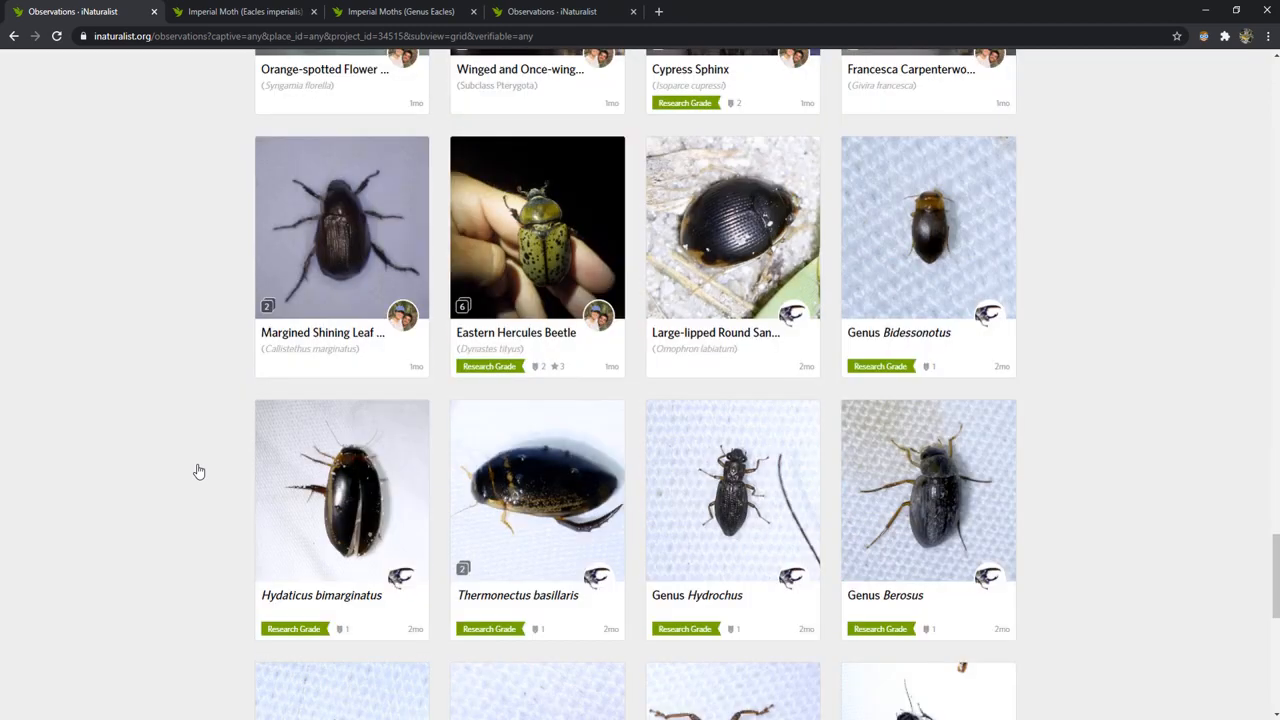
scroll("down", 3)
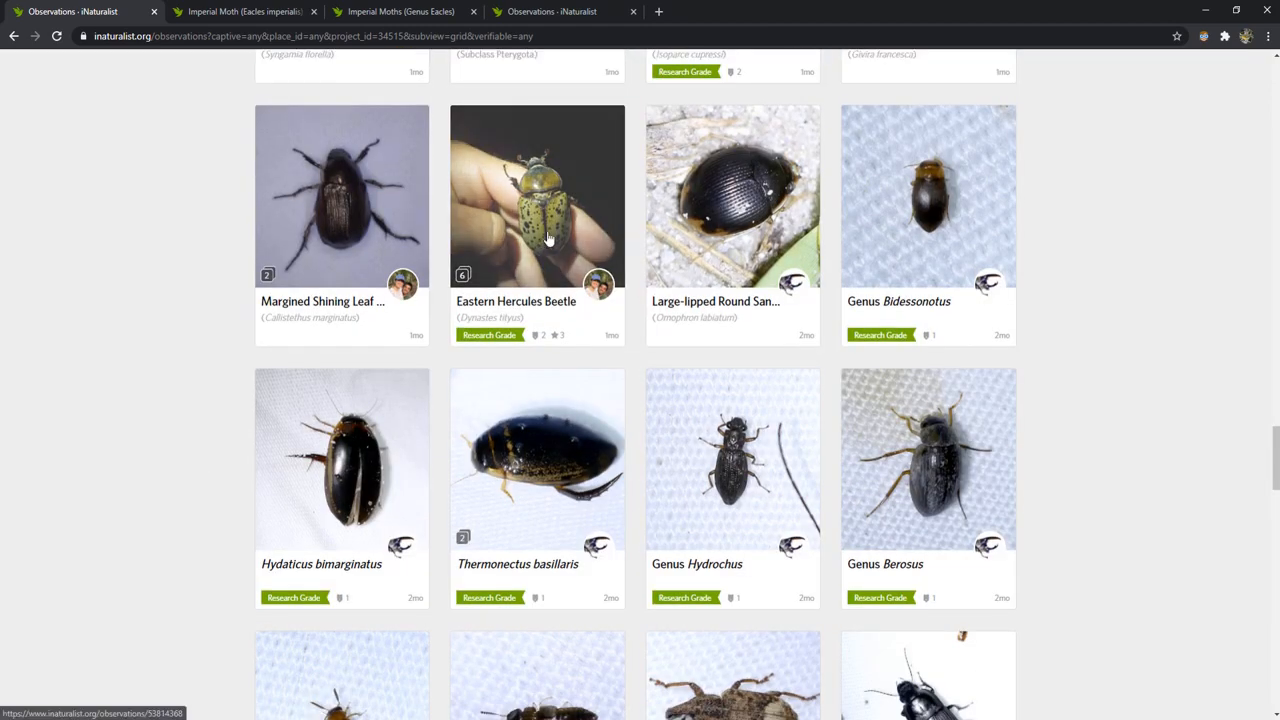
scroll("down", 3)
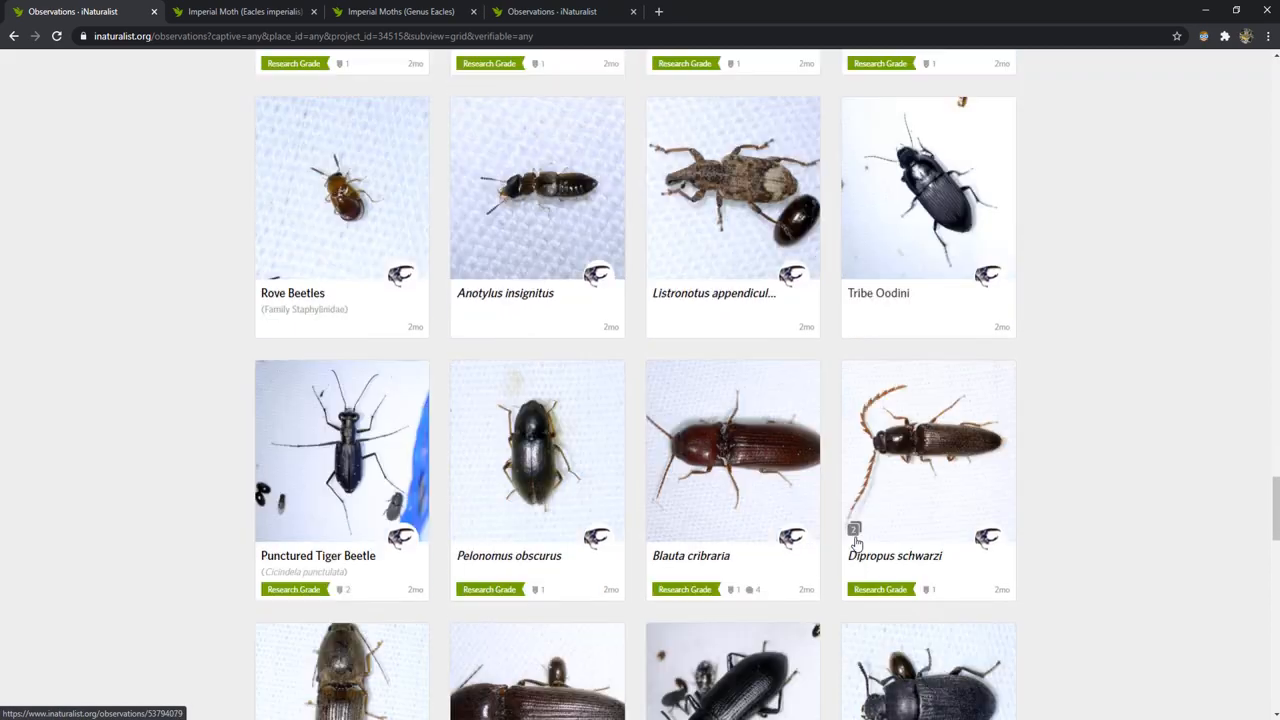
scroll("down", 3)
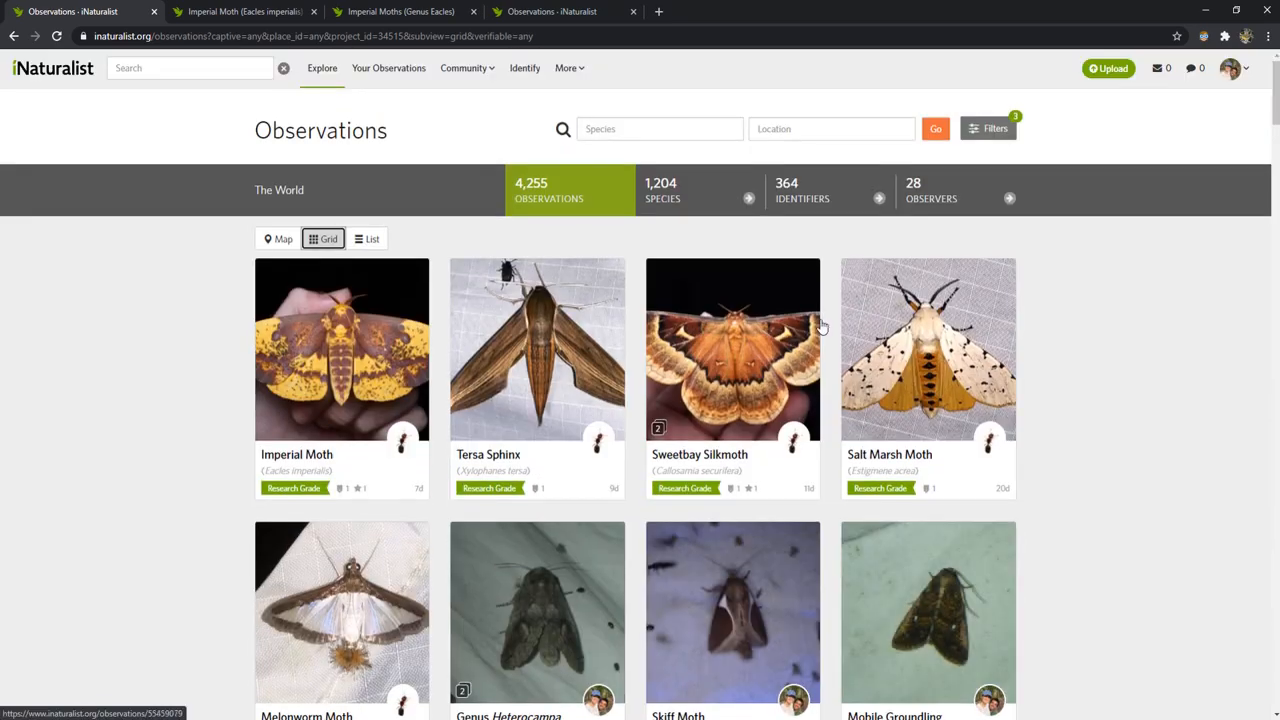
List the project's 1,204 species by observation count, Watermilfoil Leafcutter first with 31.
left_click(695, 190)
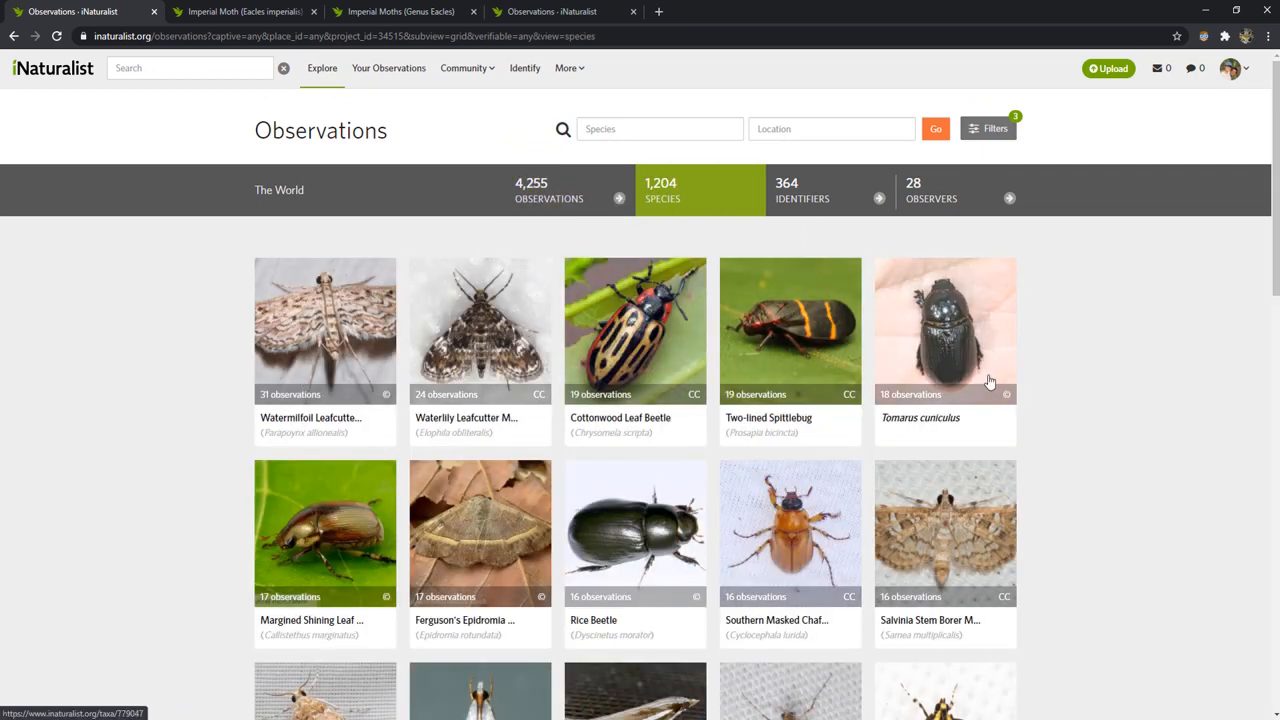
scroll("down", 3)
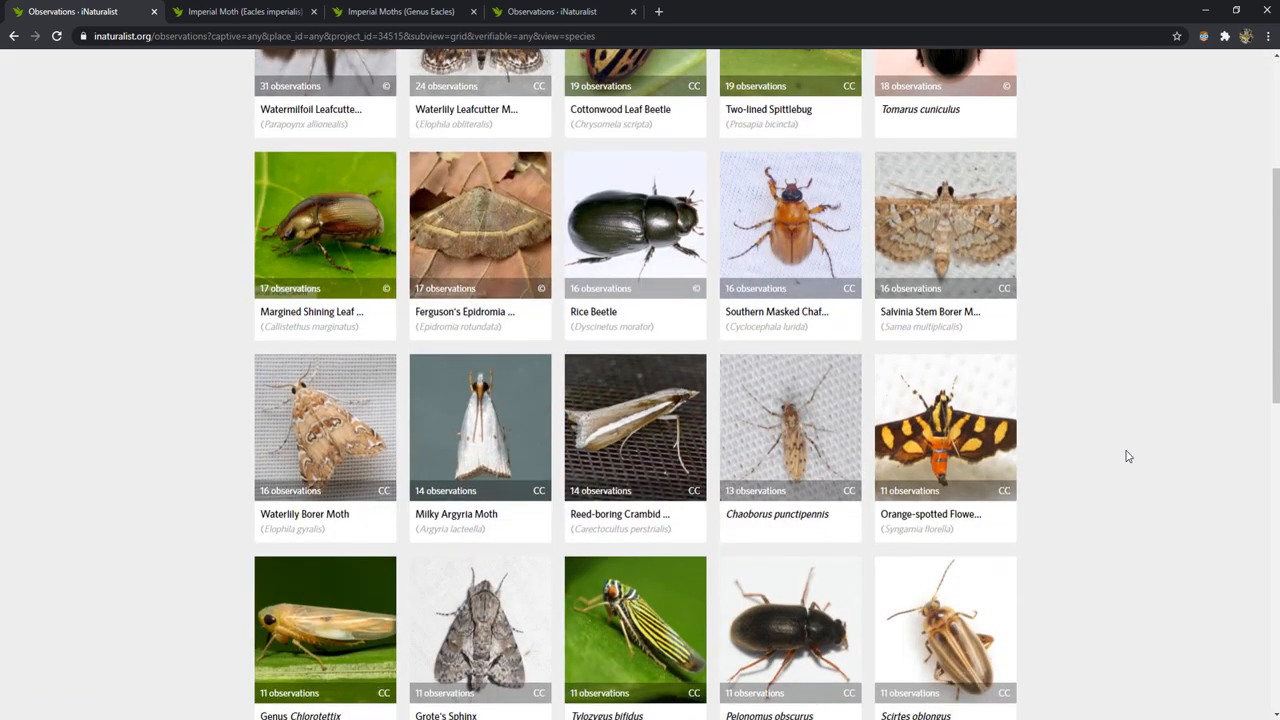
scroll("down", 3)
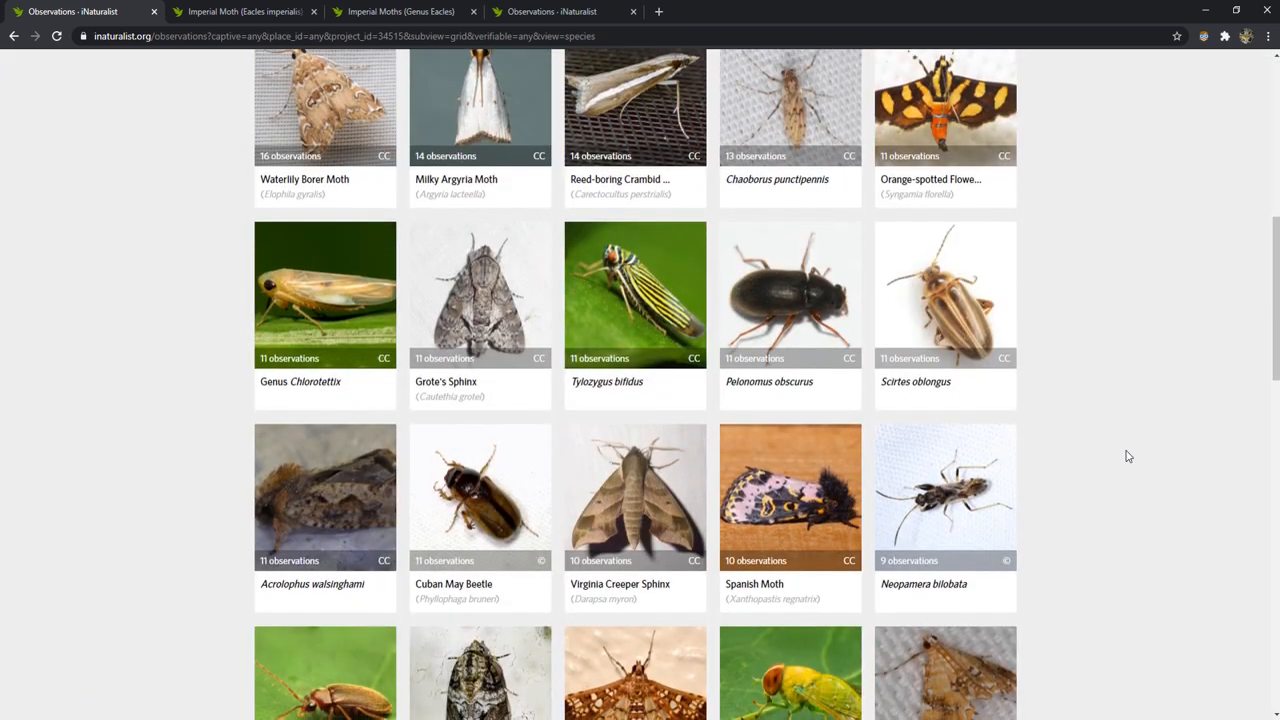
scroll("up", 3)
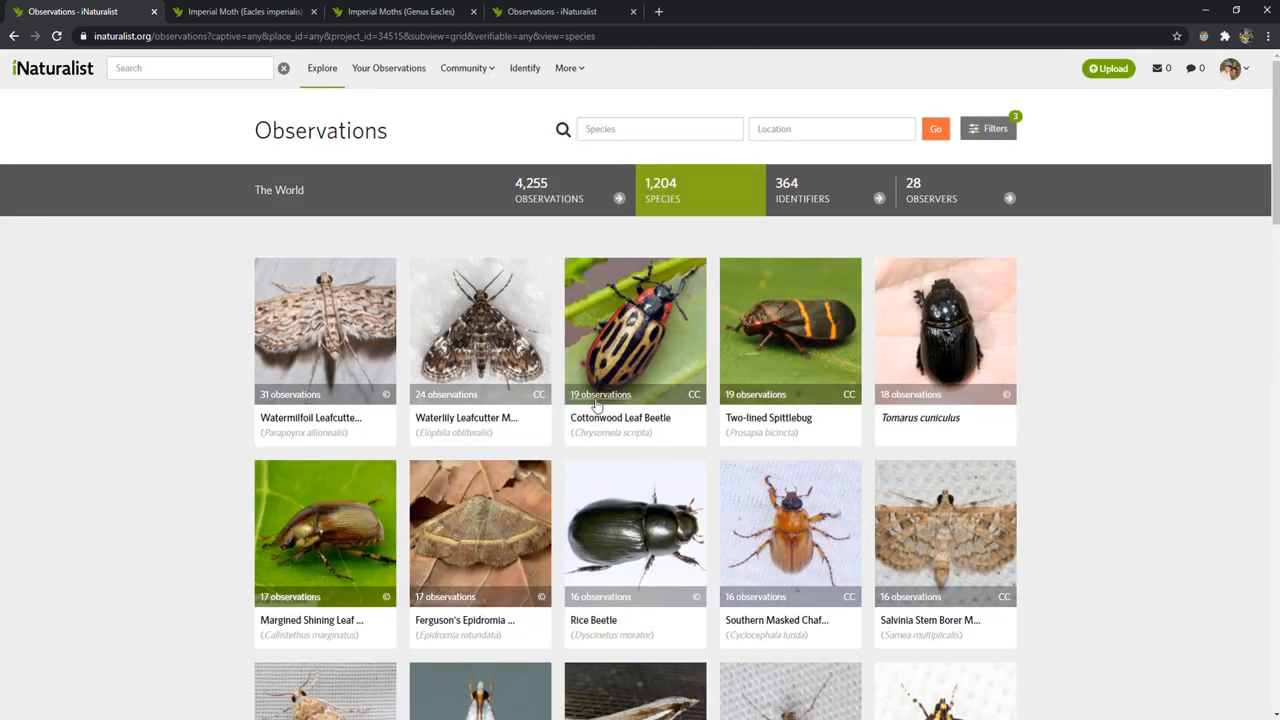
mouse_move(177, 392)
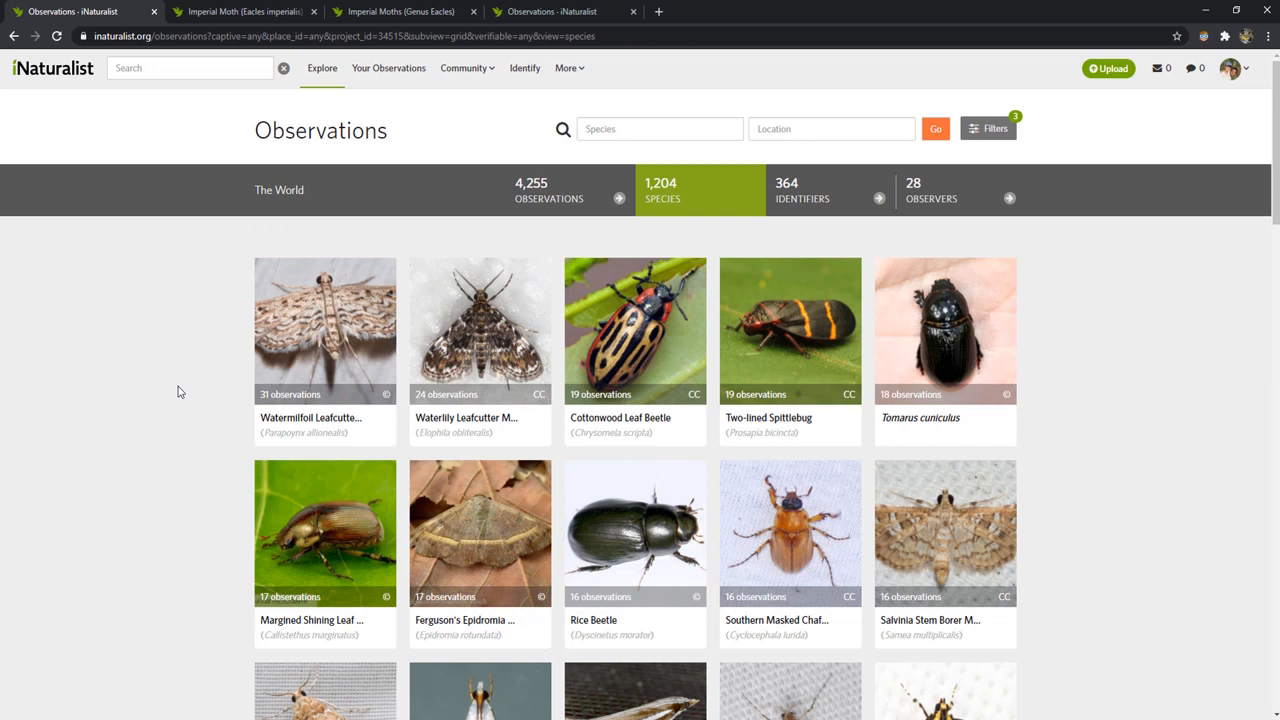